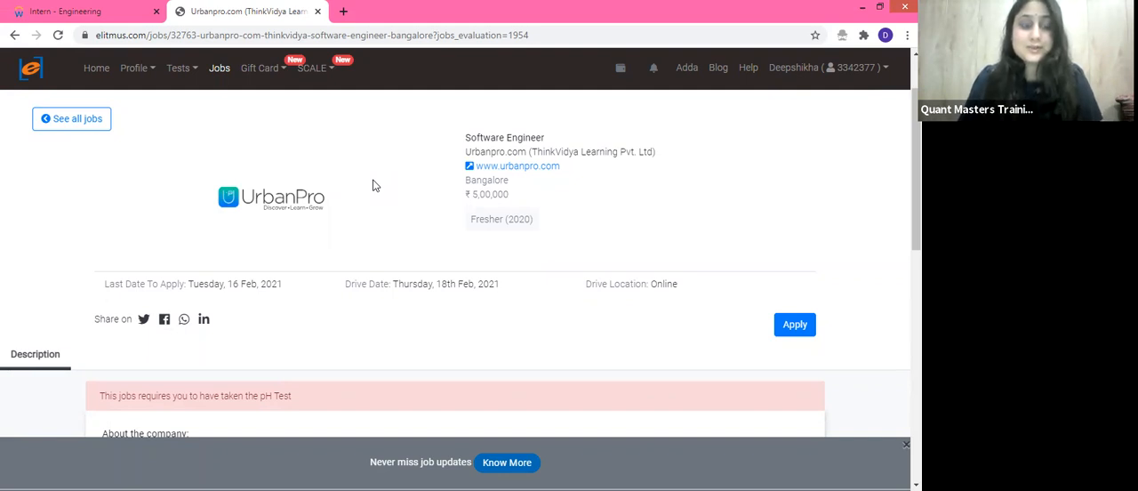
pyautogui.moveTo(326, 194)
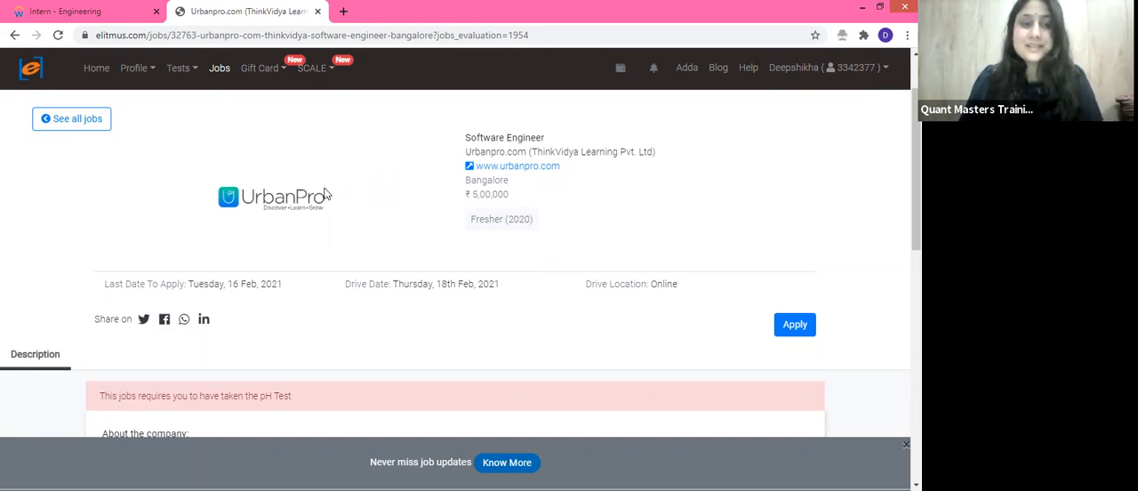
pyautogui.moveTo(435, 155)
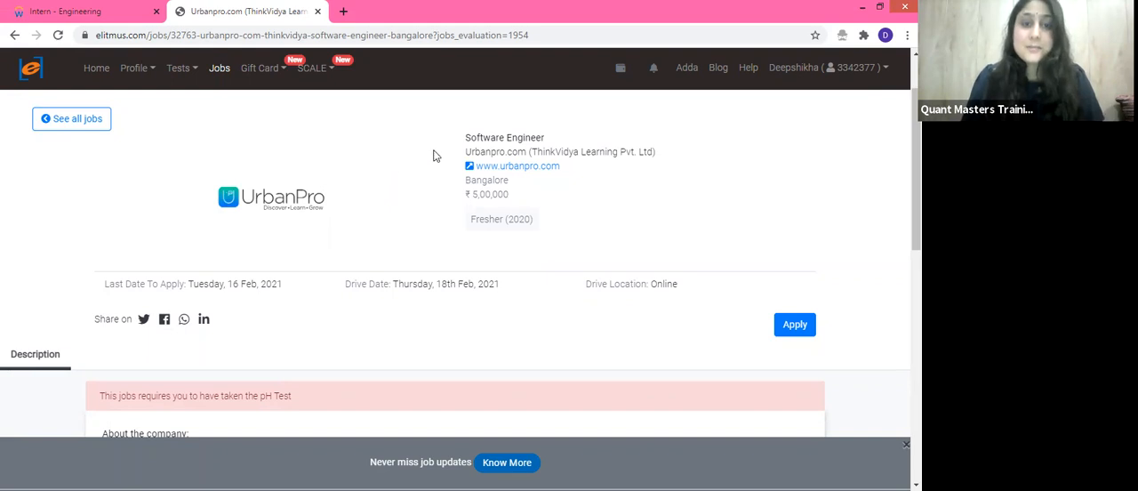
pyautogui.moveTo(467, 137)
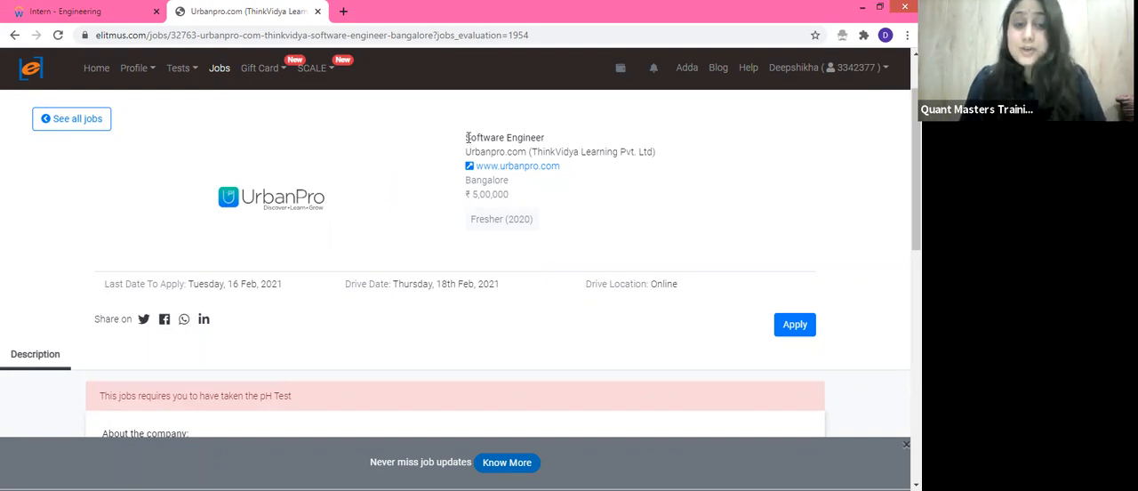
# Highlight the Software Engineer title, 2020 BE/BTech eligibility and Good pH score requirement.
pyautogui.doubleClick(504, 137)
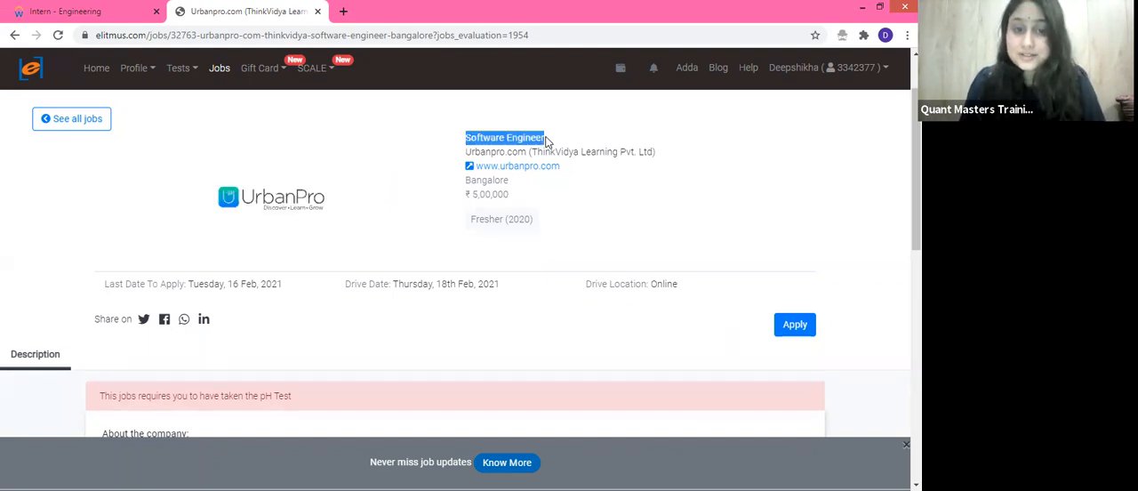
pyautogui.moveTo(463, 185)
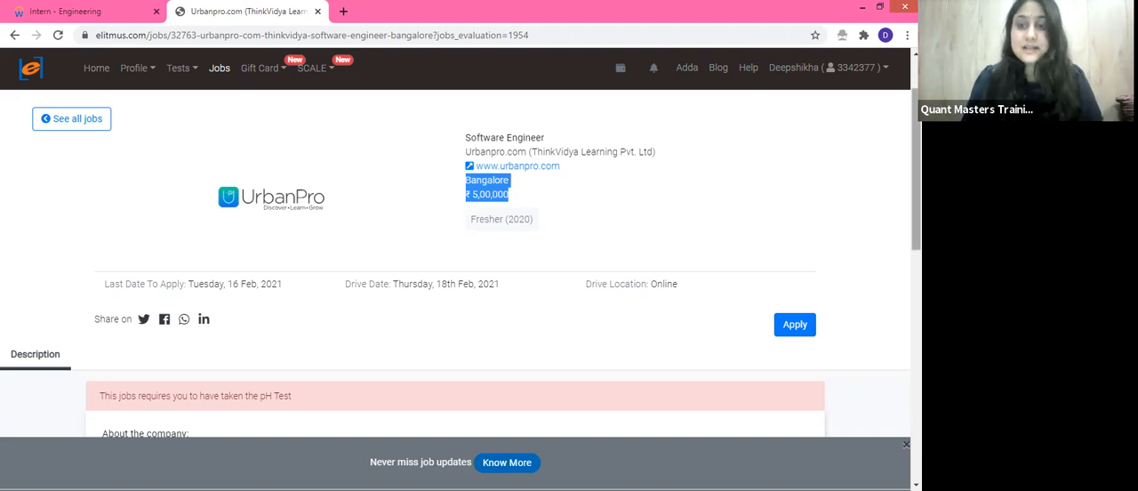
pyautogui.scroll(-3)
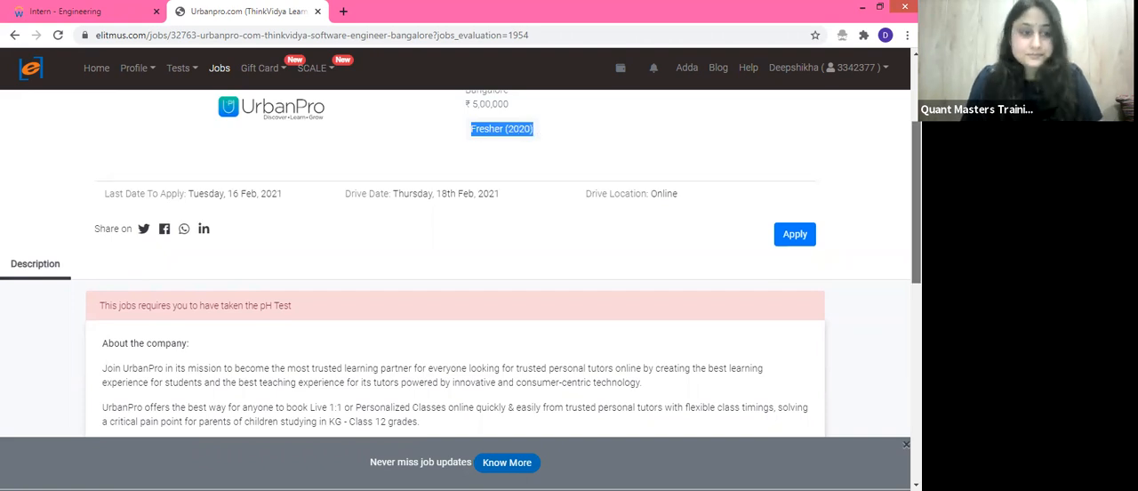
pyautogui.scroll(-3)
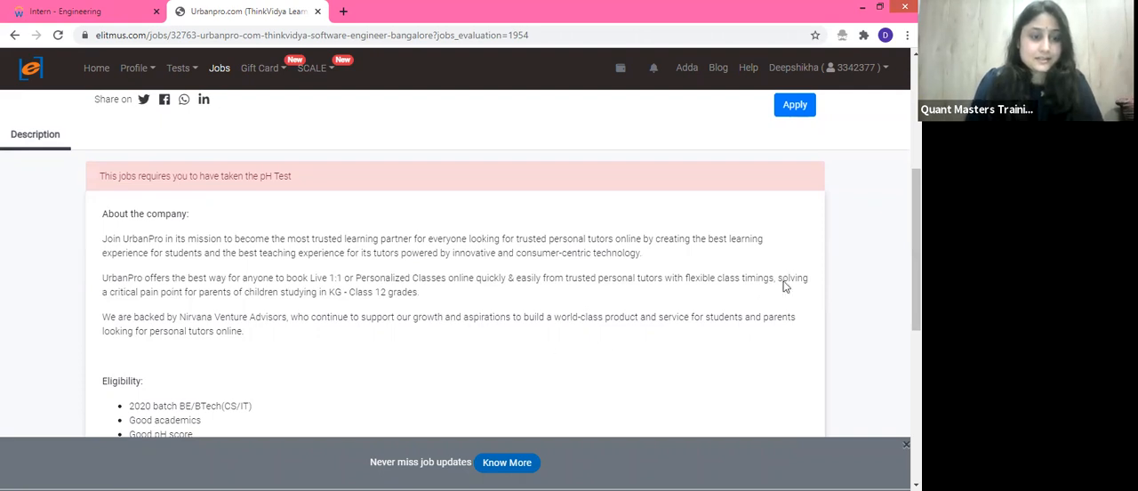
pyautogui.scroll(-3)
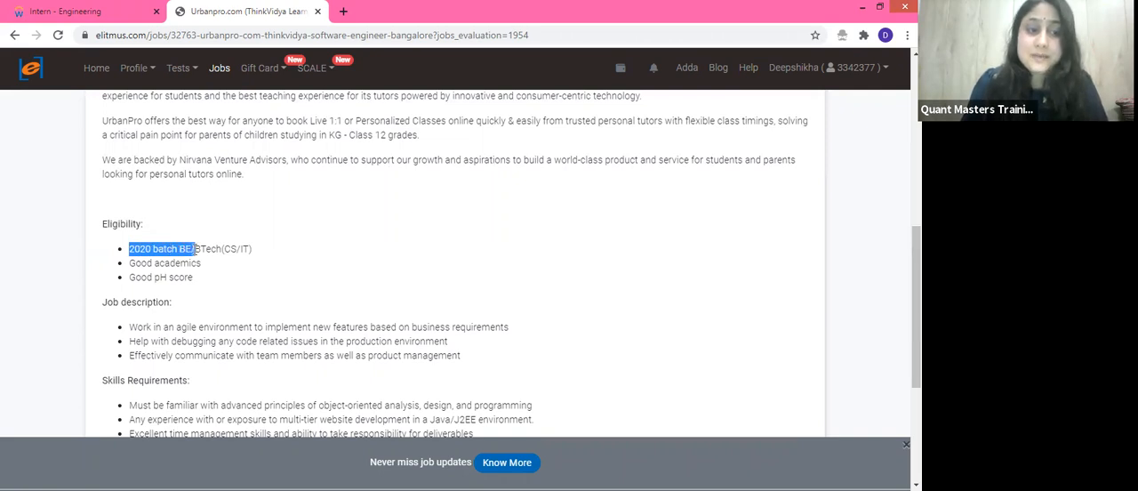
pyautogui.moveTo(190, 248); pyautogui.dragTo(226, 248)
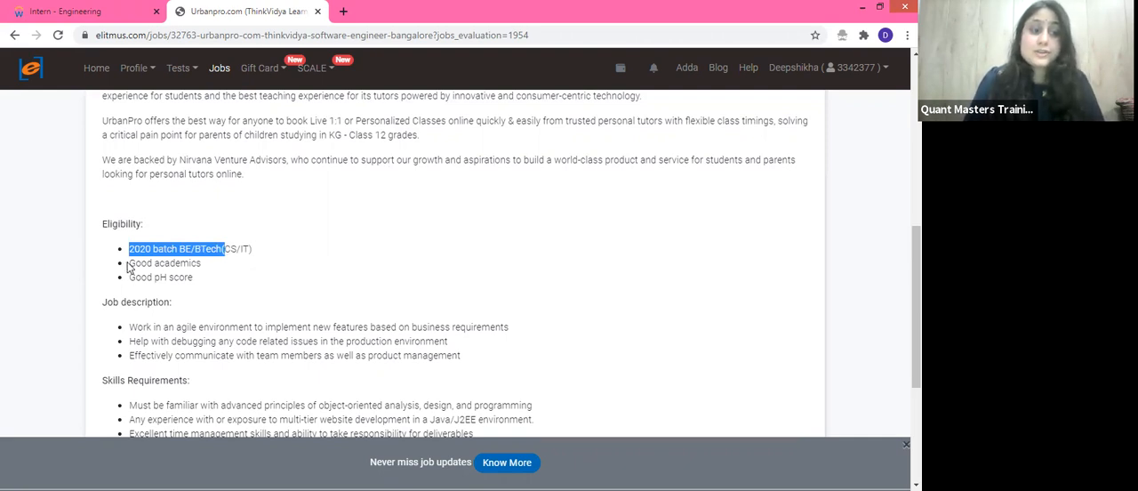
pyautogui.doubleClick(165, 262)
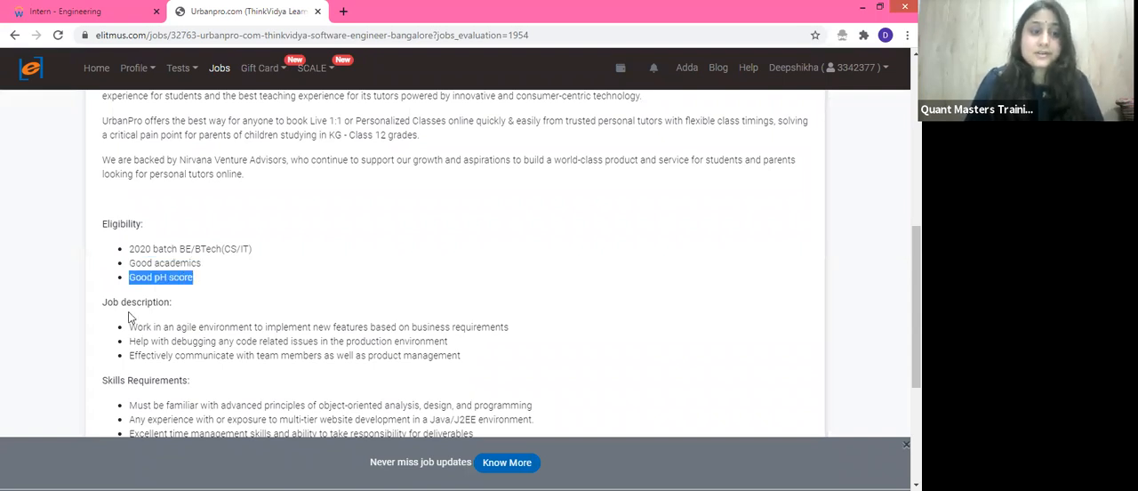
pyautogui.moveTo(105, 313)
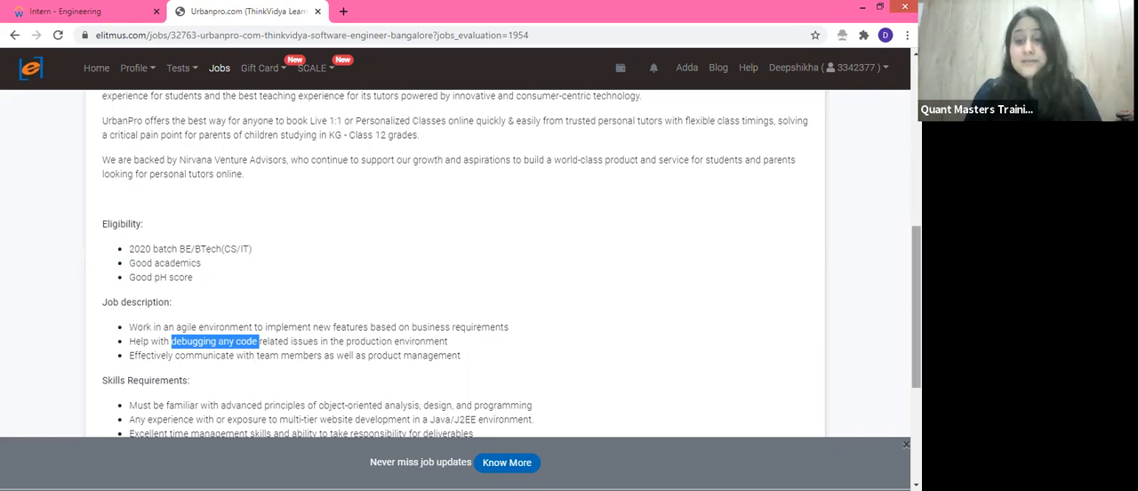
# Highlight requirements: multi-tier Java/J2EE website experience, time management, start-up and team environments.
pyautogui.scroll(-3)
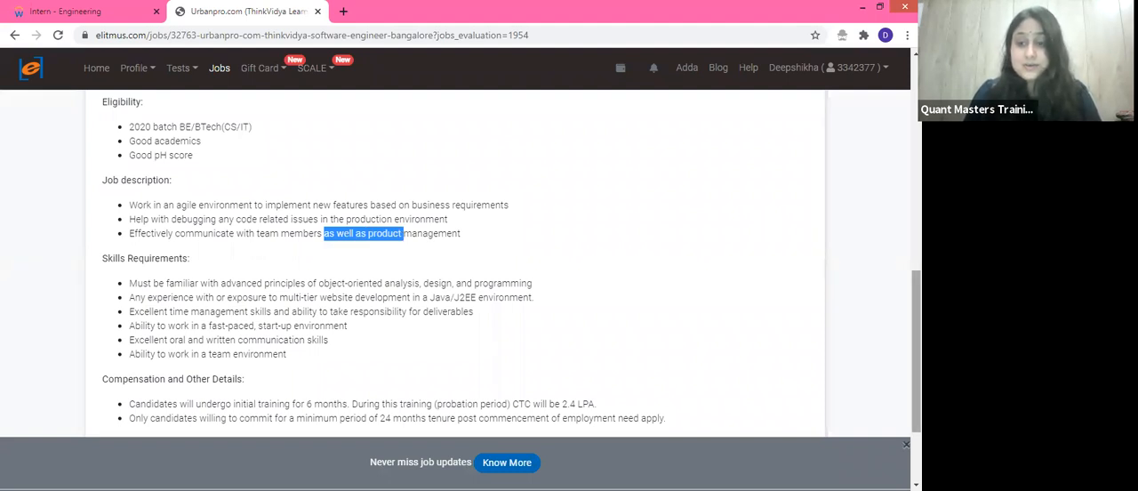
pyautogui.scroll(-3)
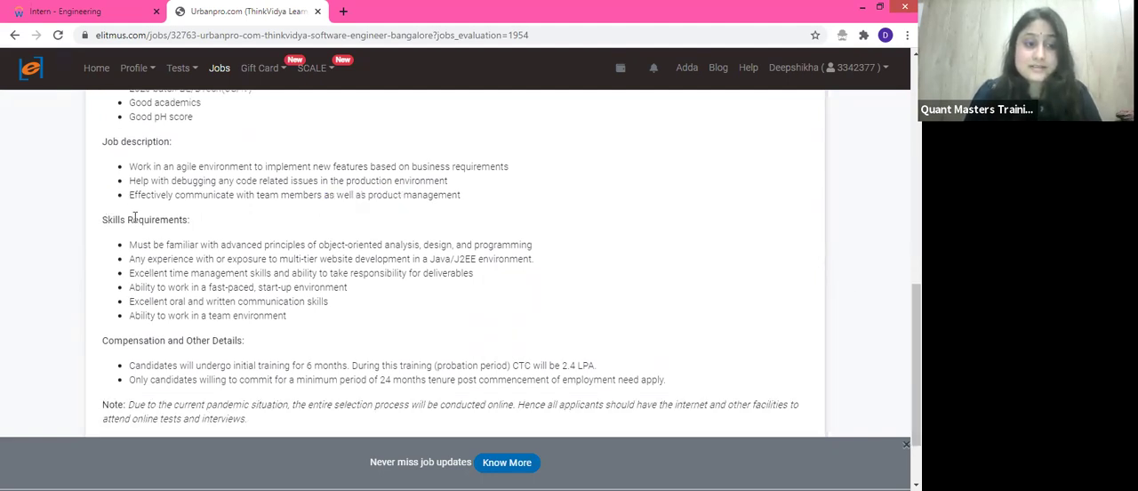
pyautogui.doubleClick(145, 220)
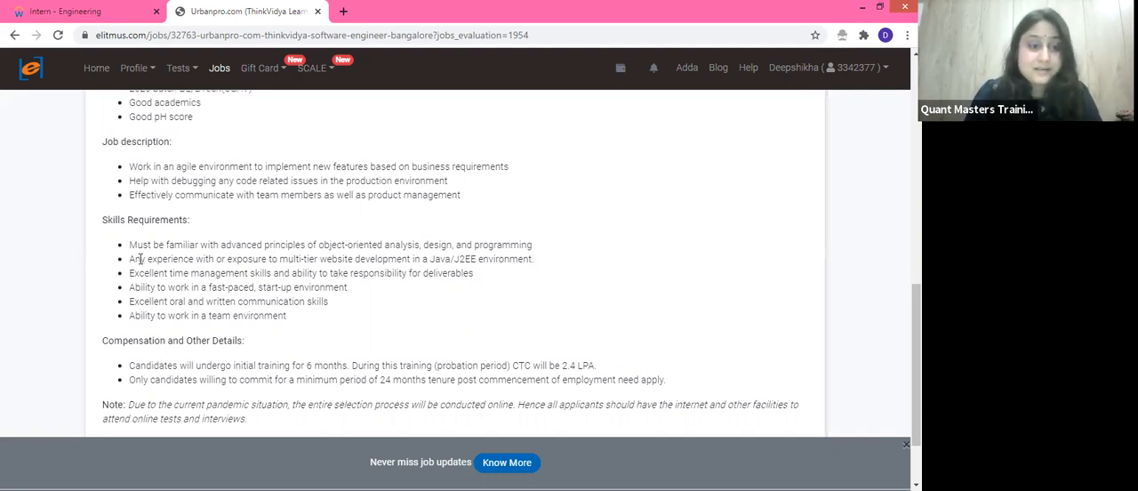
pyautogui.moveTo(141, 259); pyautogui.dragTo(289, 259)
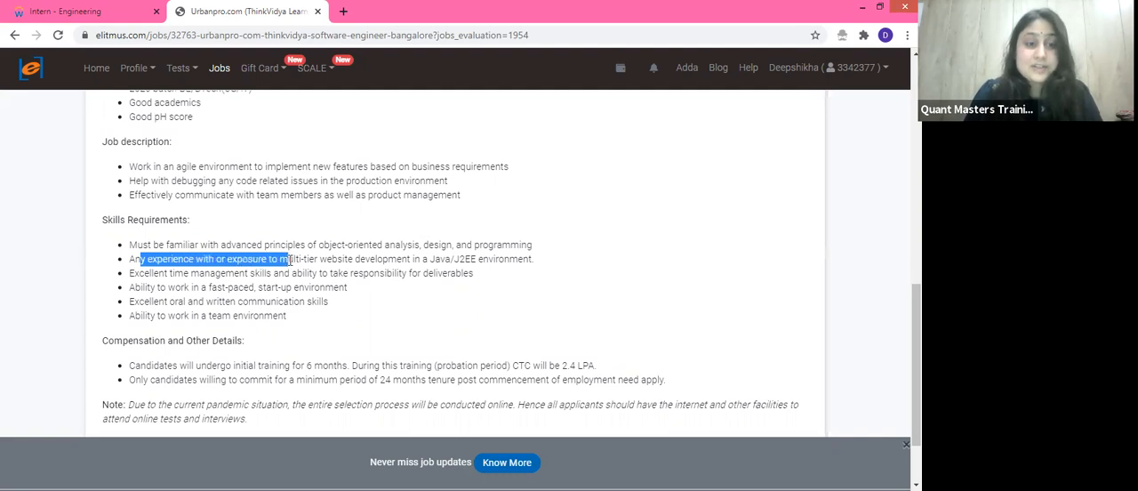
pyautogui.moveTo(285, 258); pyautogui.dragTo(405, 259)
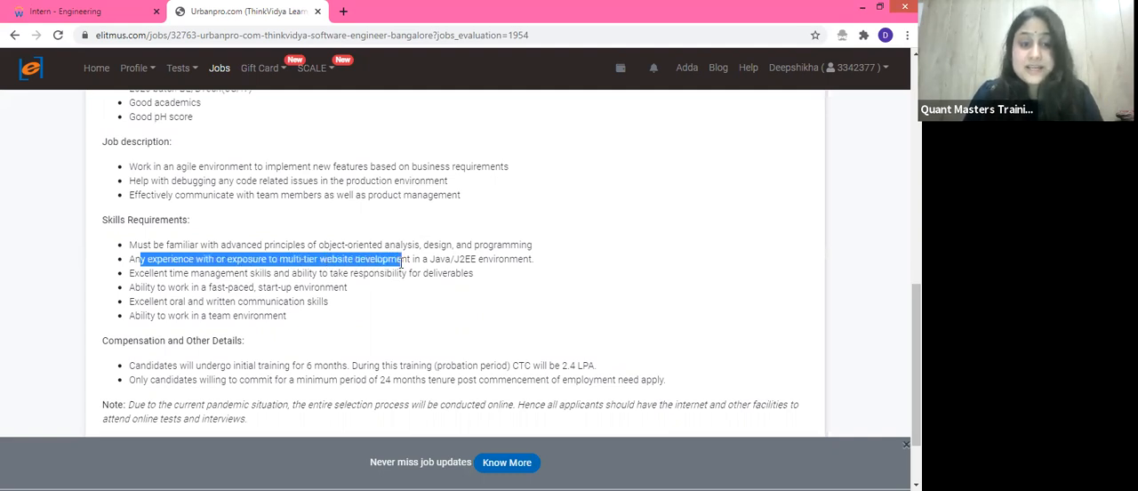
pyautogui.moveTo(404, 259); pyautogui.dragTo(487, 259)
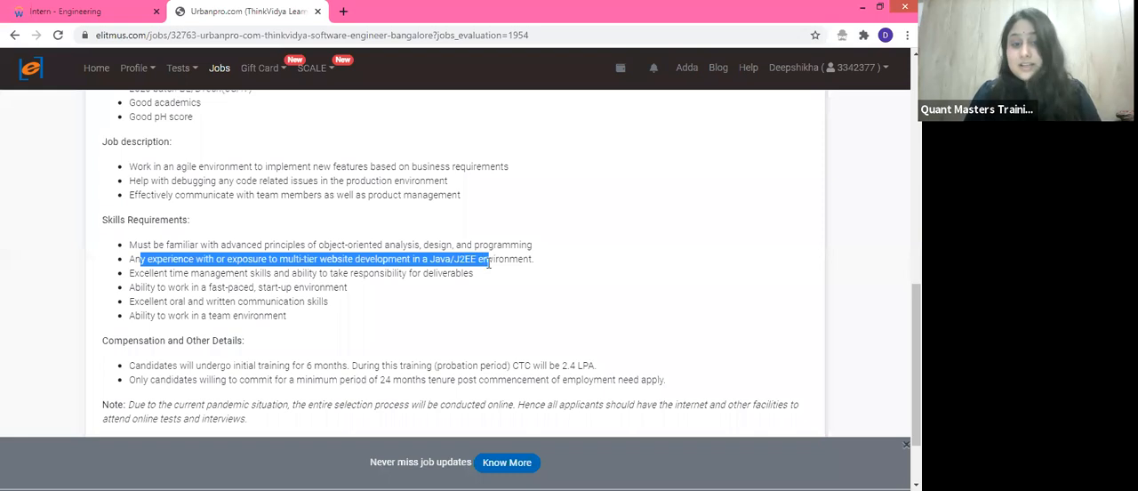
pyautogui.moveTo(476, 259); pyautogui.dragTo(533, 258)
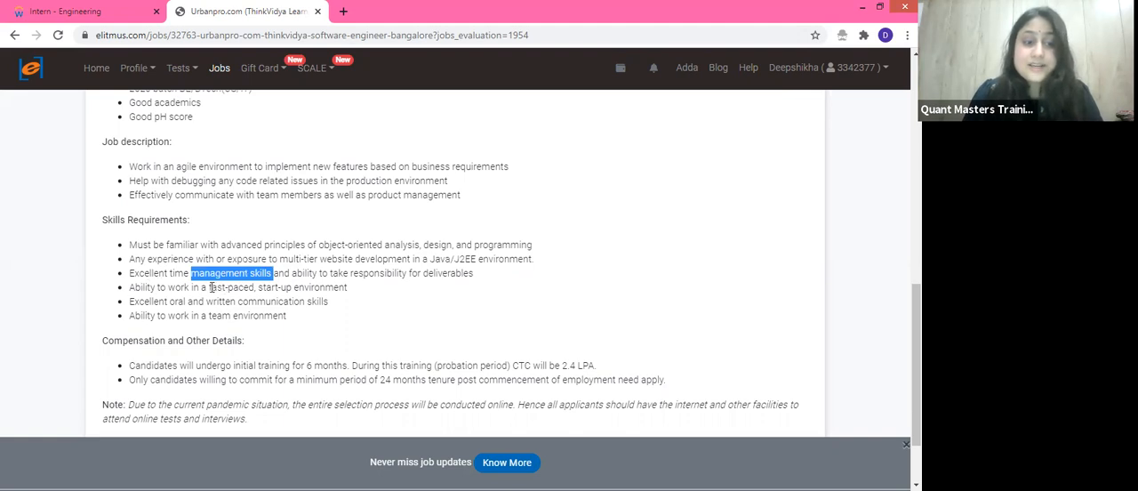
pyautogui.moveTo(211, 287); pyautogui.dragTo(347, 287)
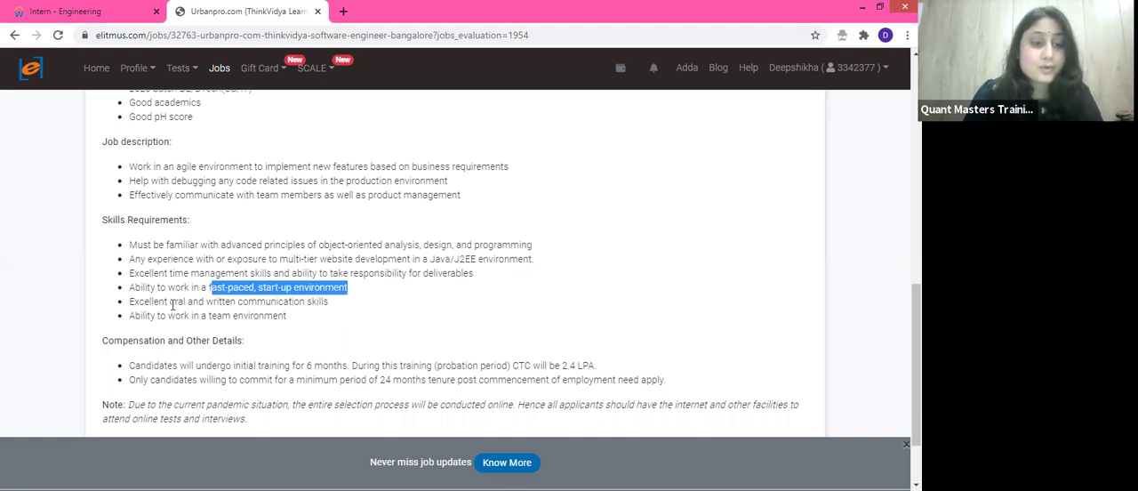
pyautogui.doubleClick(249, 301)
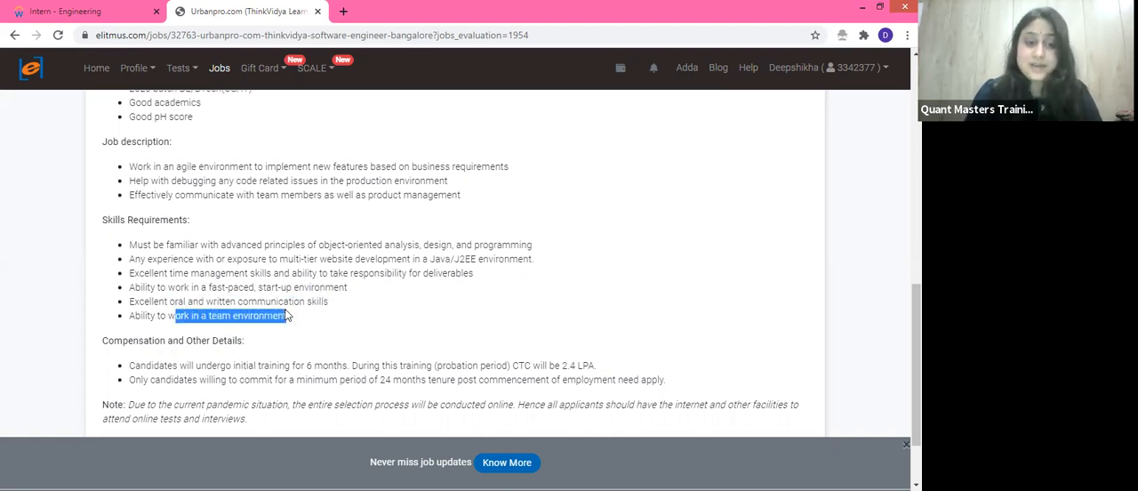
# Highlight the 24-month commitment period and the pandemic situation note, returning to the top.
pyautogui.scroll(-3)
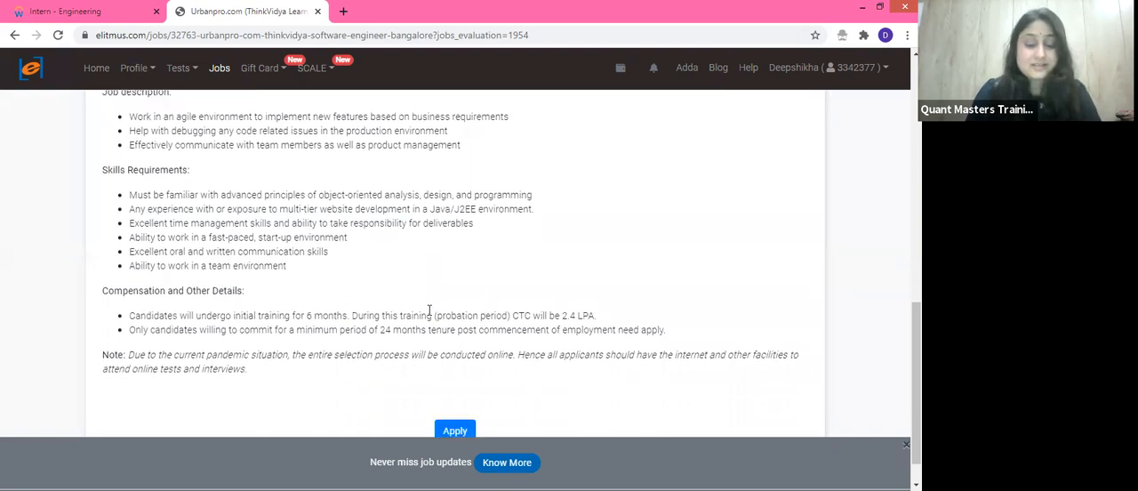
pyautogui.scroll(-3)
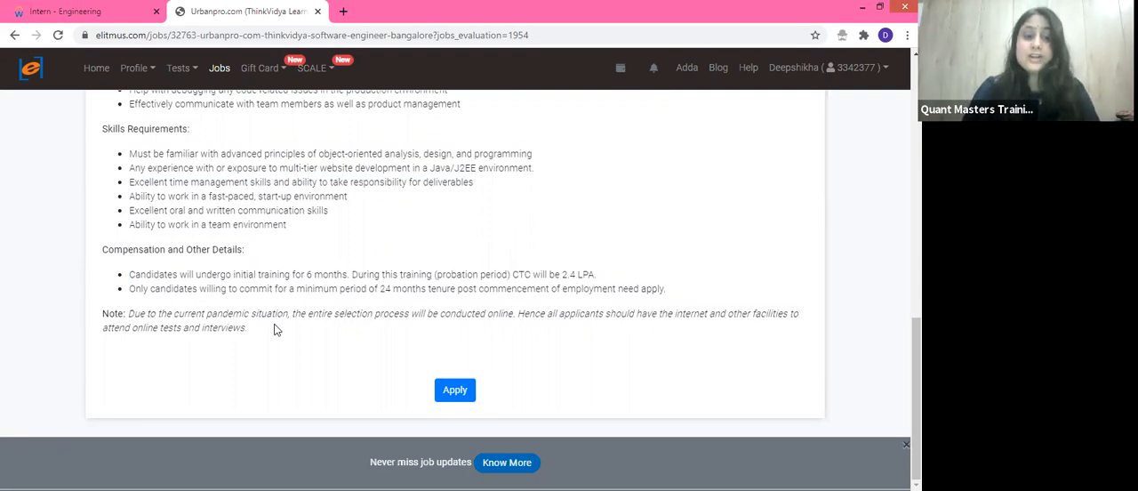
pyautogui.moveTo(508, 271)
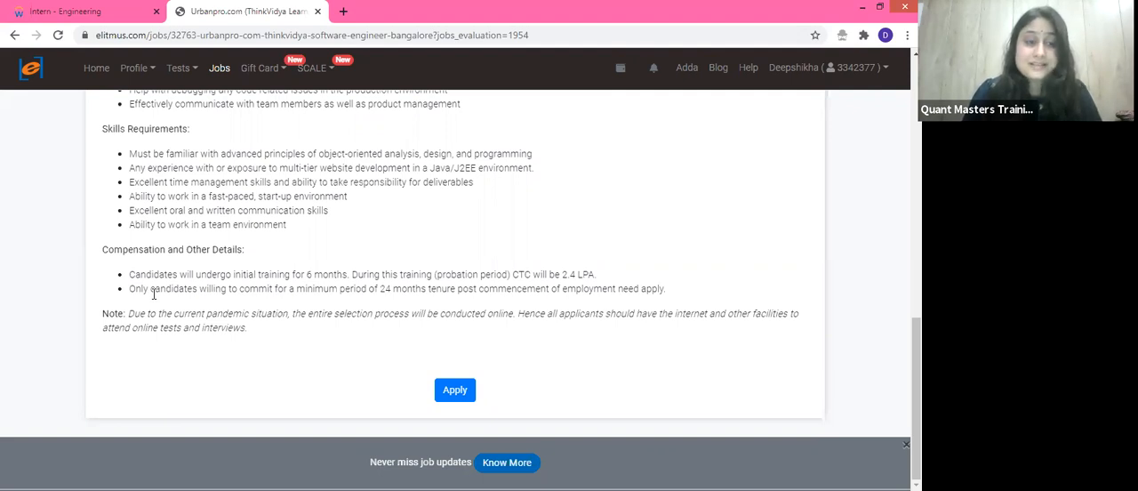
pyautogui.moveTo(369, 294)
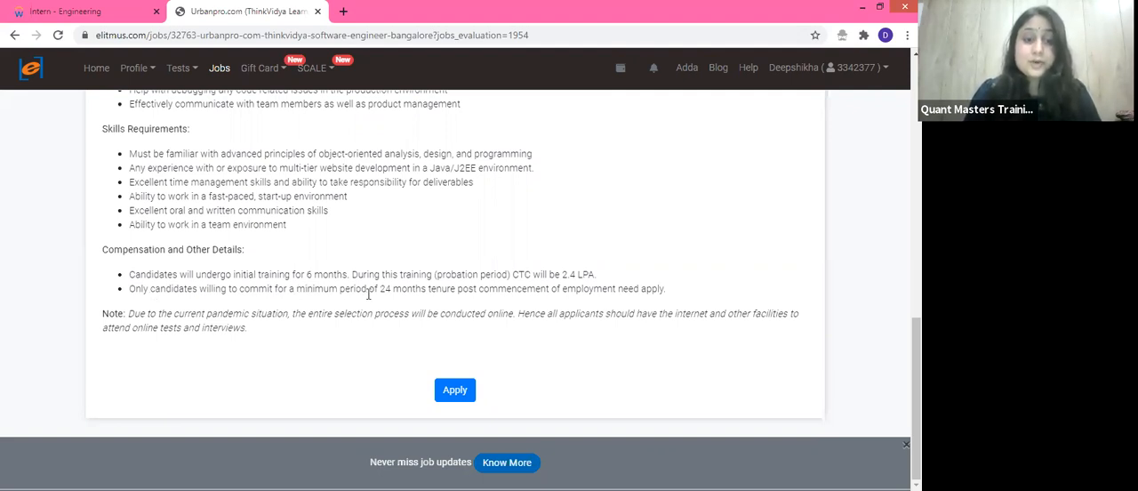
pyautogui.doubleClick(401, 288)
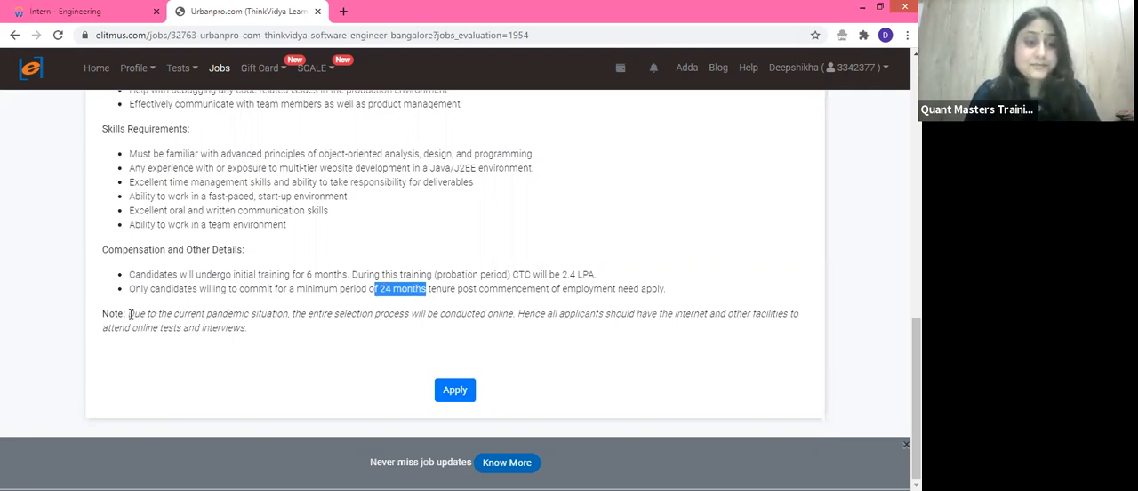
pyautogui.moveTo(128, 313); pyautogui.dragTo(288, 313)
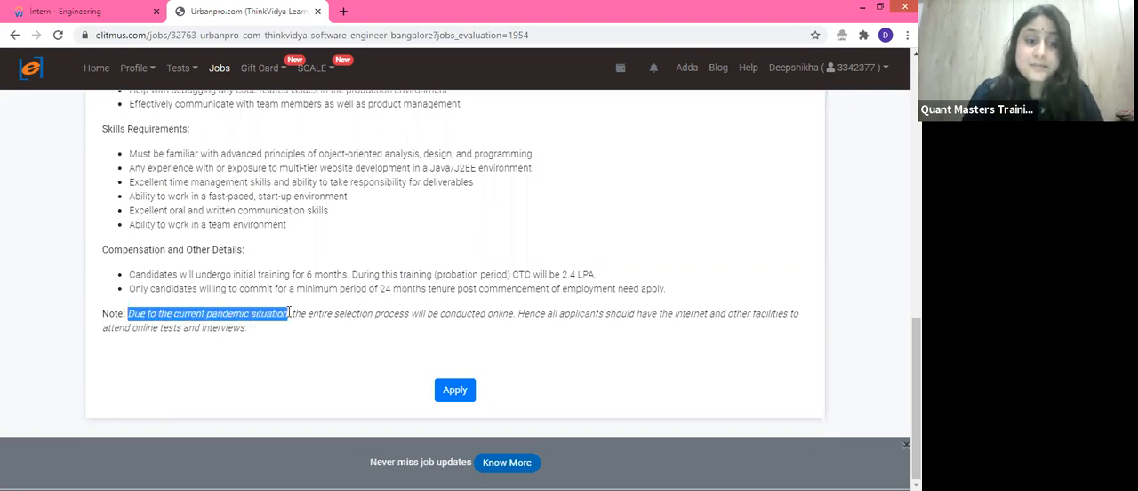
pyautogui.moveTo(489, 328)
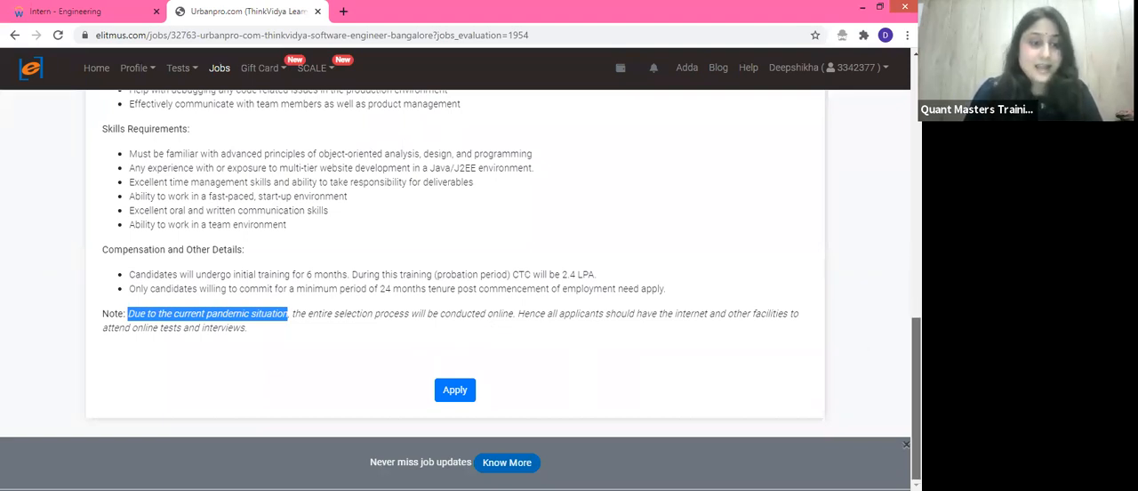
pyautogui.scroll(3)
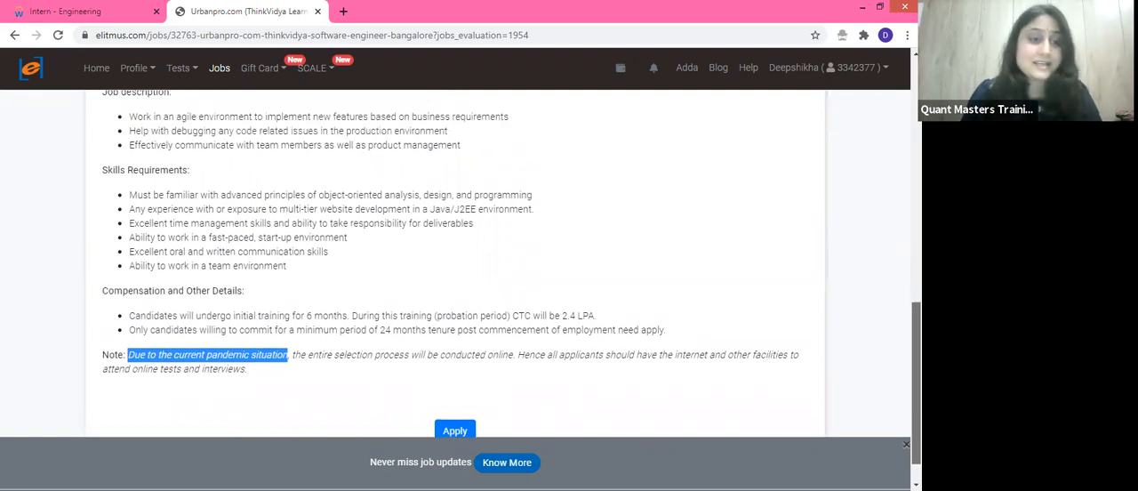
pyautogui.scroll(3)
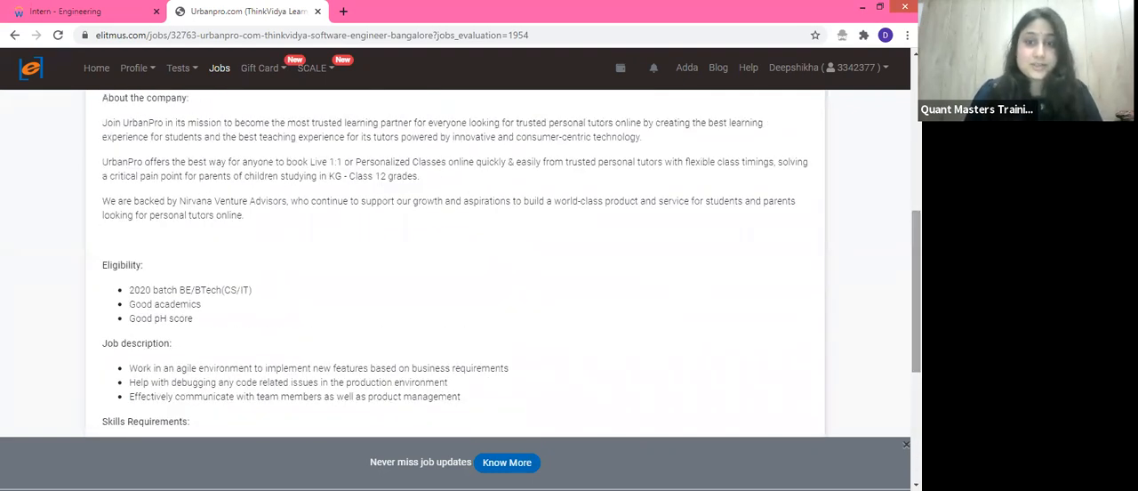
pyautogui.scroll(3)
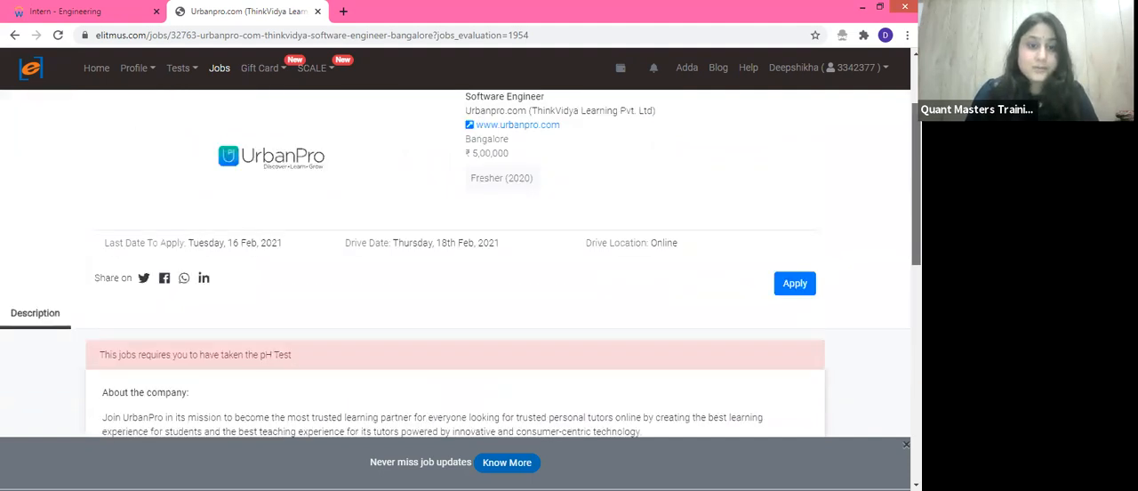
pyautogui.scroll(3)
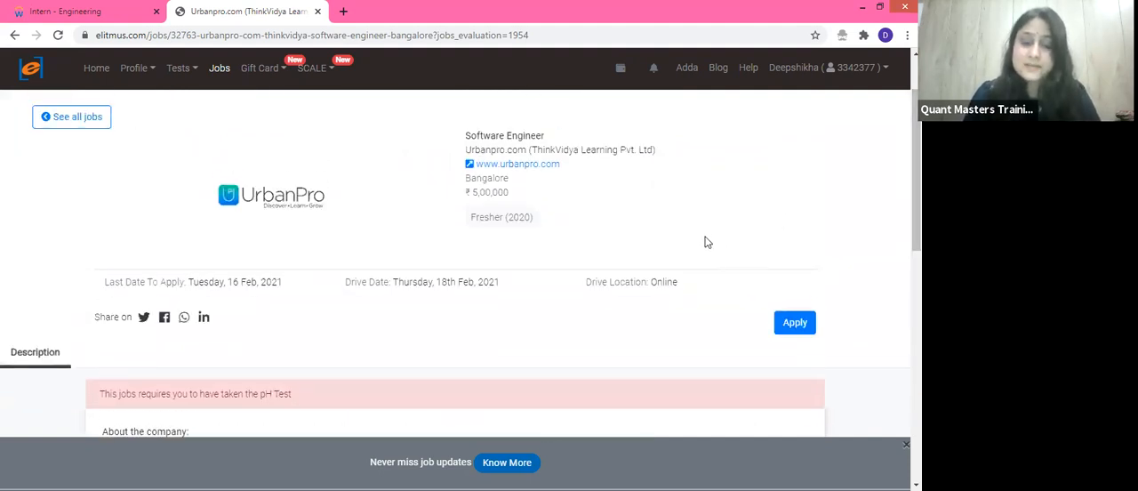
pyautogui.moveTo(512, 163)
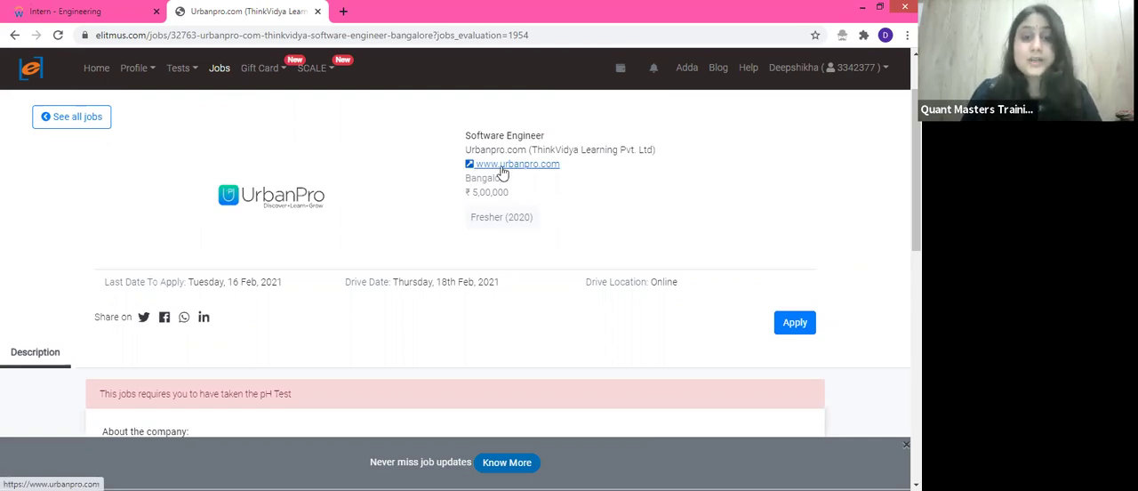
pyautogui.moveTo(527, 175)
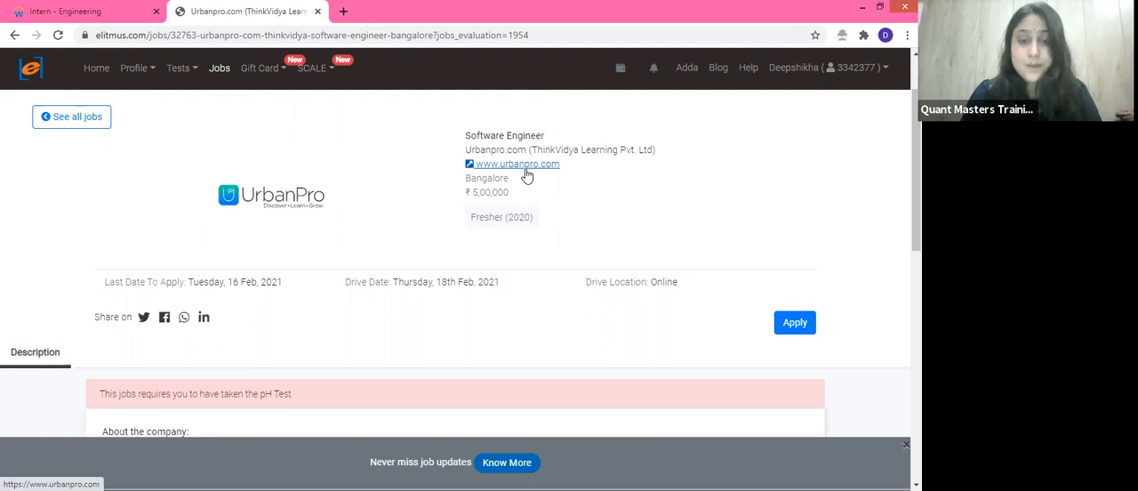
pyautogui.moveTo(765, 318)
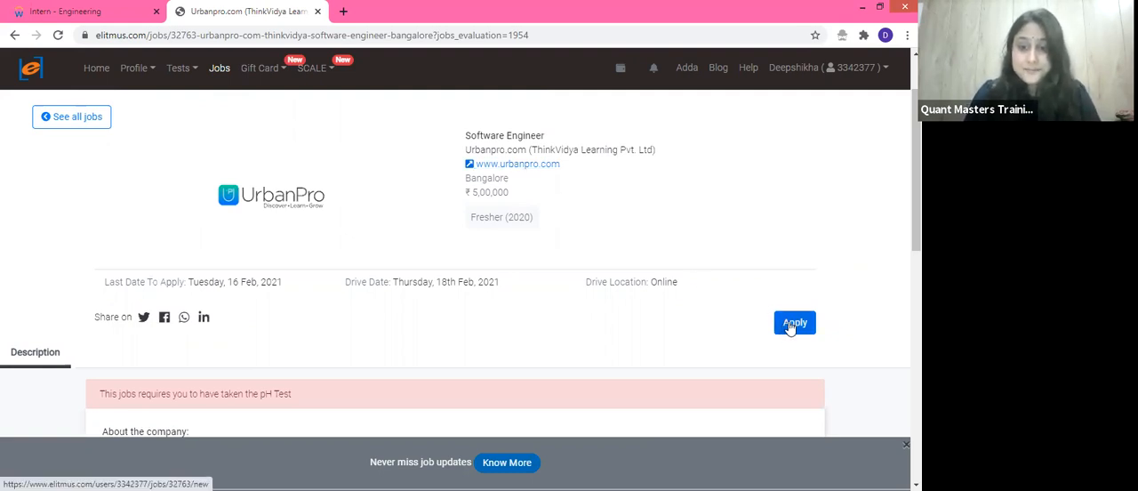
# Apply for the Software Engineer role and tick then untick 'I have not worked anywhere previously'.
pyautogui.click(794, 322)
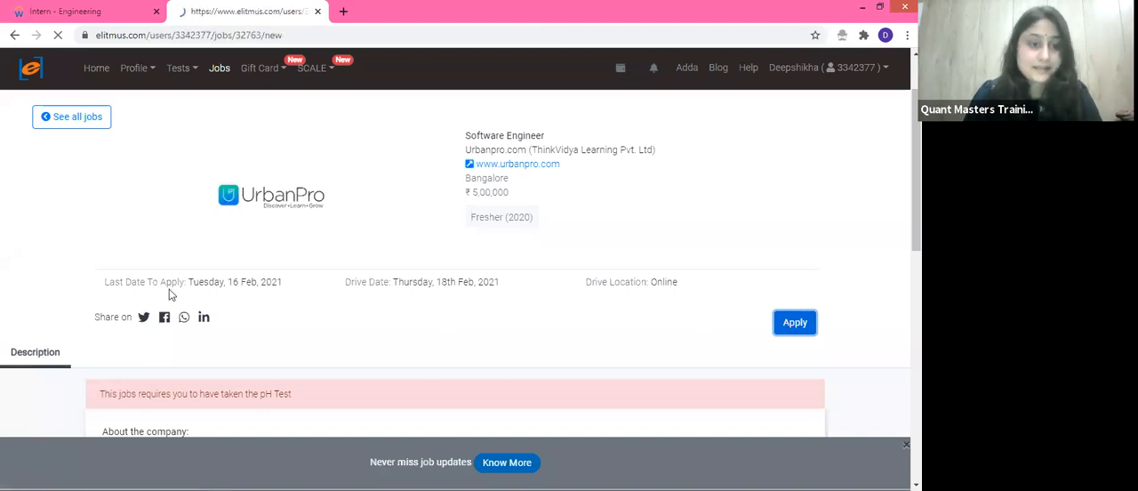
pyautogui.click(794, 322)
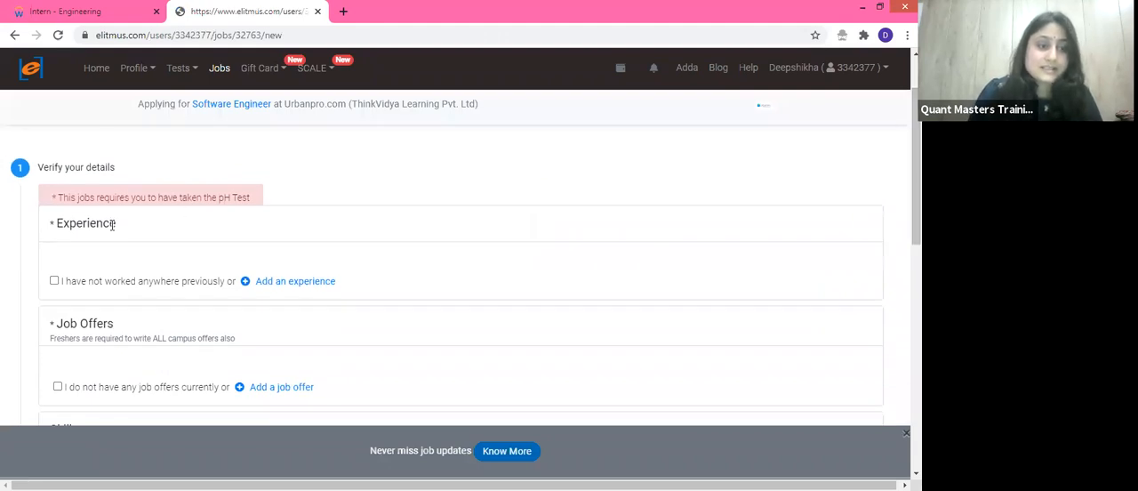
pyautogui.moveTo(186, 232)
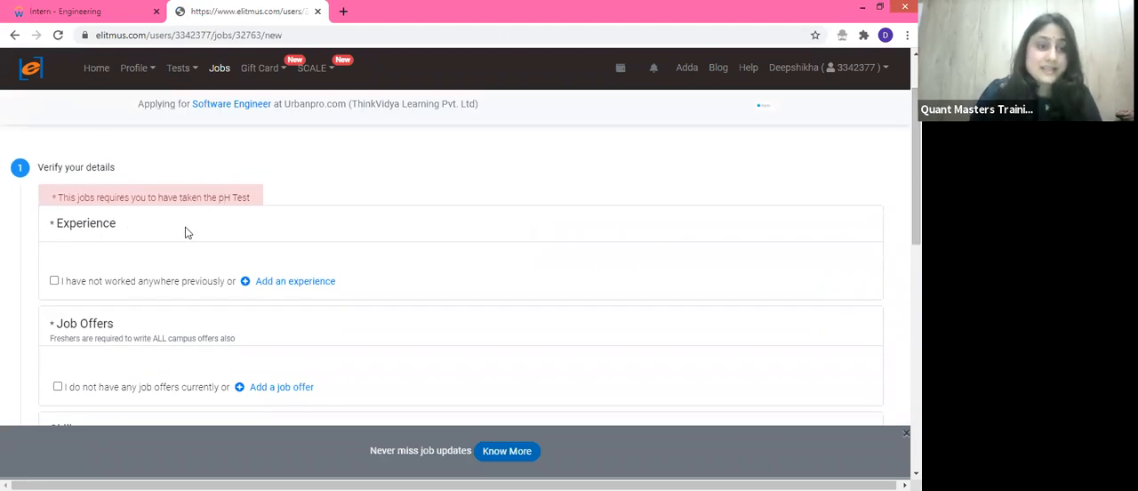
pyautogui.moveTo(96, 280)
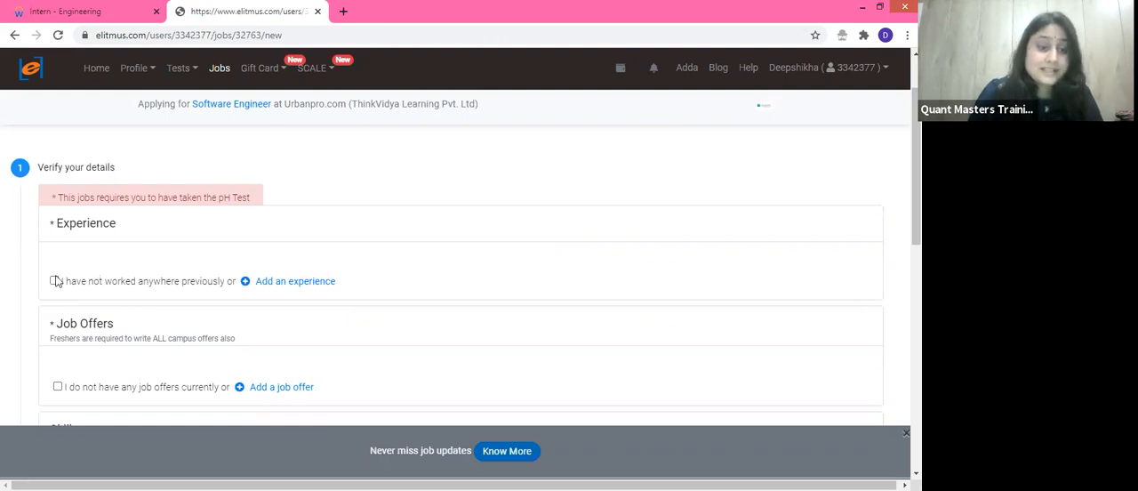
pyautogui.click(55, 281)
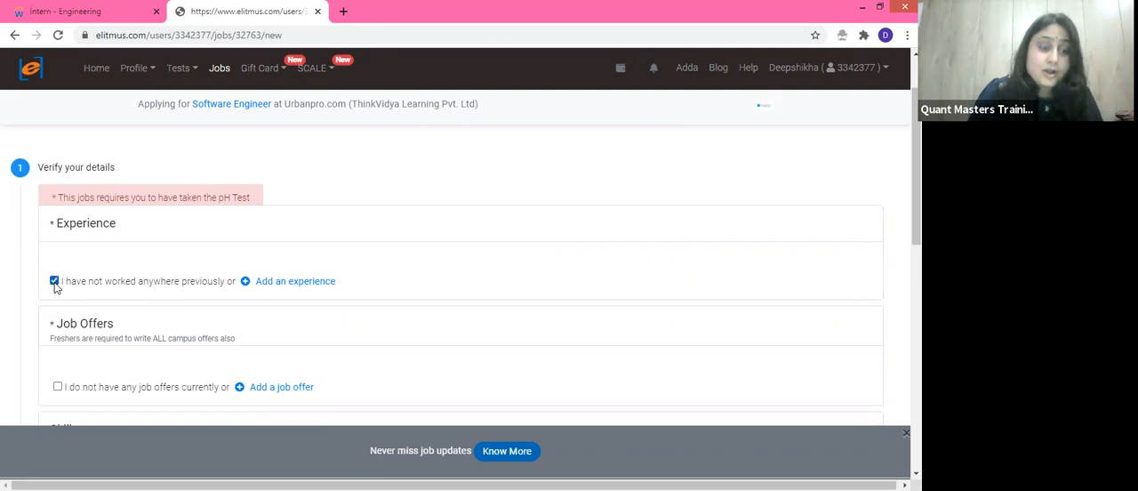
pyautogui.click(54, 280)
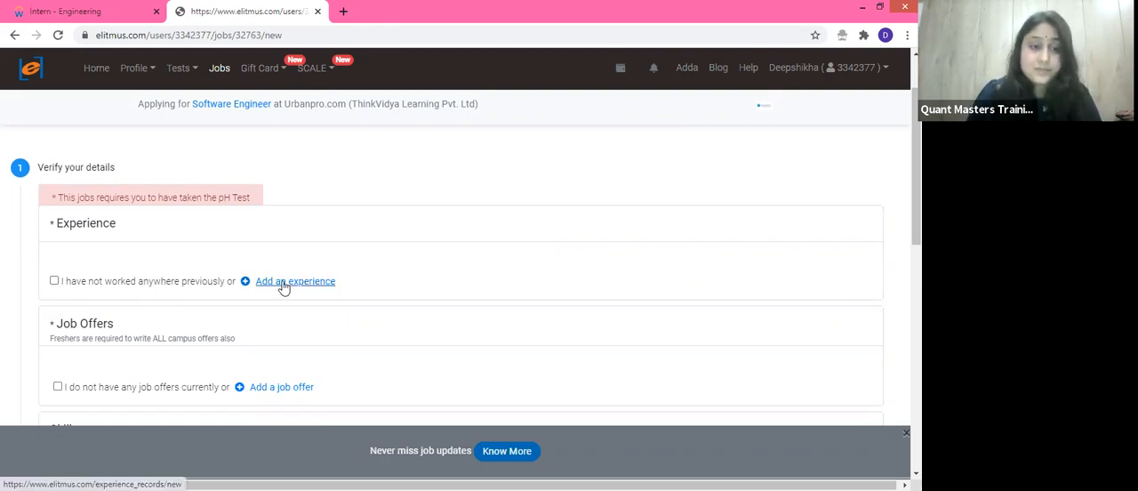
# Add a blank experience entry, toggle 'I presently work here', and view Industry and Category choices.
pyautogui.click(296, 281)
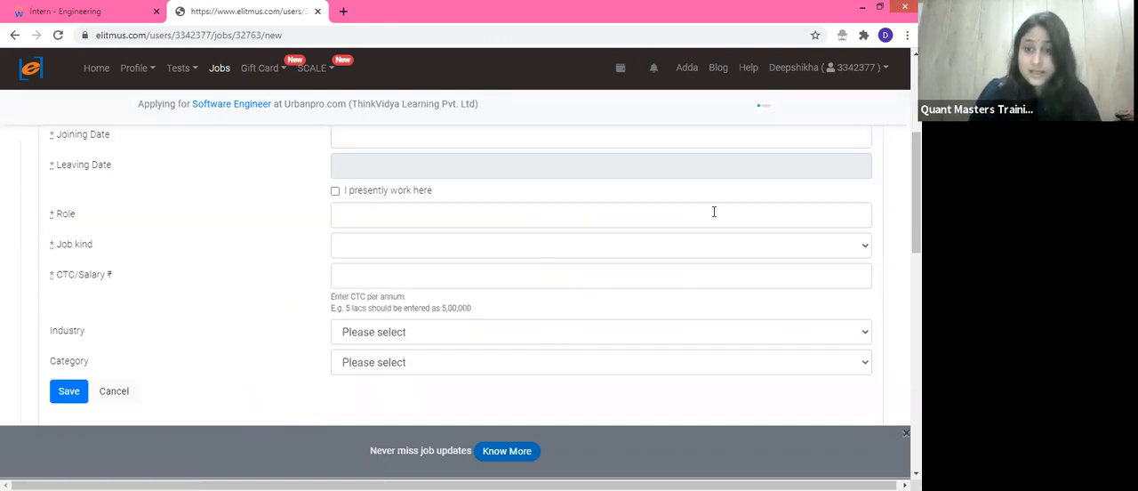
pyautogui.scroll(3)
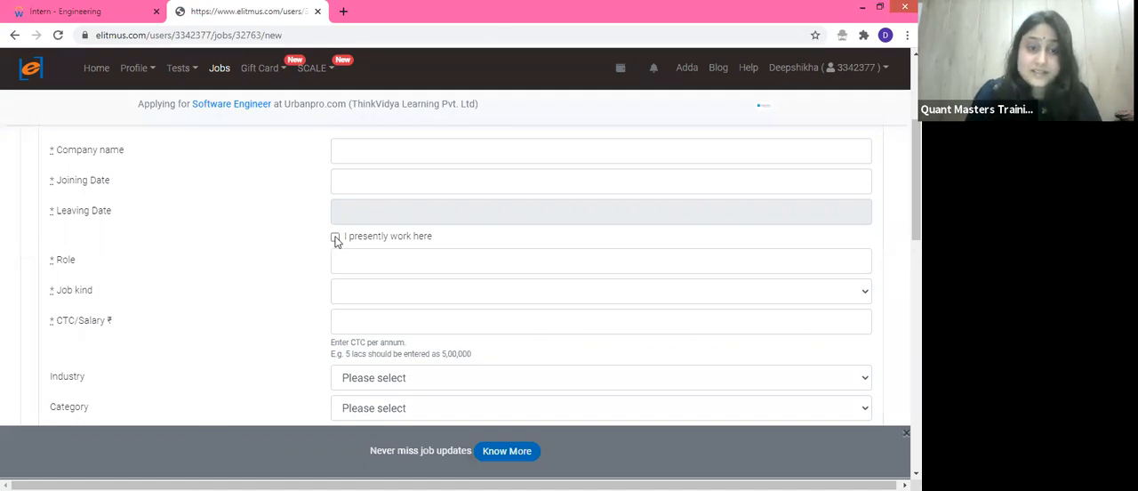
pyautogui.click(335, 235)
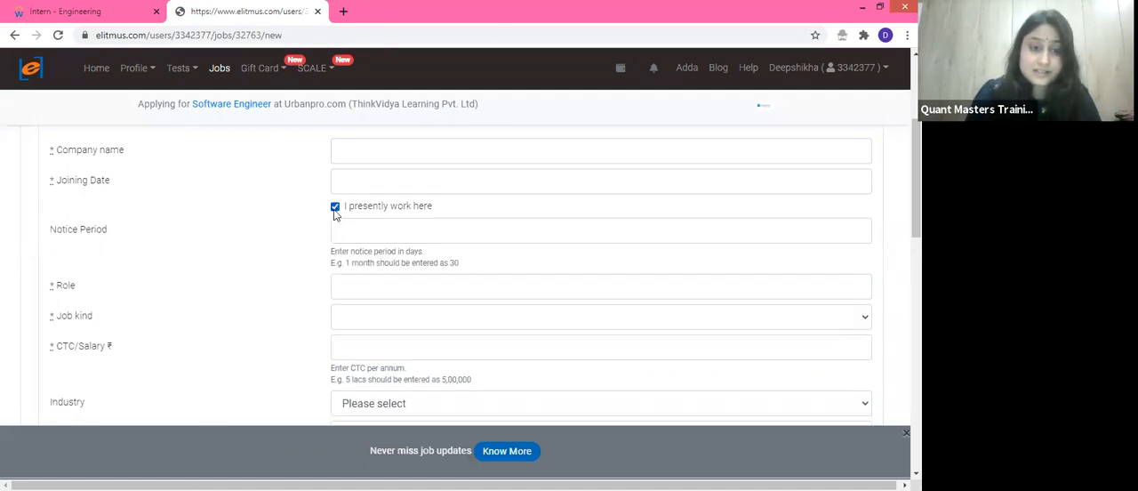
pyautogui.click(335, 206)
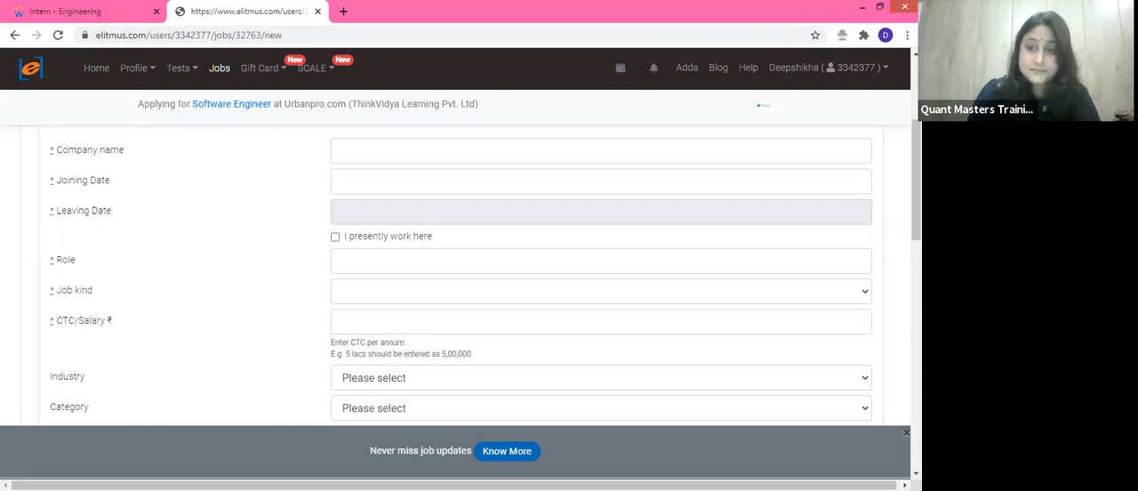
pyautogui.scroll(-3)
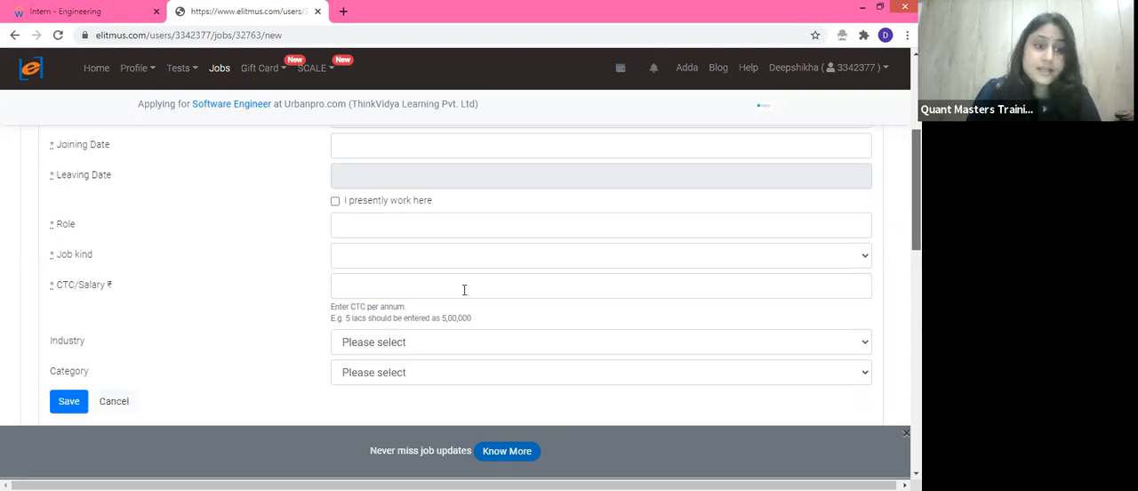
pyautogui.scroll(-3)
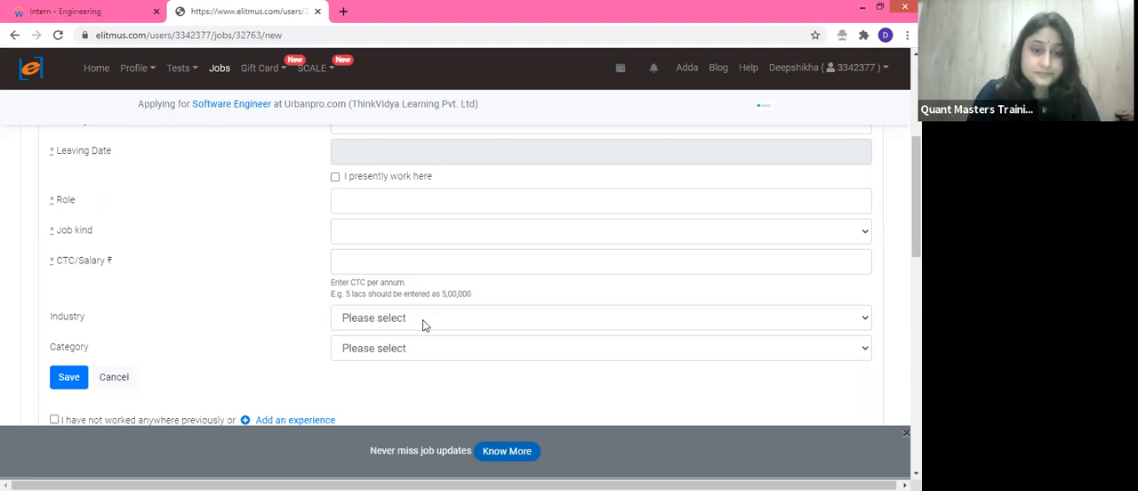
pyautogui.click(601, 318)
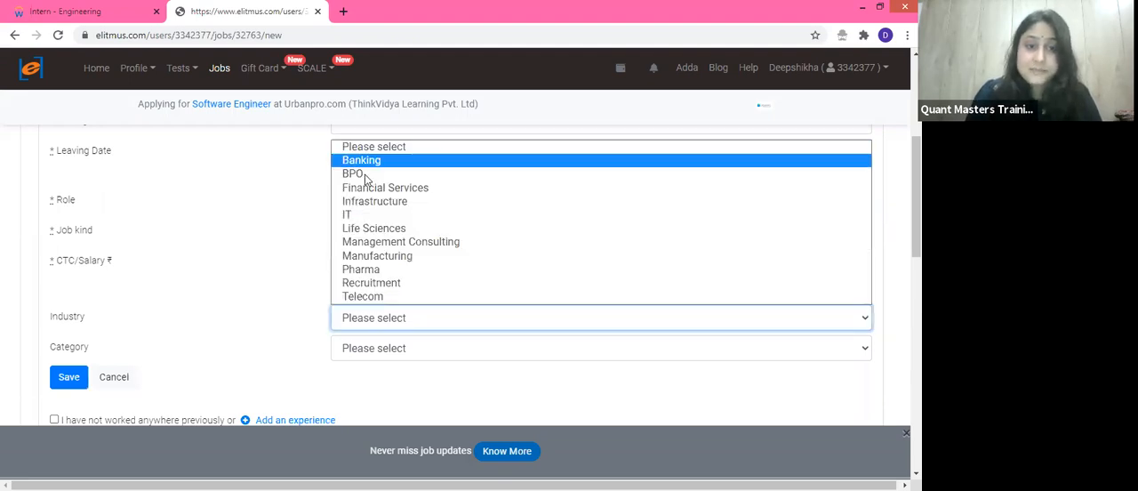
pyautogui.moveTo(374, 201)
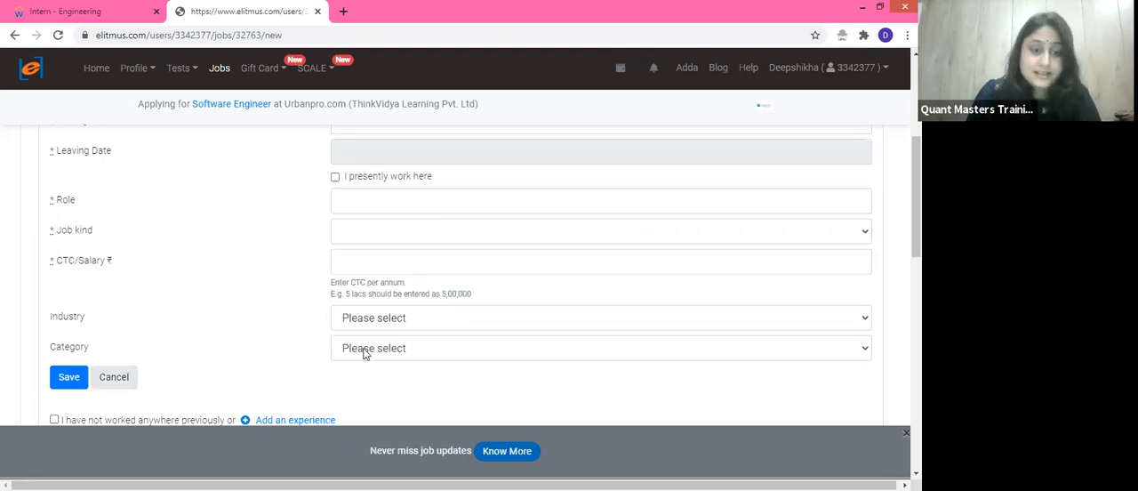
pyautogui.click(600, 347)
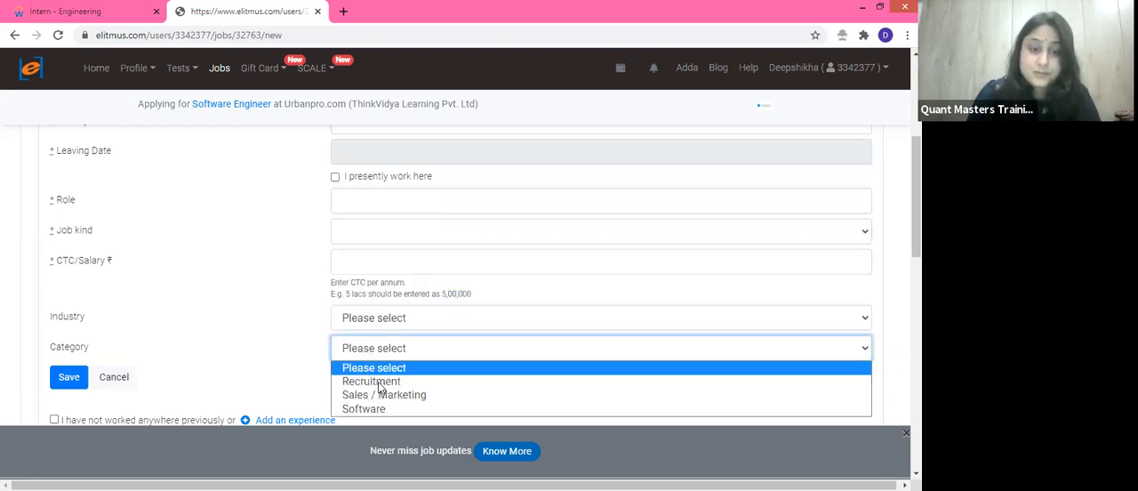
pyautogui.moveTo(384, 394)
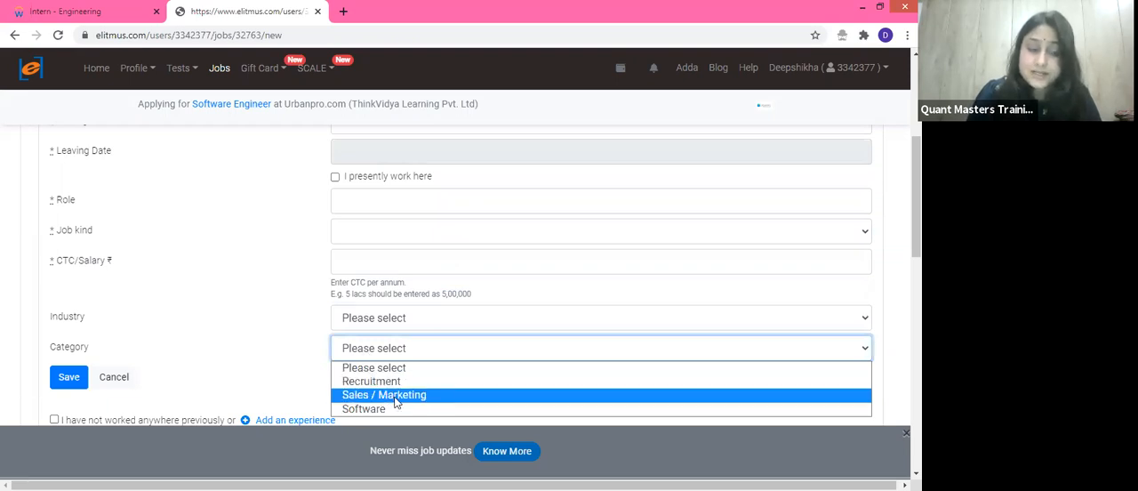
pyautogui.moveTo(69, 376)
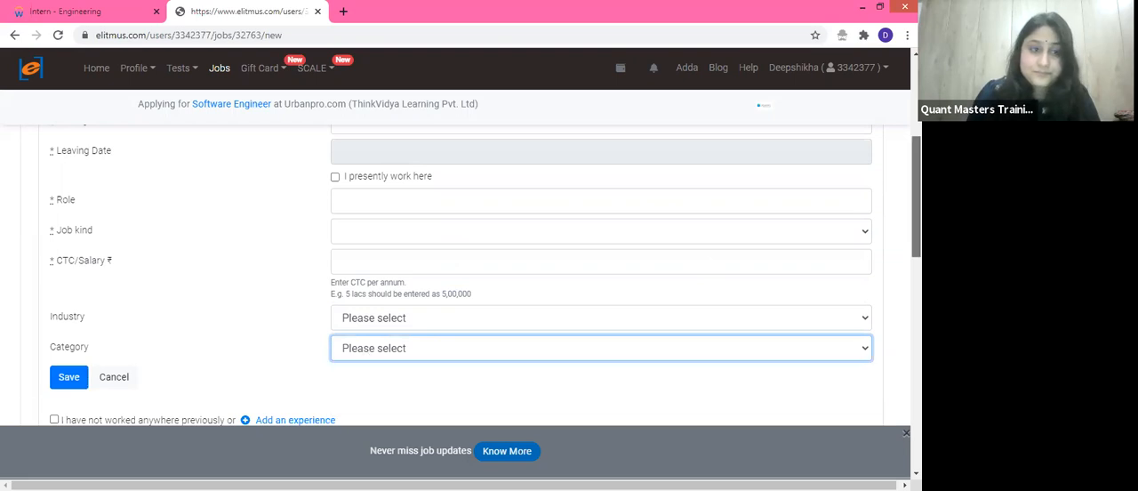
pyautogui.scroll(-3)
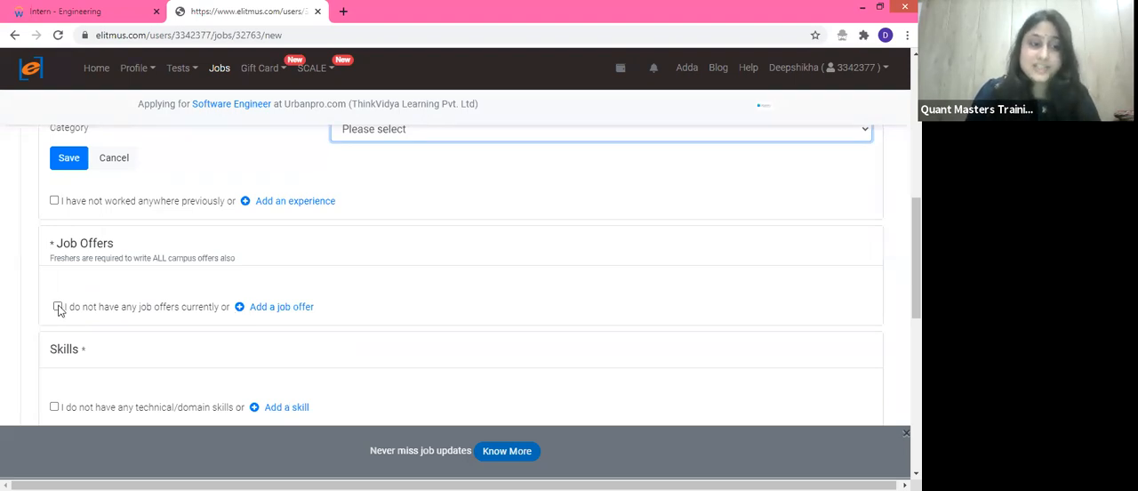
# Tick 'I do not have any job offers currently' under Job Offers.
pyautogui.click(58, 305)
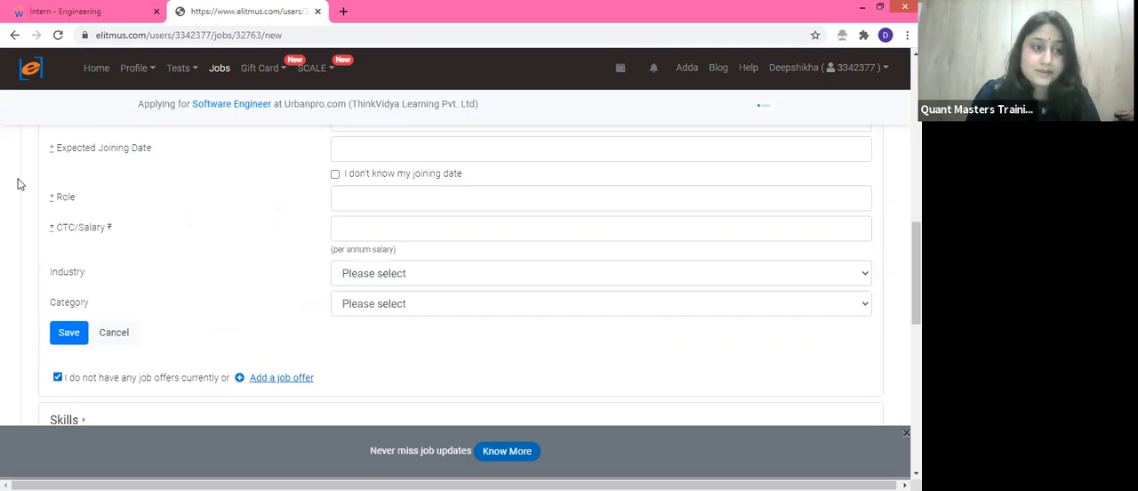
pyautogui.scroll(3)
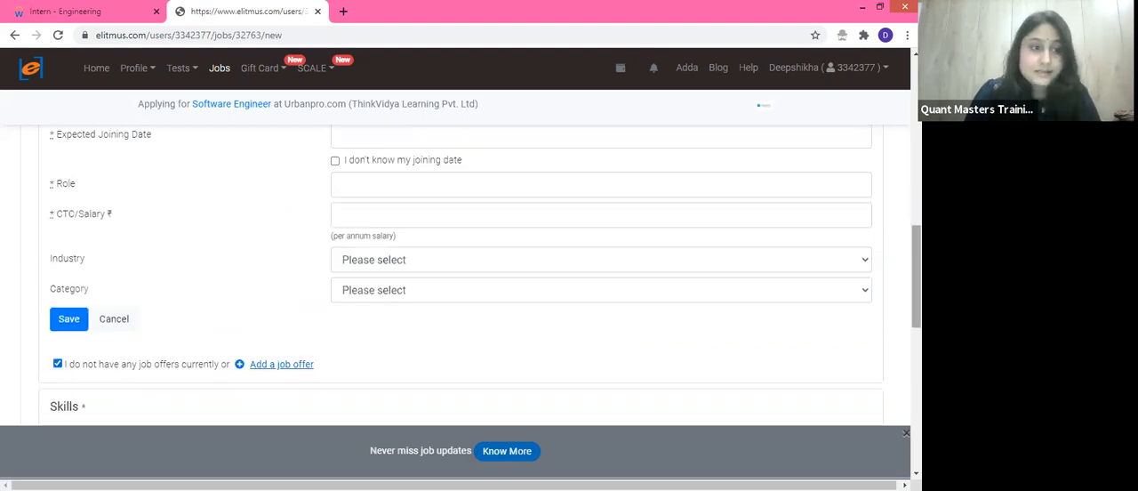
pyautogui.scroll(3)
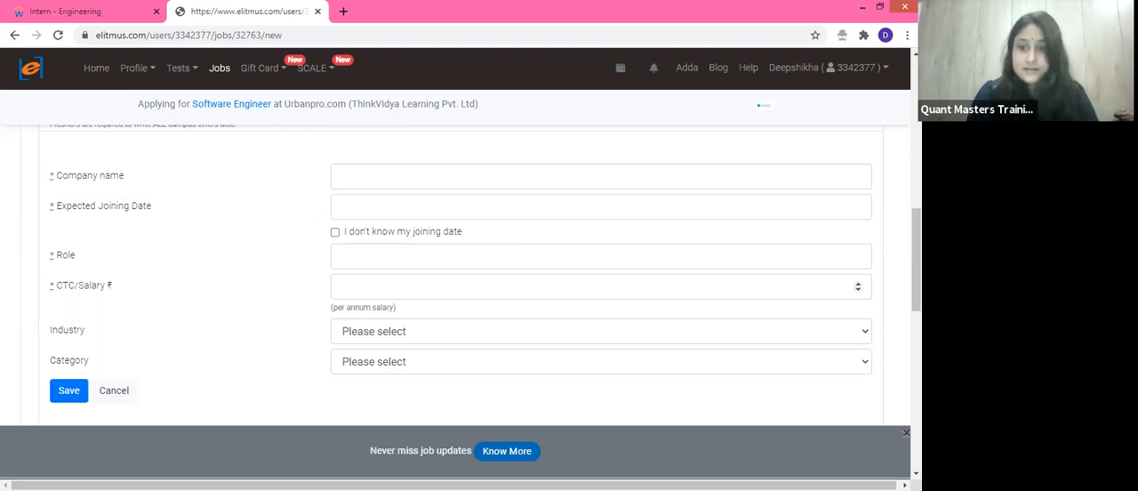
pyautogui.scroll(-3)
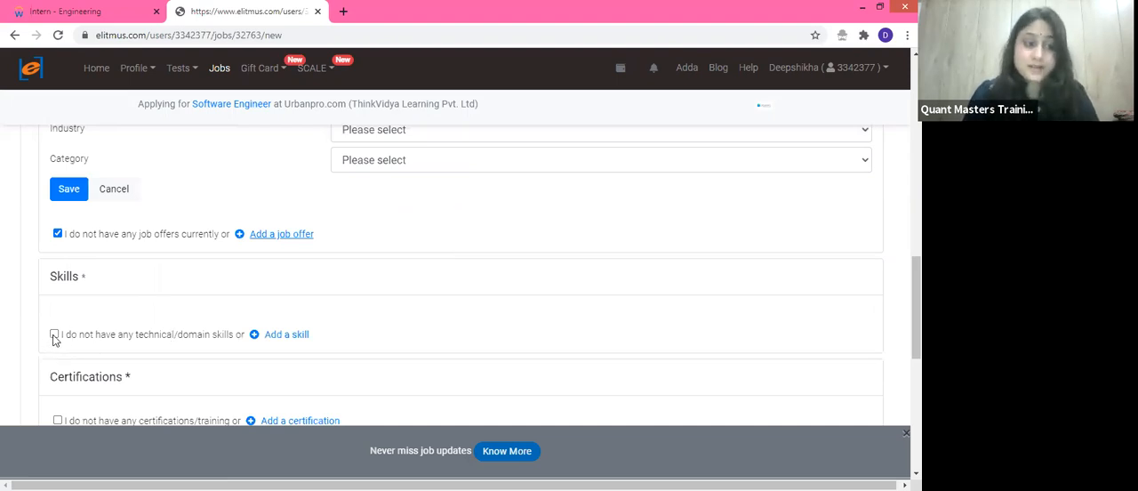
pyautogui.moveTo(282, 338)
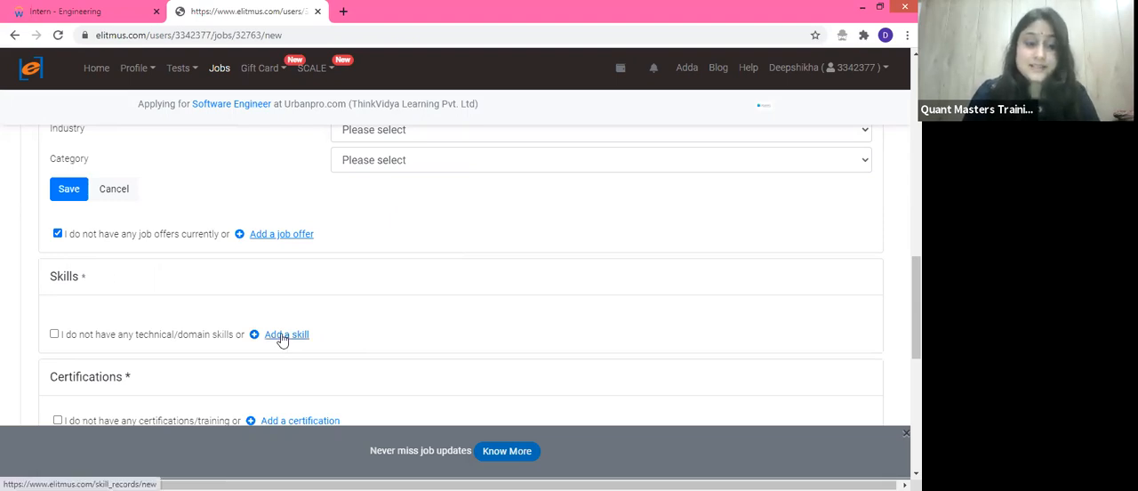
# Add a skill entry, view Skill type choices without picking, and focus the Skill field.
pyautogui.click(286, 334)
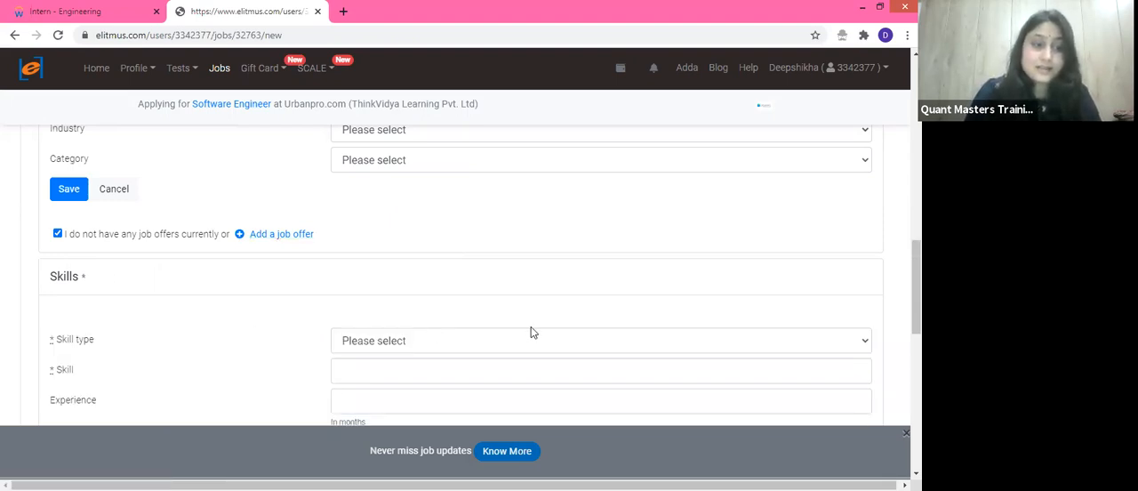
pyautogui.scroll(-3)
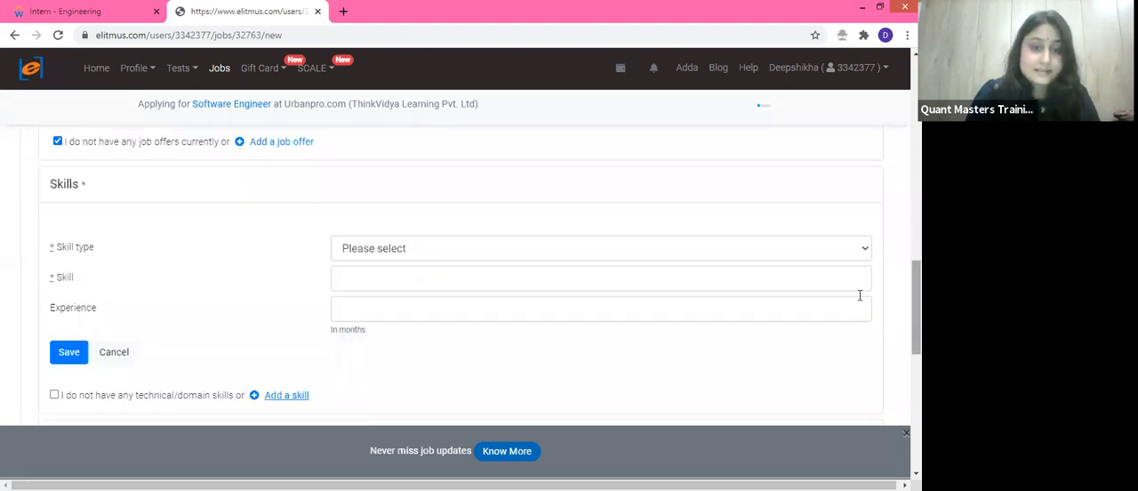
pyautogui.click(600, 248)
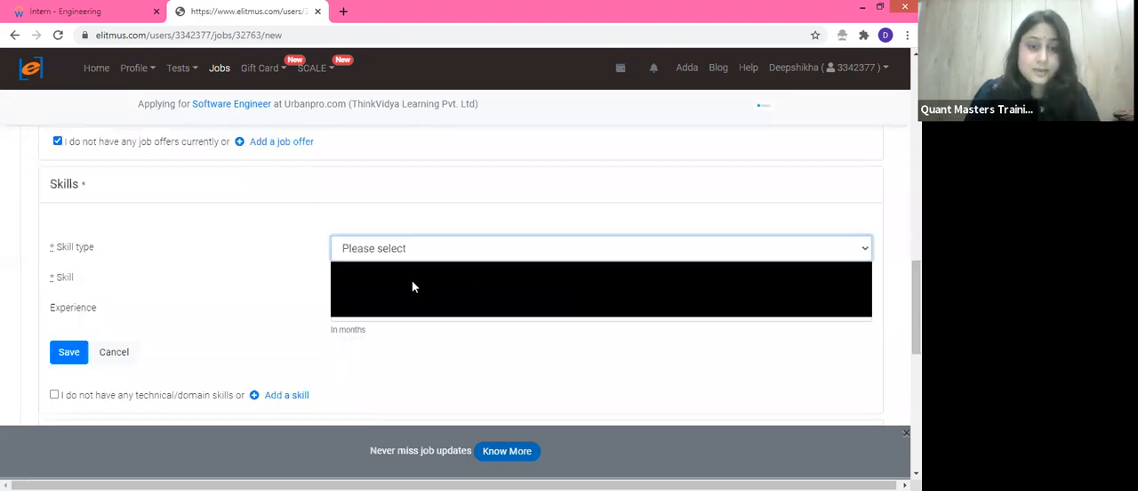
pyautogui.click(600, 248)
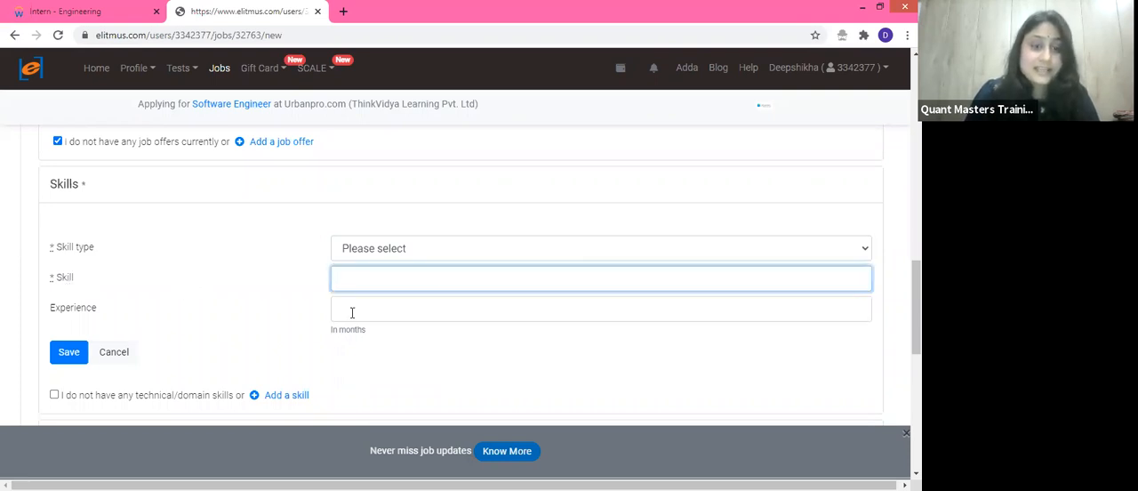
pyautogui.click(601, 309)
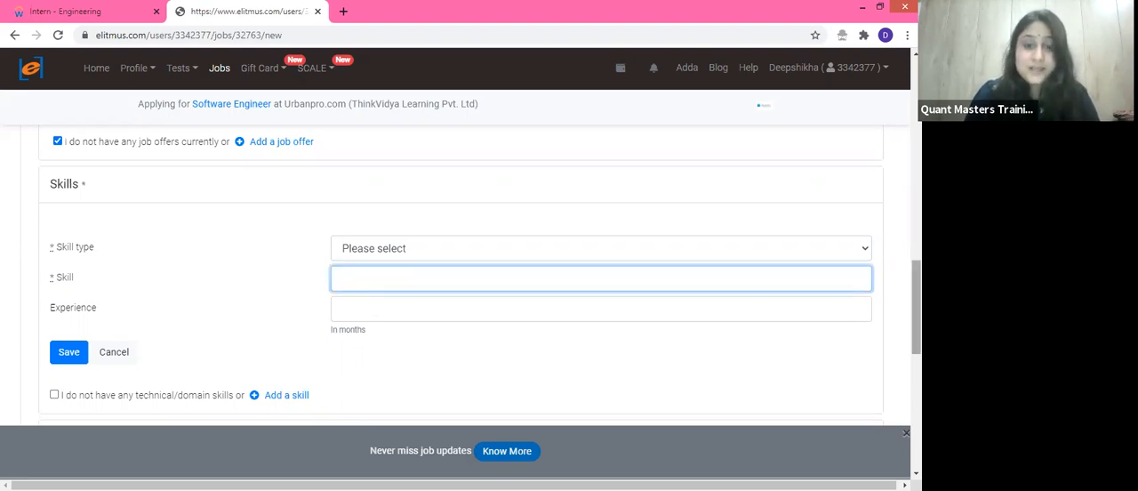
pyautogui.scroll(-3)
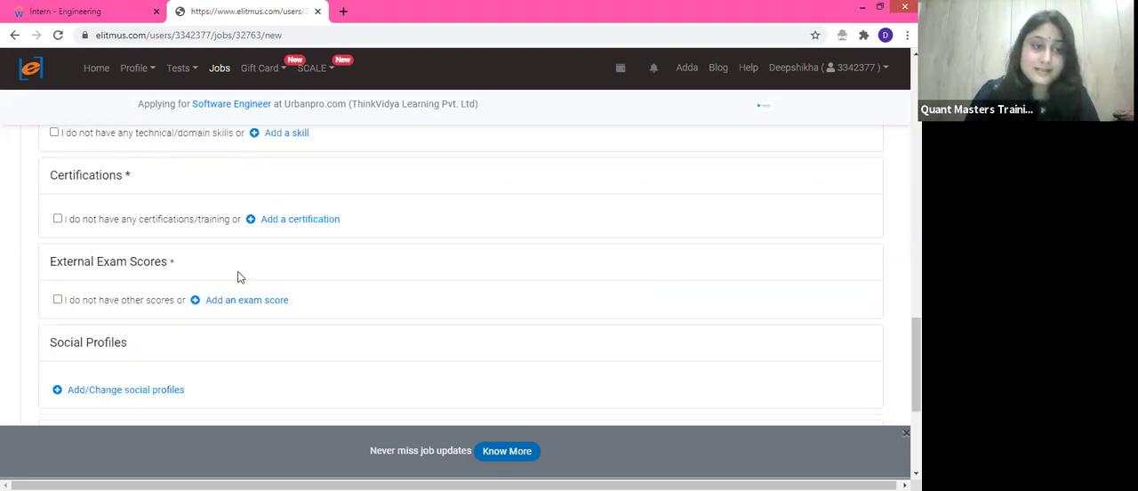
pyautogui.moveTo(38, 181)
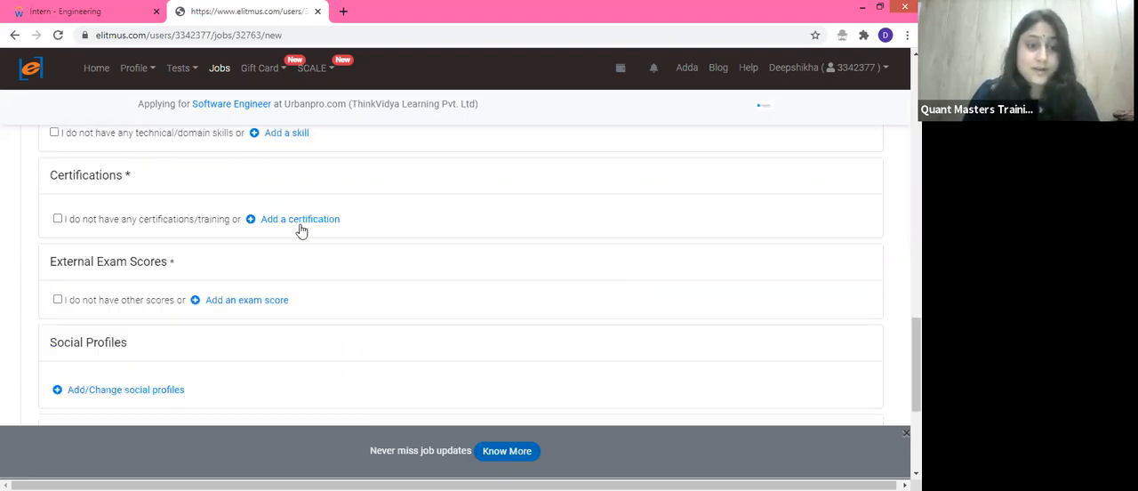
# Add a certification entry and tick then untick 'I do not have any technical/domain skills'.
pyautogui.click(300, 219)
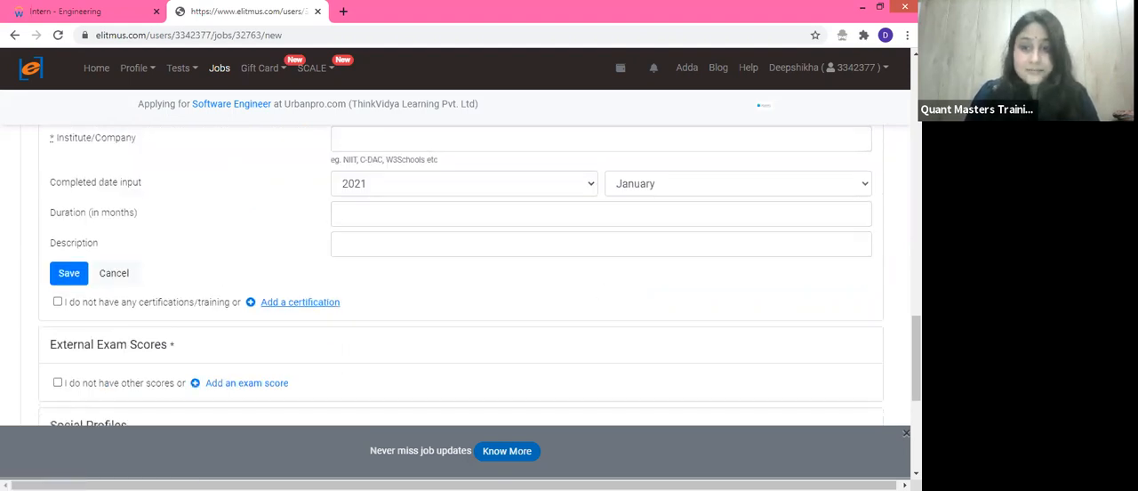
pyautogui.scroll(3)
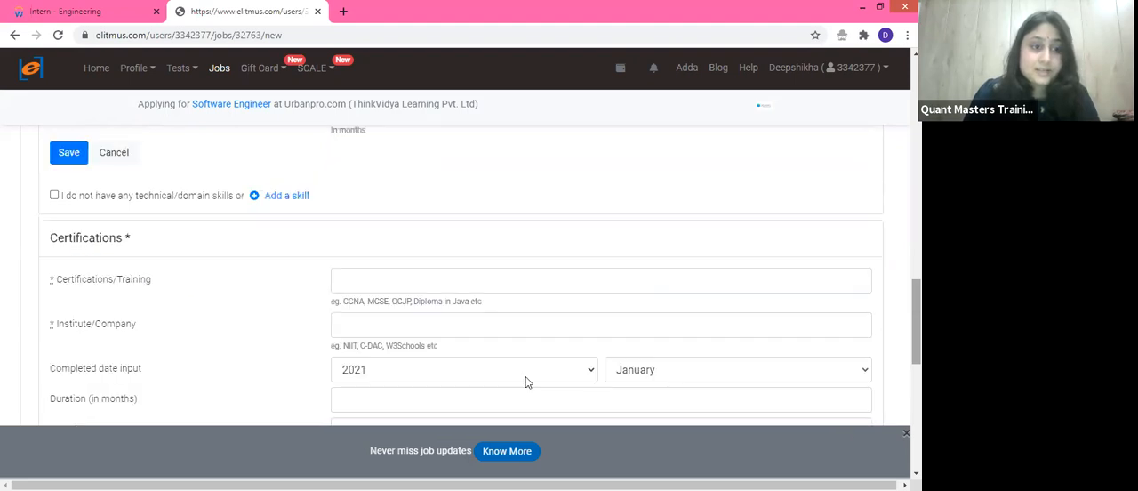
pyautogui.moveTo(102, 287)
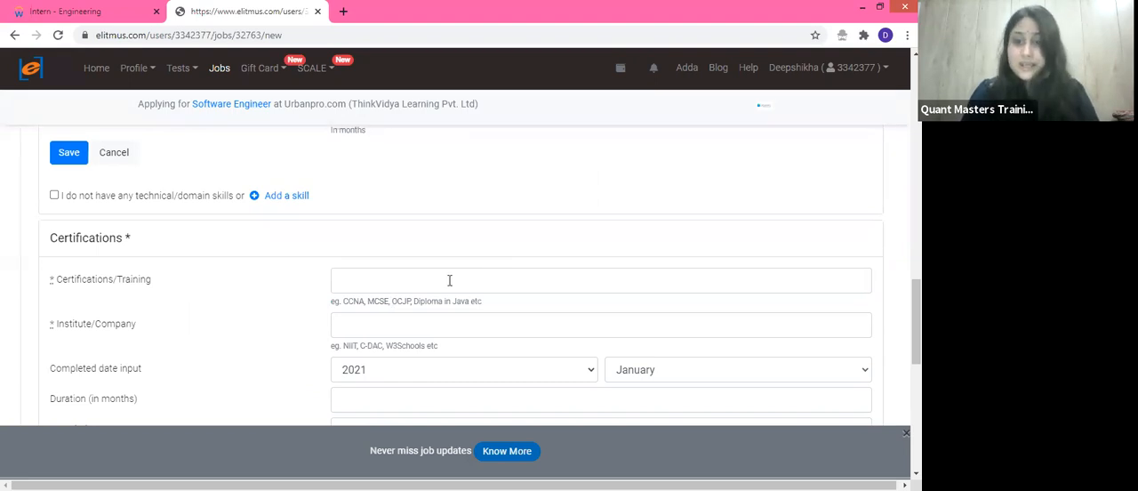
pyautogui.moveTo(91, 336)
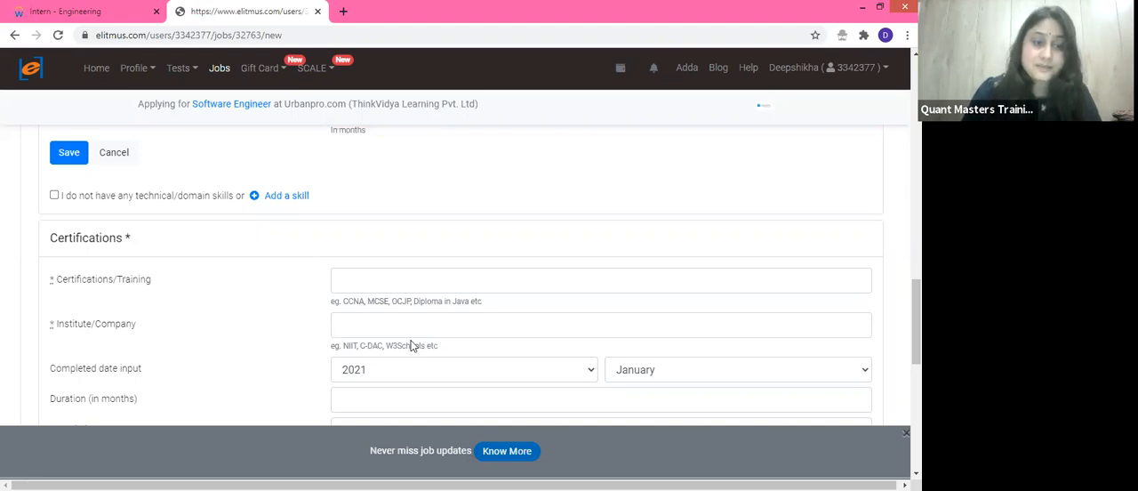
pyautogui.moveTo(139, 372)
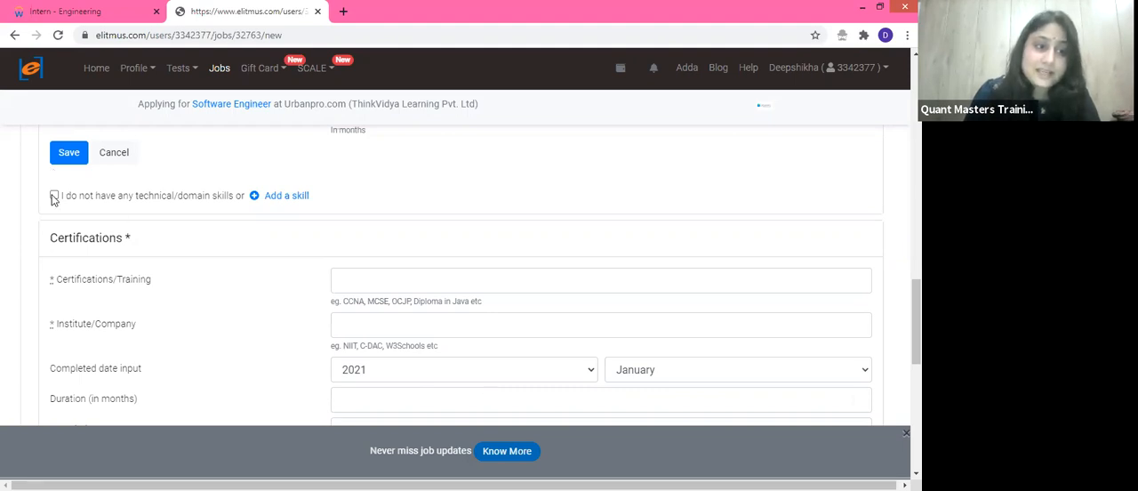
pyautogui.click(54, 195)
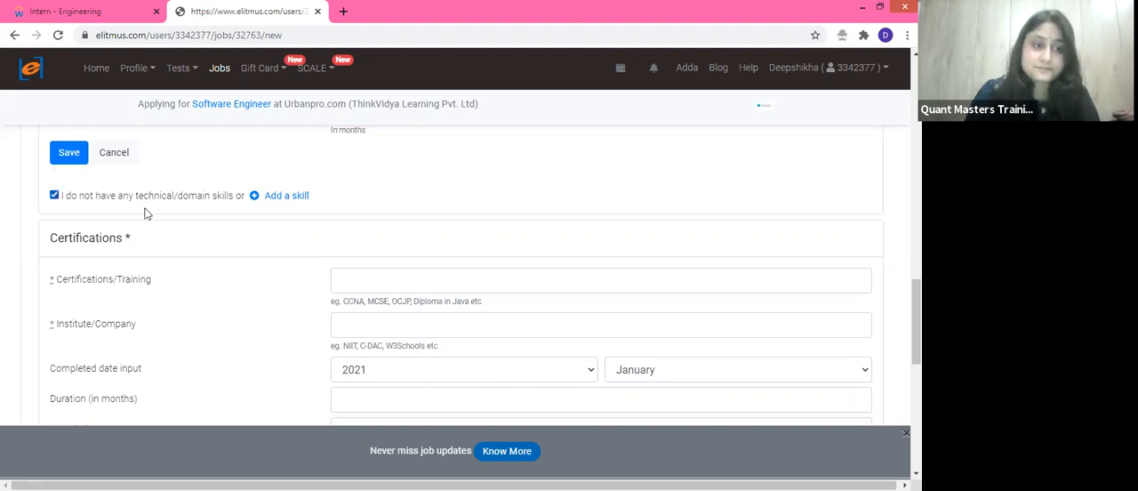
pyautogui.click(55, 195)
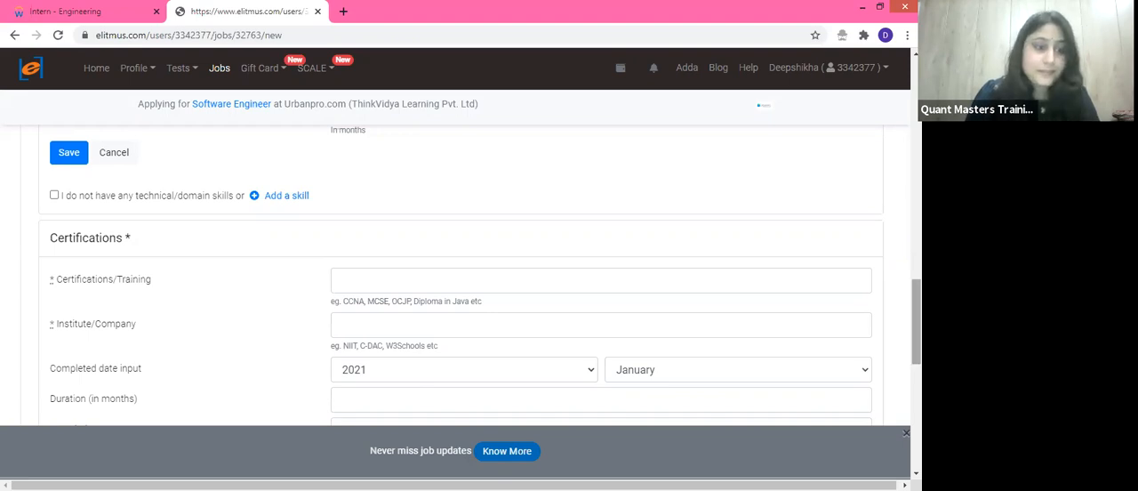
pyautogui.scroll(-3)
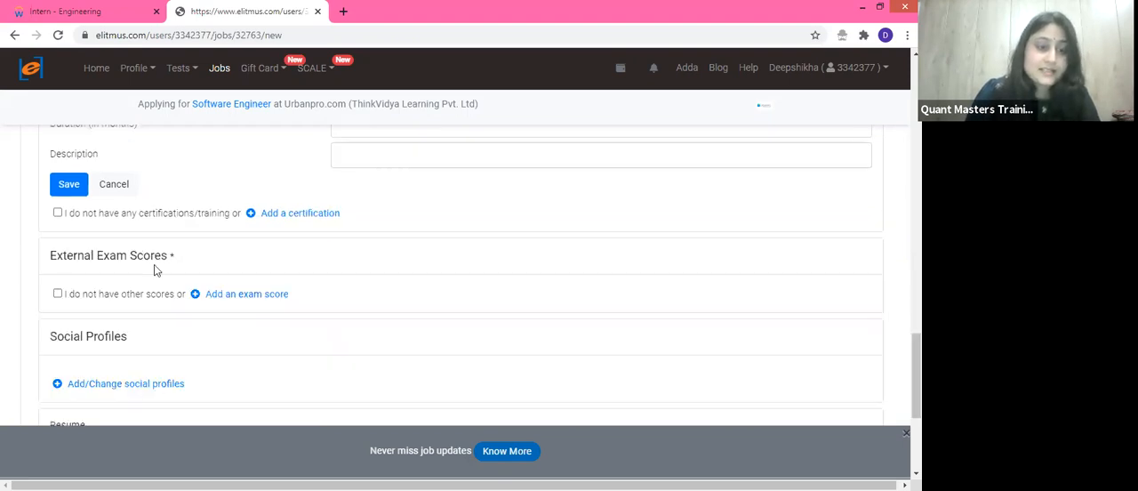
pyautogui.moveTo(113, 293)
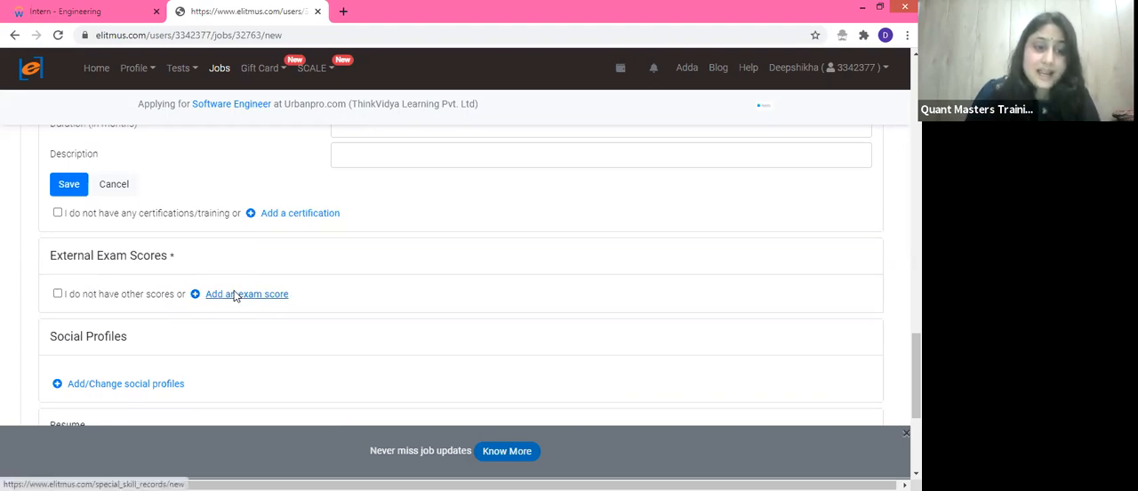
# Add an exam score entry, try the Test and Score fields, and tick 'I do not have other scores'.
pyautogui.click(247, 293)
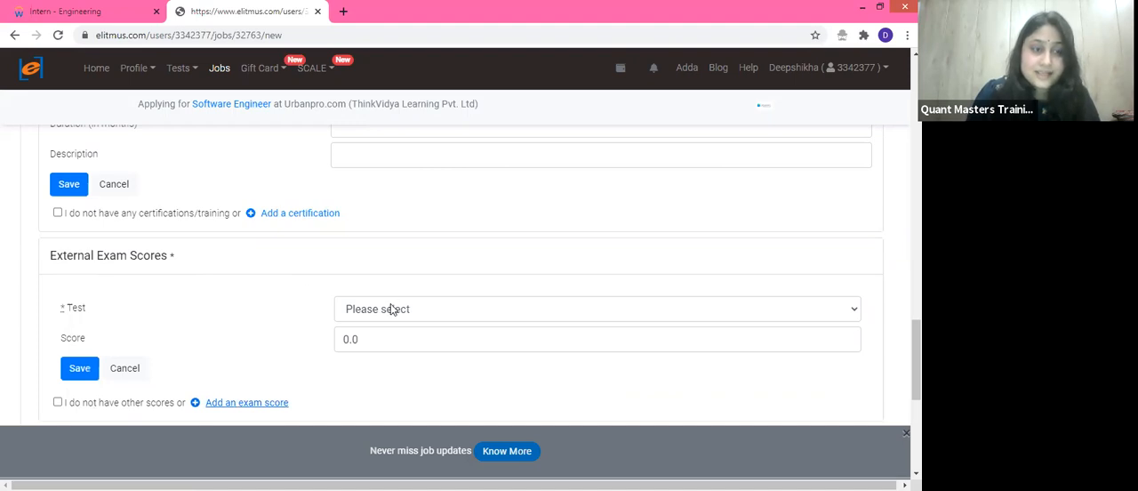
pyautogui.click(596, 308)
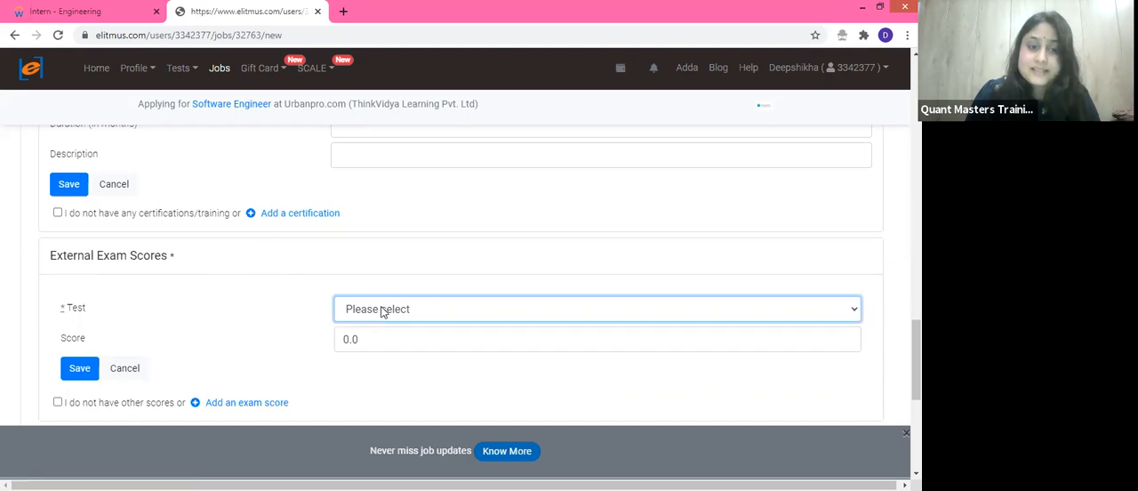
pyautogui.click(596, 339)
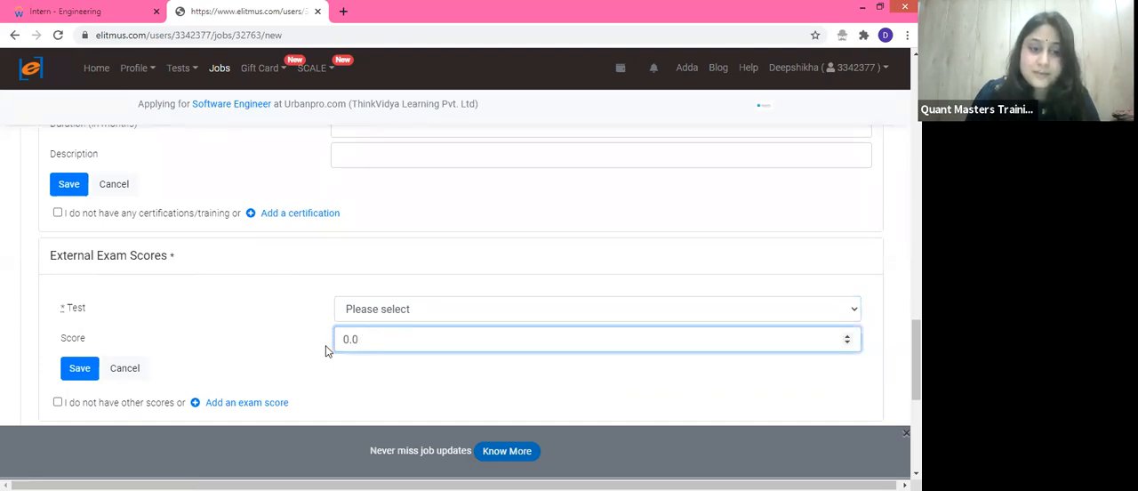
pyautogui.moveTo(96, 212)
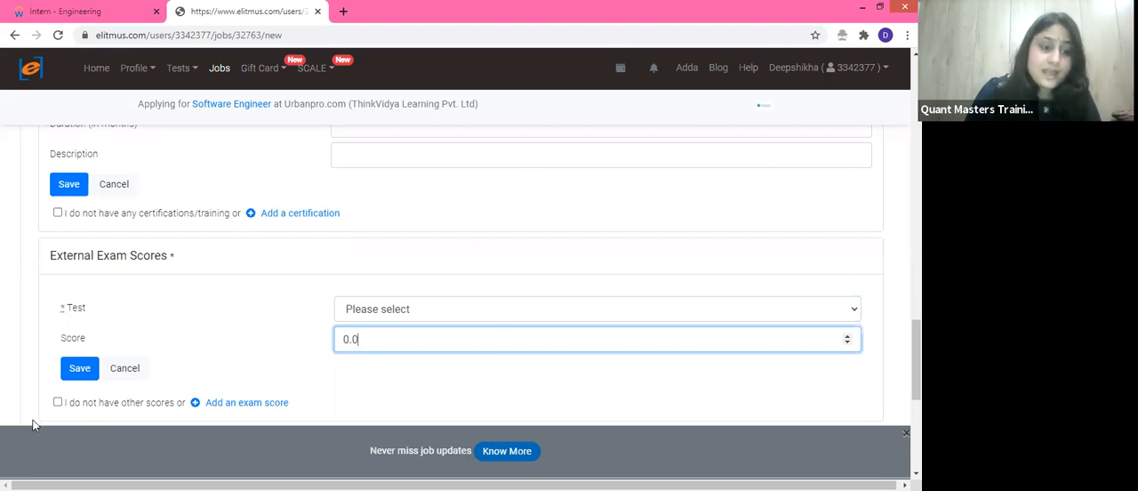
pyautogui.click(58, 402)
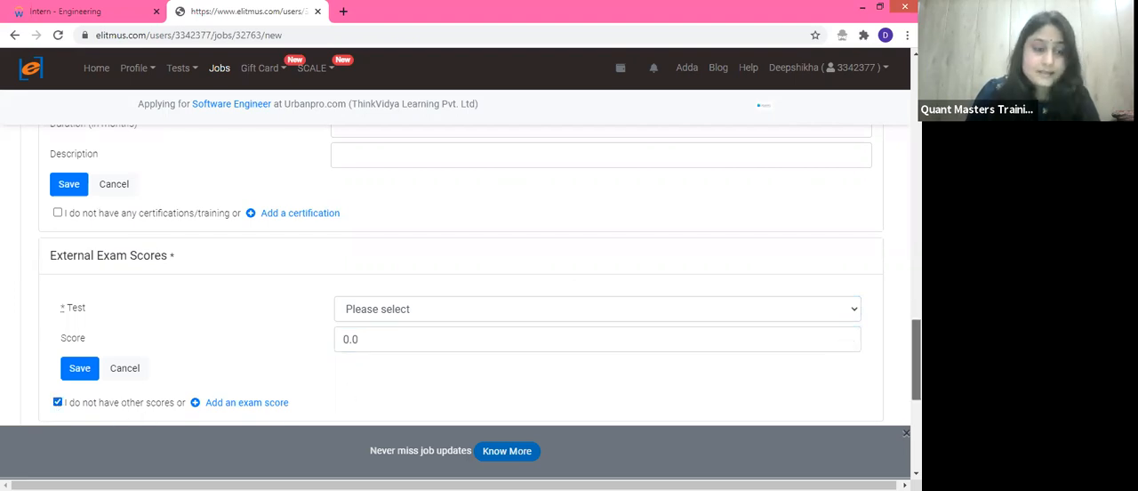
pyautogui.scroll(-3)
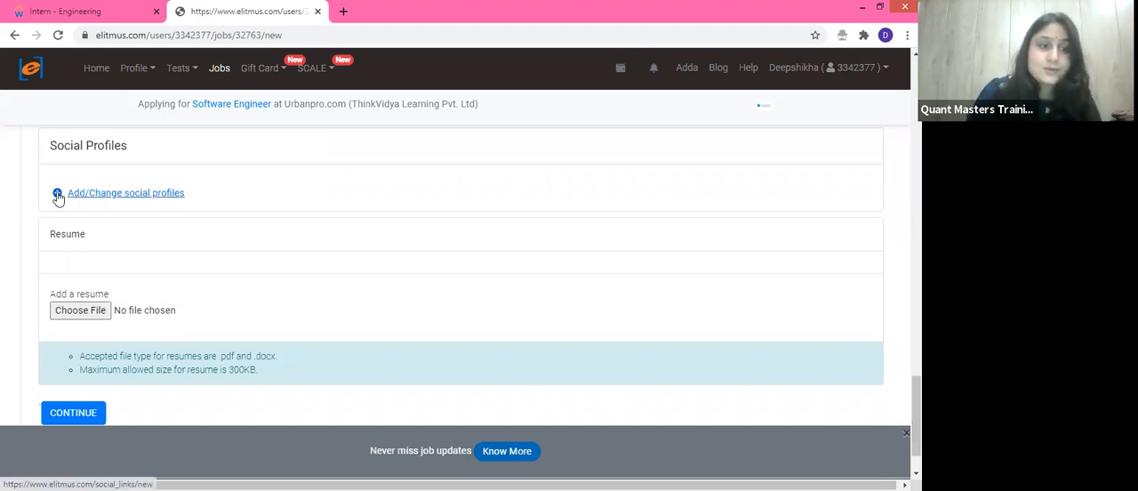
# Open the LinkedIn, Twitter, Github and other social profile fields, scrolling down to Resume.
pyautogui.click(126, 192)
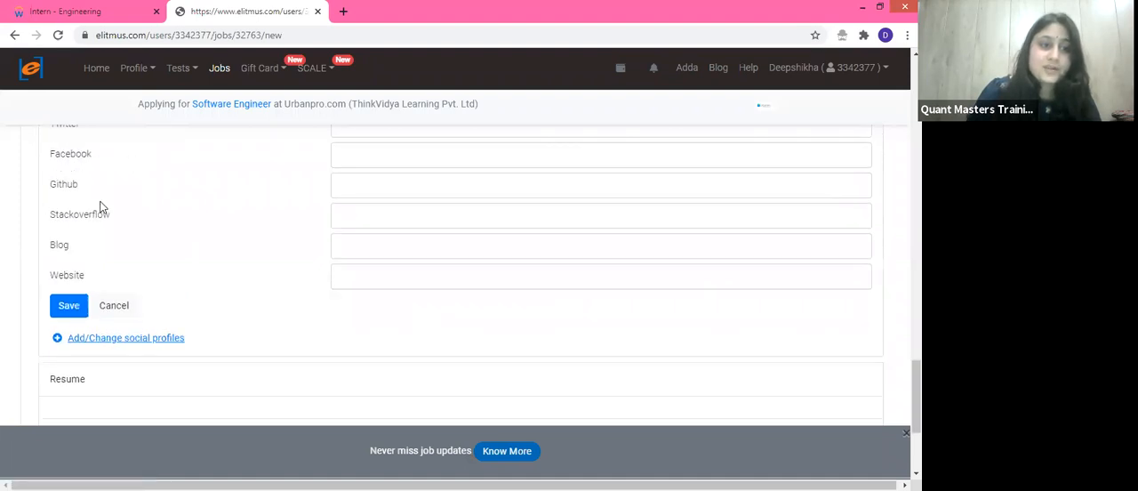
pyautogui.moveTo(706, 311)
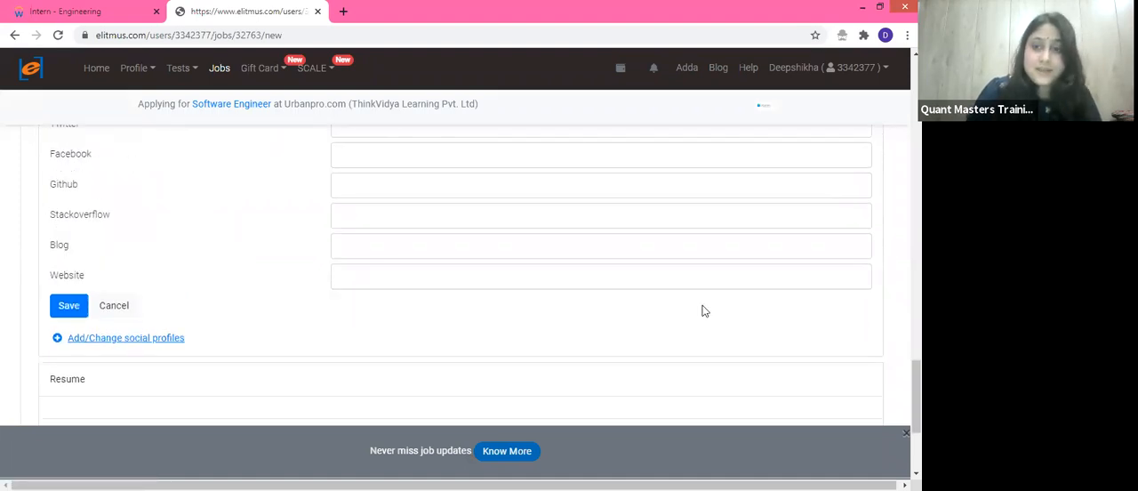
pyautogui.scroll(3)
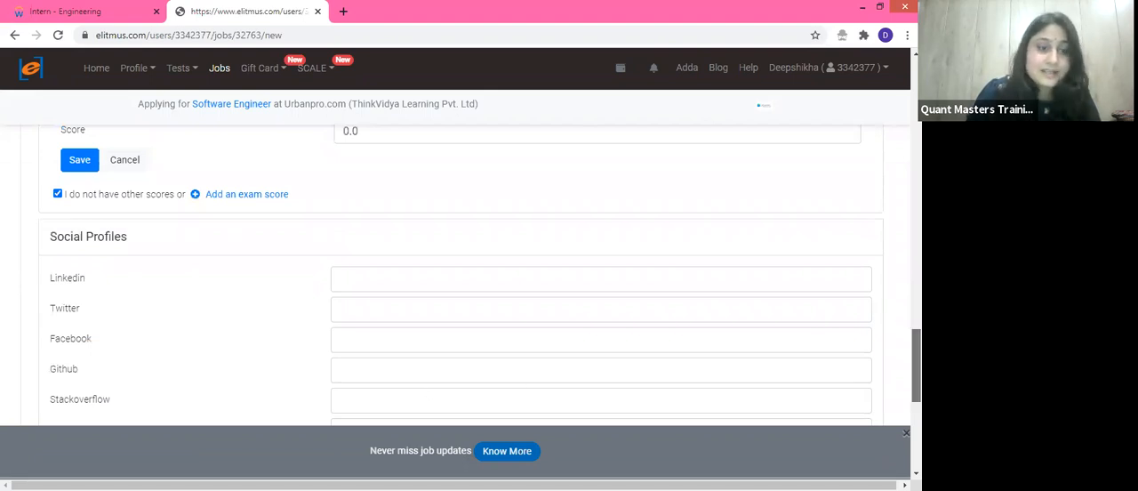
pyautogui.scroll(-3)
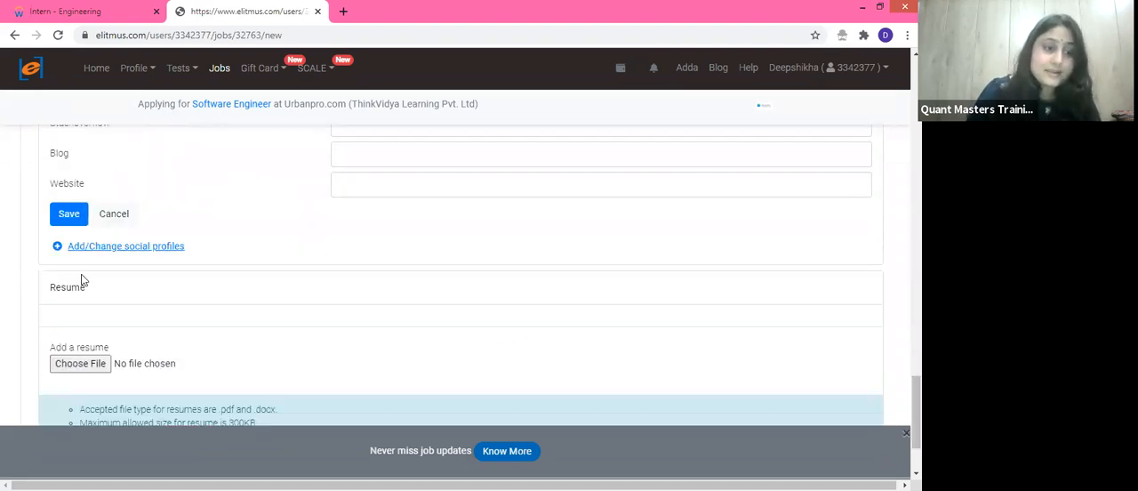
pyautogui.moveTo(51, 399)
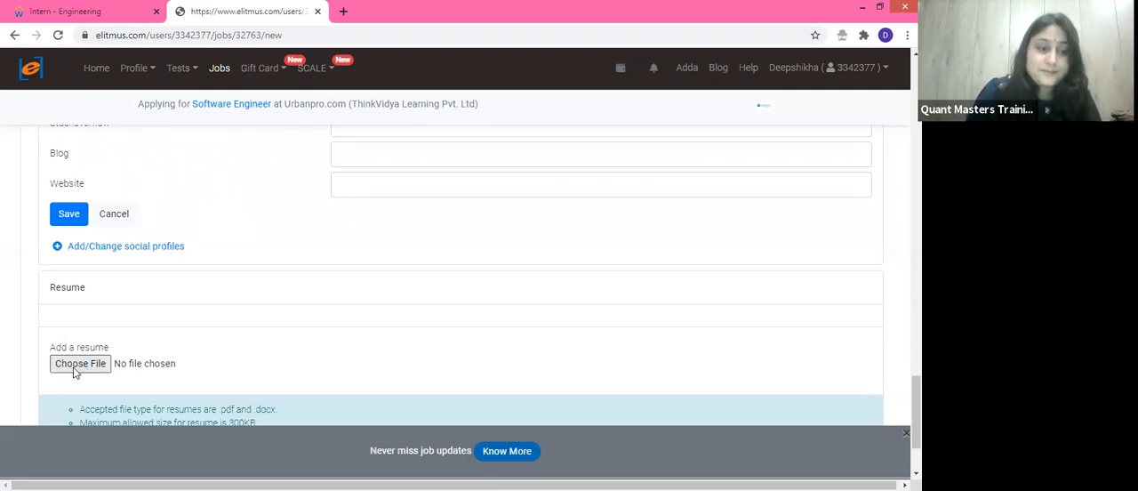
pyautogui.click(80, 362)
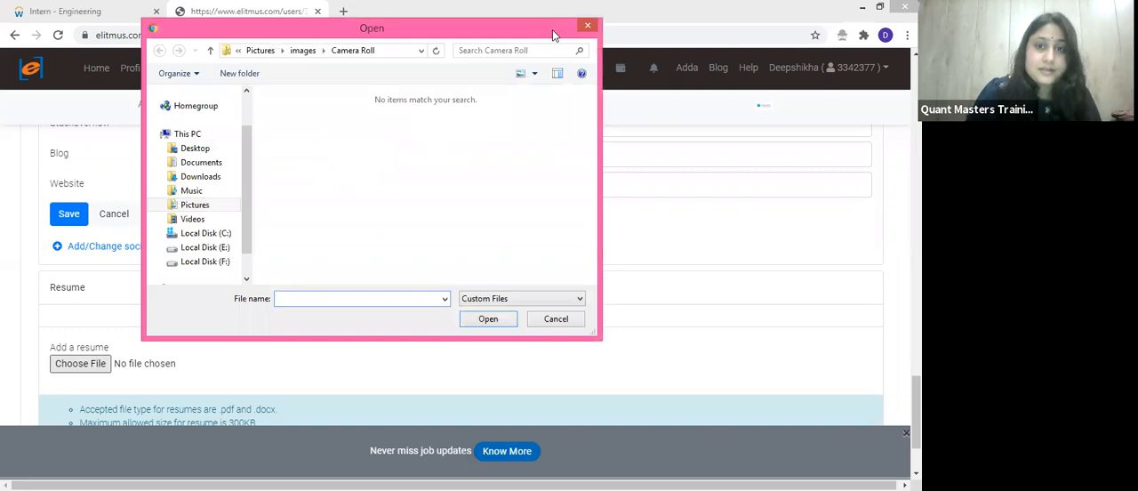
pyautogui.click(555, 318)
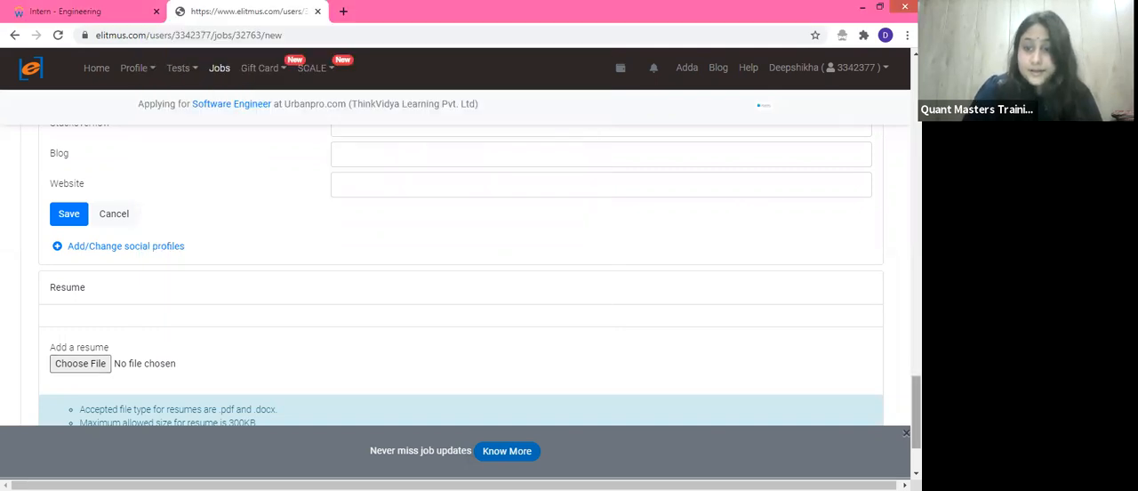
pyautogui.scroll(-3)
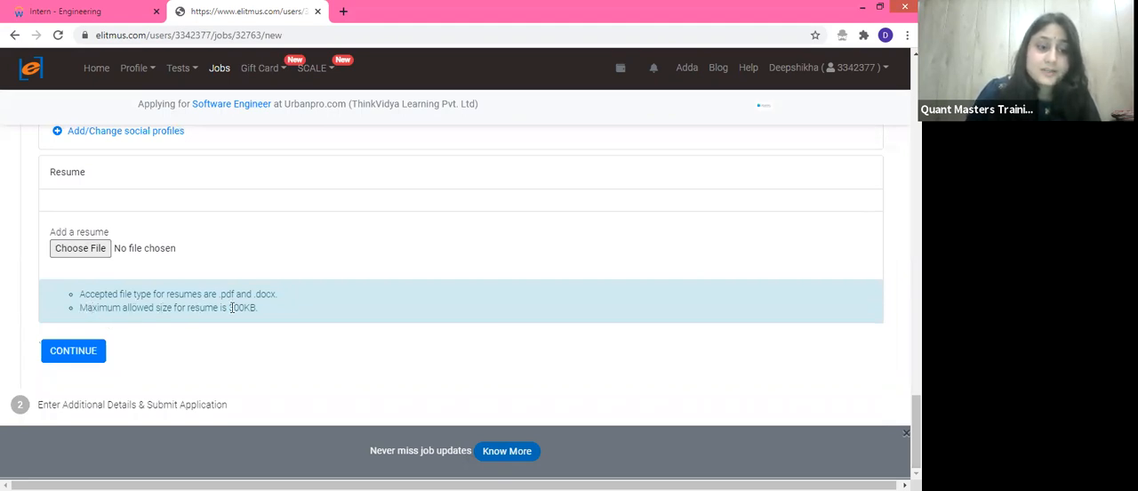
pyautogui.moveTo(203, 294)
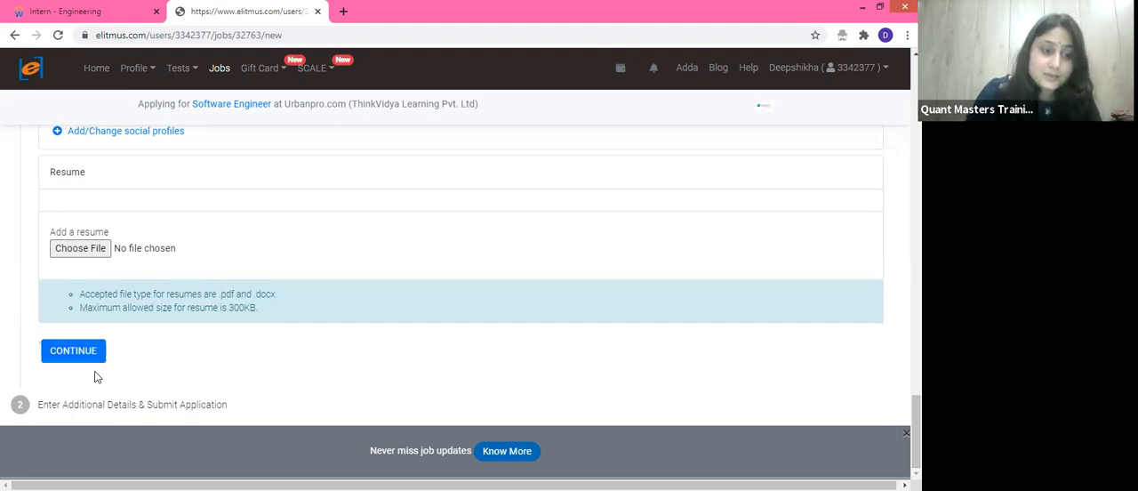
pyautogui.moveTo(69, 411)
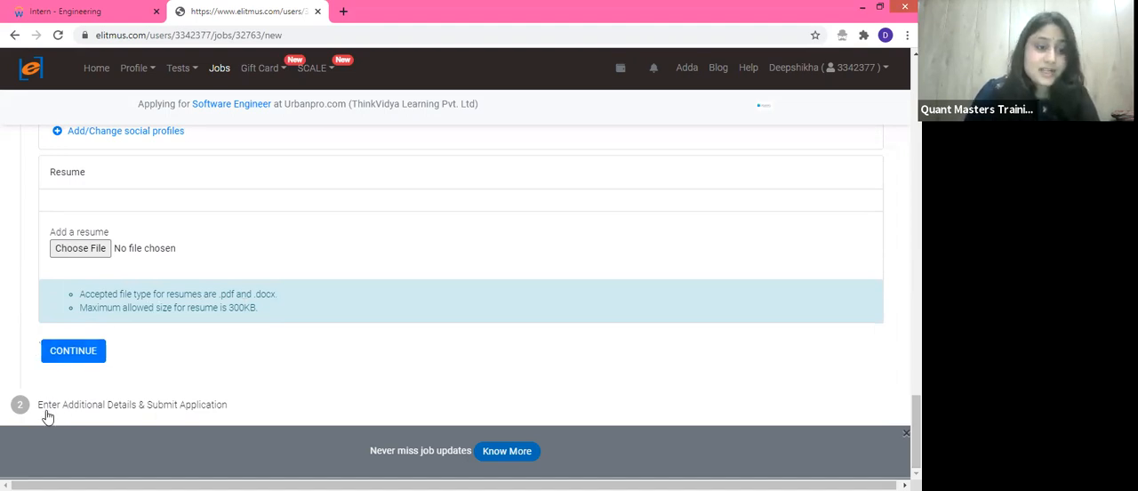
pyautogui.moveTo(175, 405)
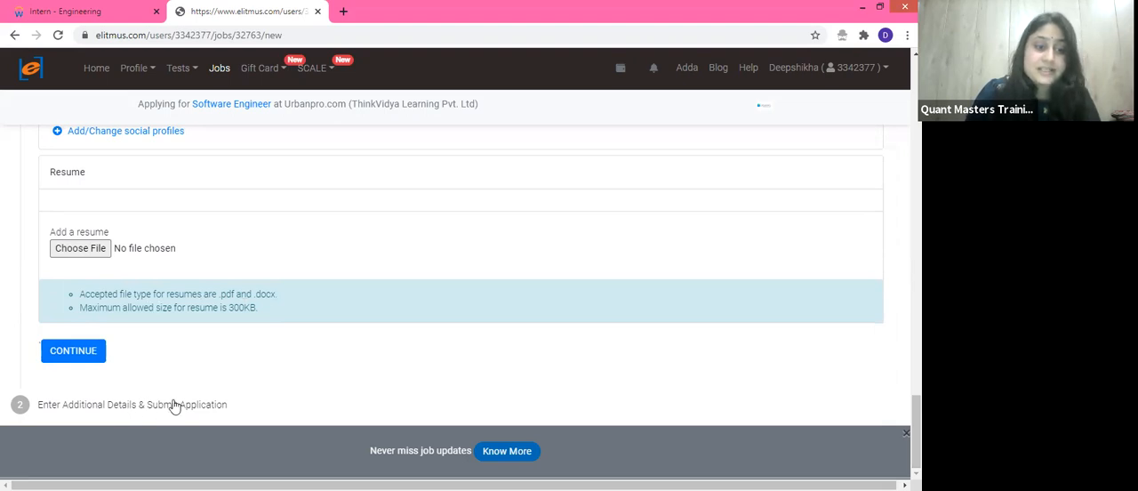
pyautogui.moveTo(577, 393)
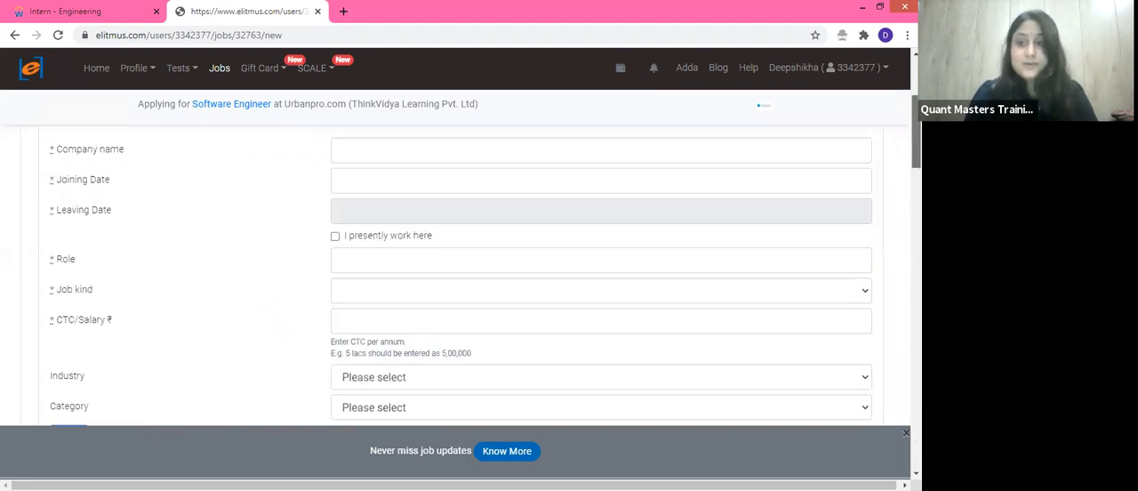
pyautogui.scroll(3)
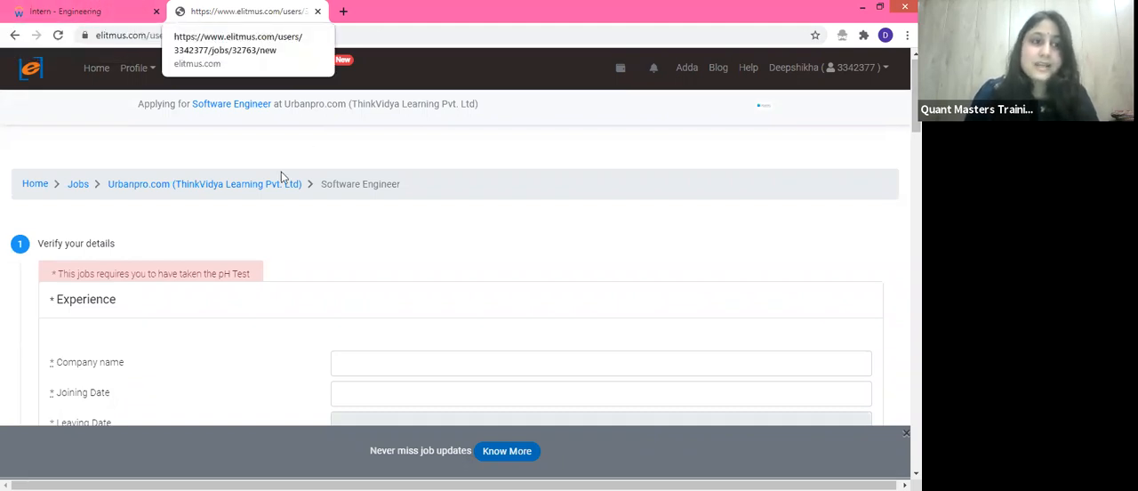
pyautogui.moveTo(227, 160)
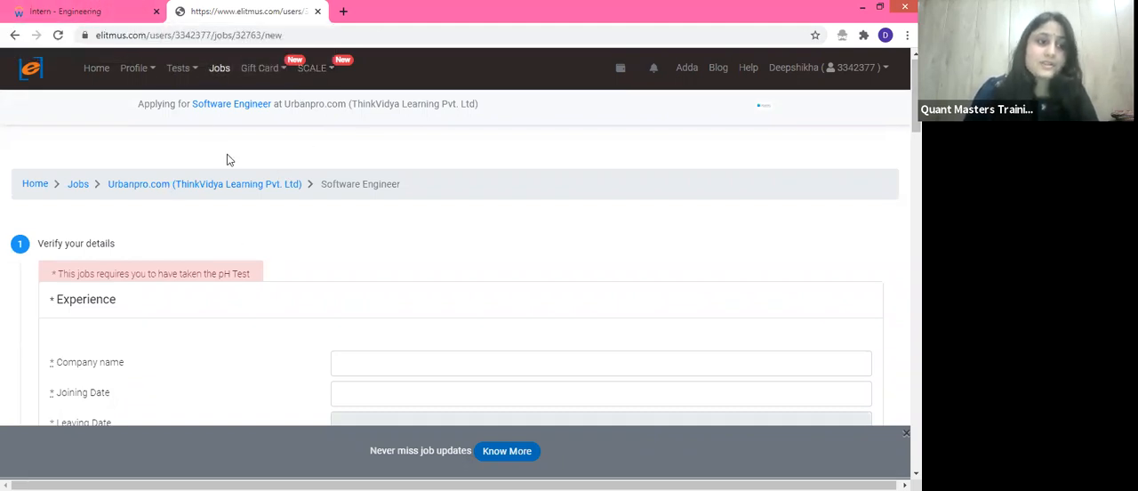
pyautogui.moveTo(80, 11)
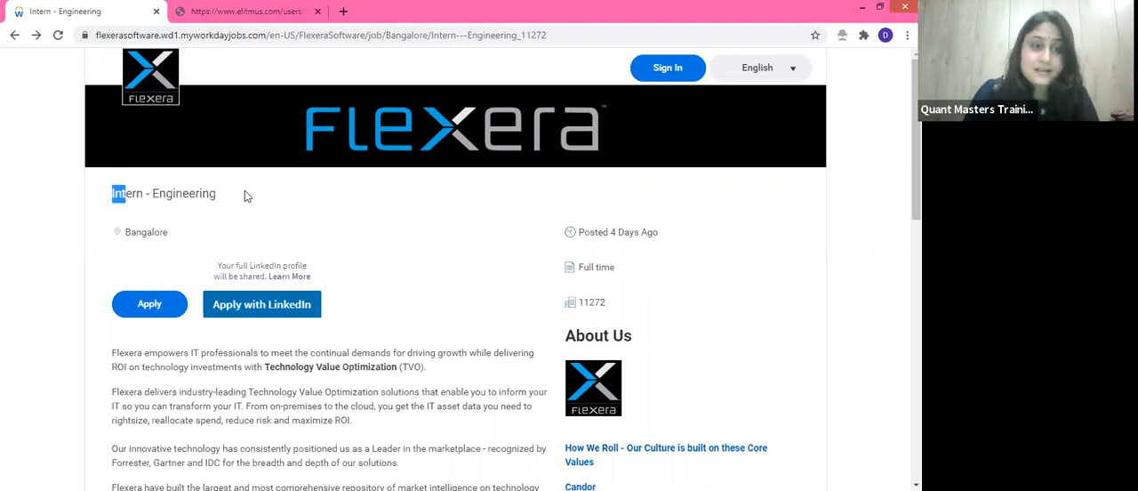
# Select the Intern - Engineering title and scroll through the company description and requirements.
pyautogui.doubleClick(164, 193)
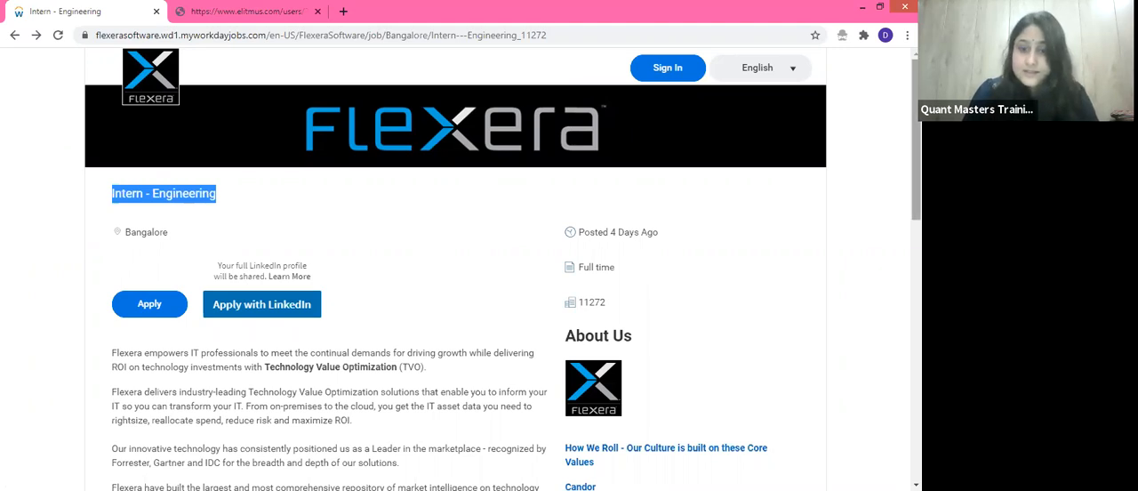
pyautogui.scroll(-3)
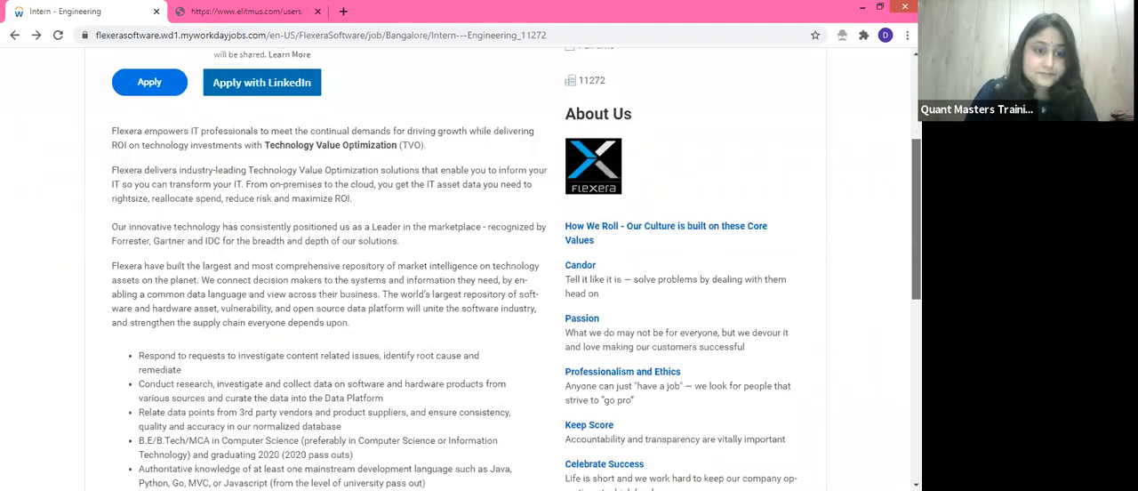
pyautogui.scroll(-3)
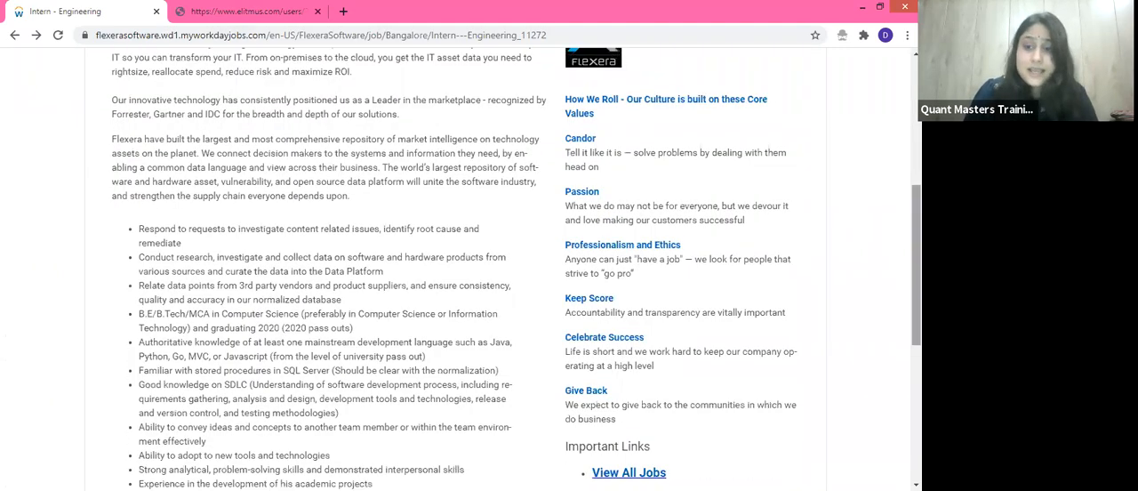
pyautogui.scroll(-3)
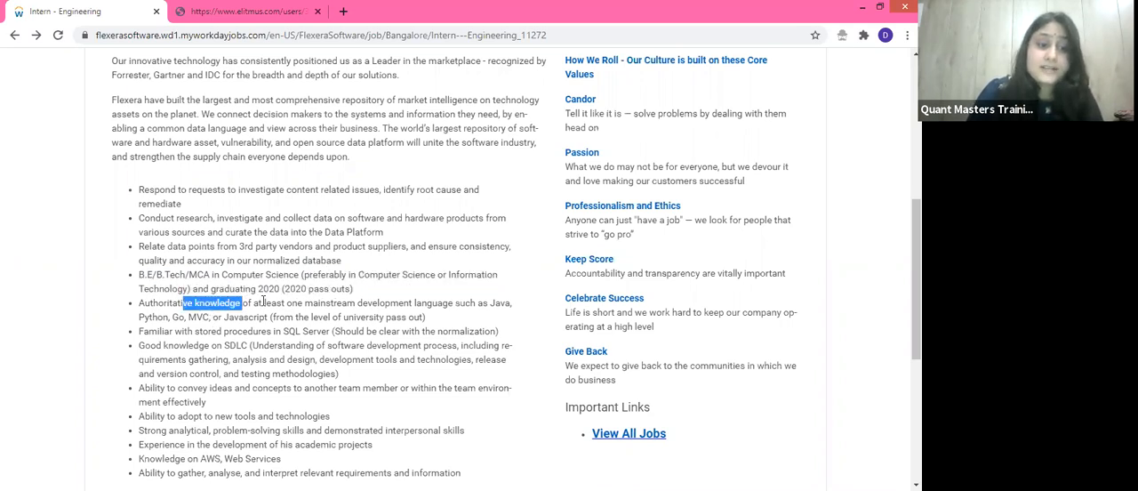
# Highlight the programming language, SQL Server stored procedures and SDLC knowledge requirements.
pyautogui.moveTo(207, 302); pyautogui.dragTo(323, 302)
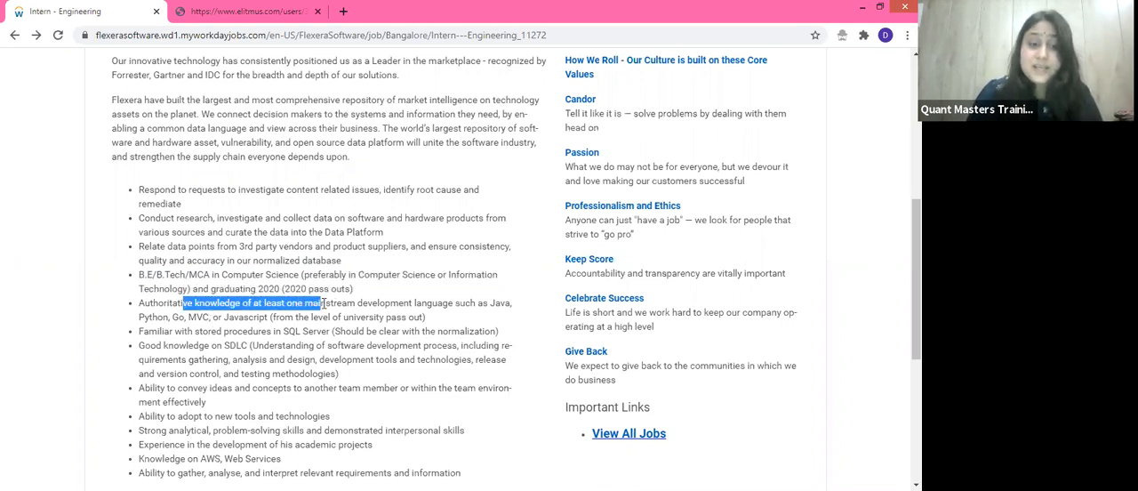
pyautogui.moveTo(320, 302); pyautogui.dragTo(489, 302)
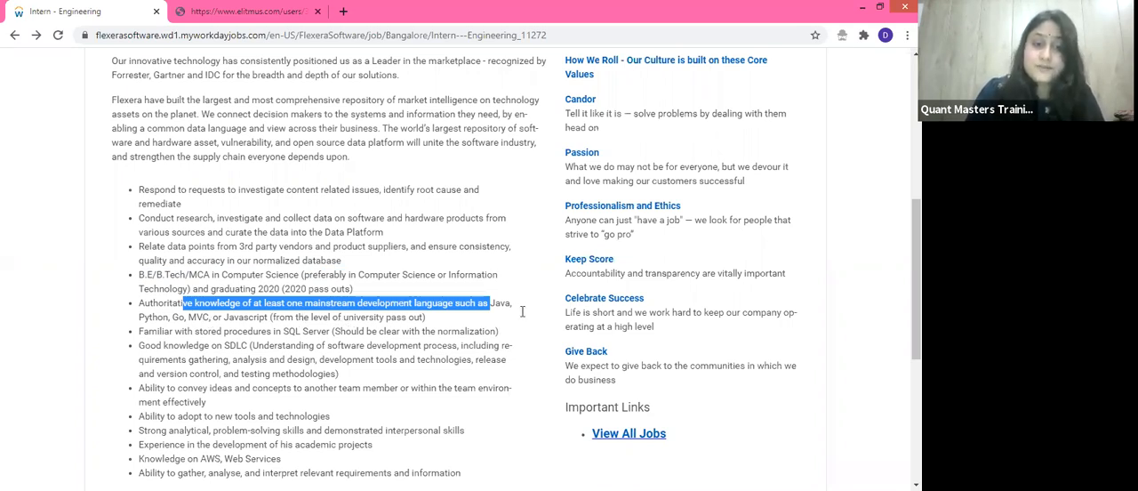
pyautogui.scroll(-3)
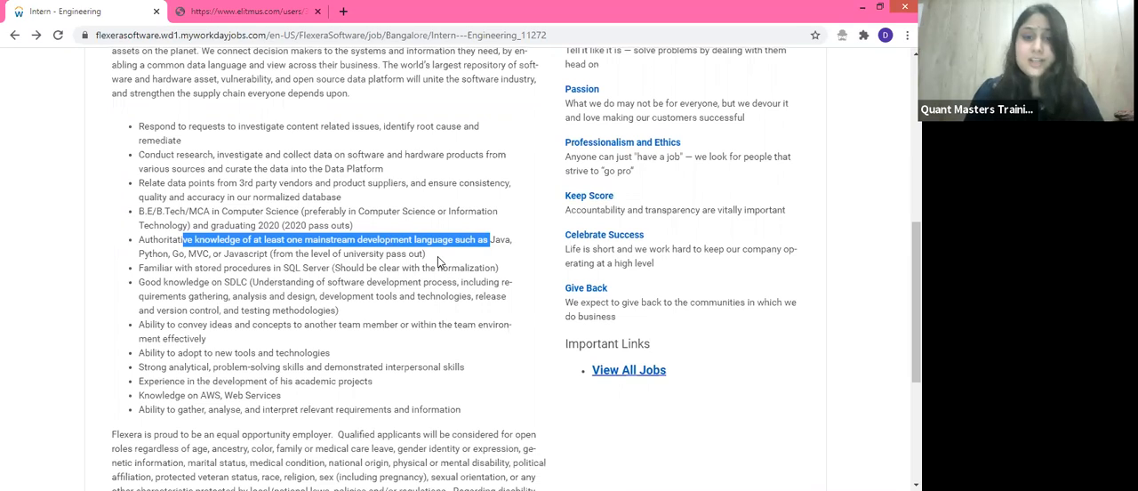
pyautogui.click(435, 257)
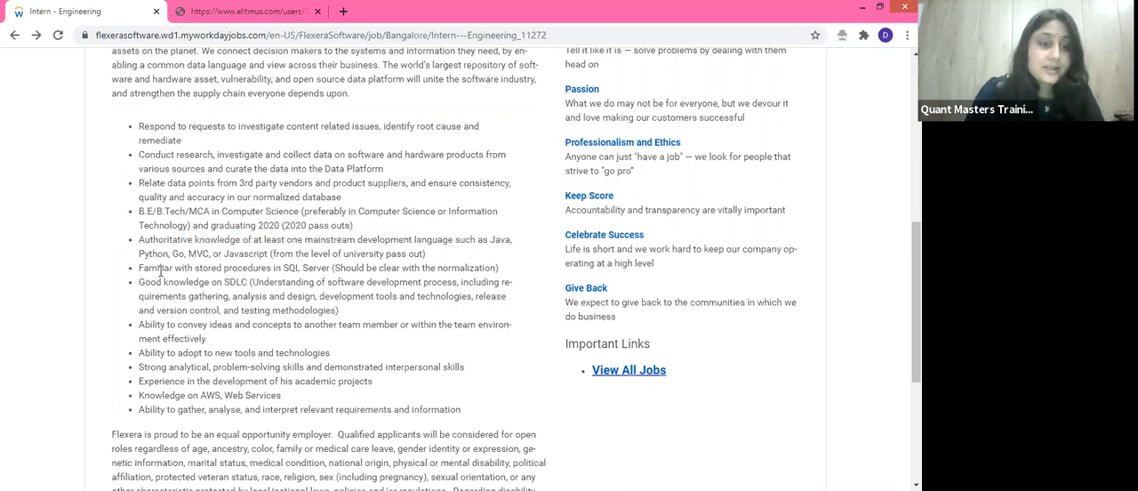
pyautogui.moveTo(164, 268); pyautogui.dragTo(377, 267)
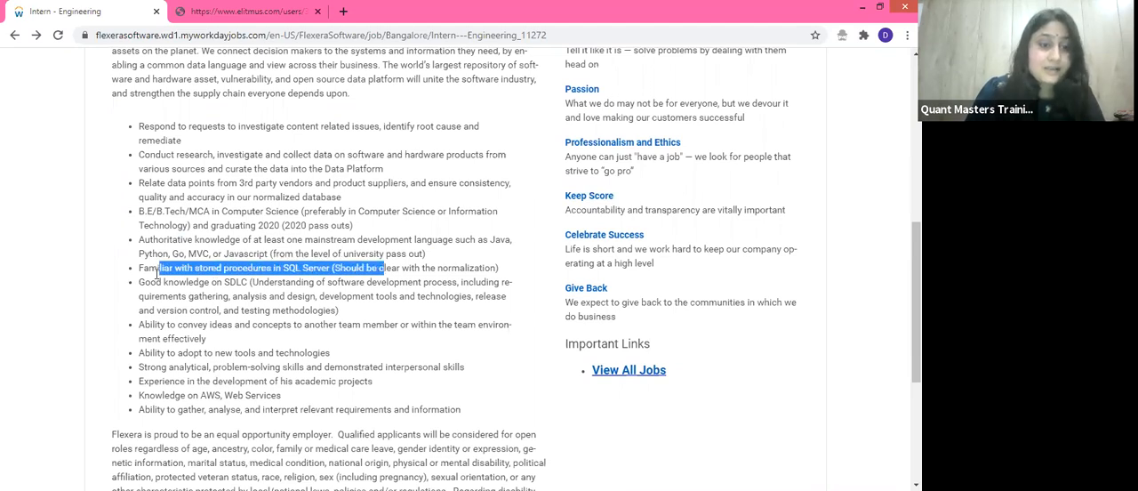
pyautogui.doubleClick(204, 282)
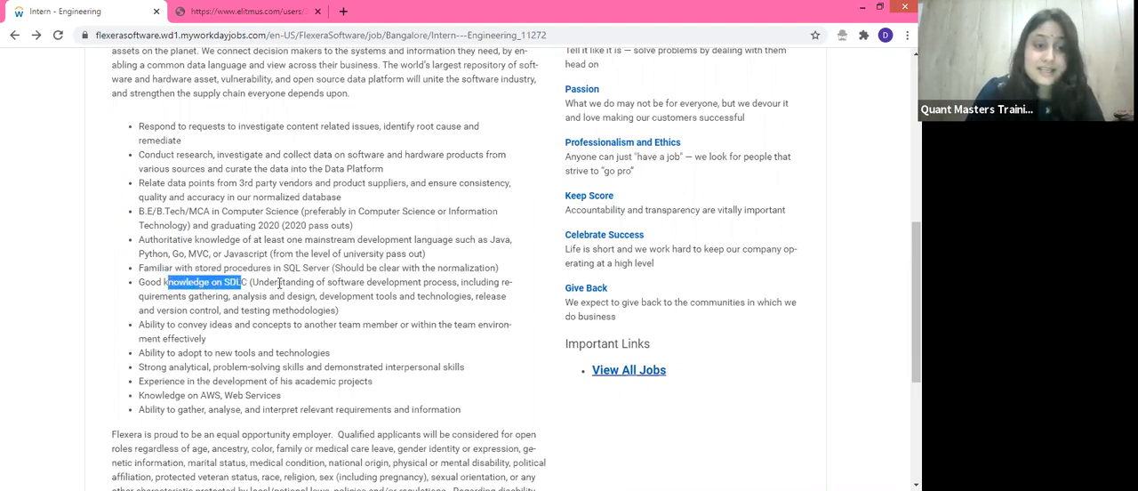
pyautogui.moveTo(192, 282); pyautogui.dragTo(444, 281)
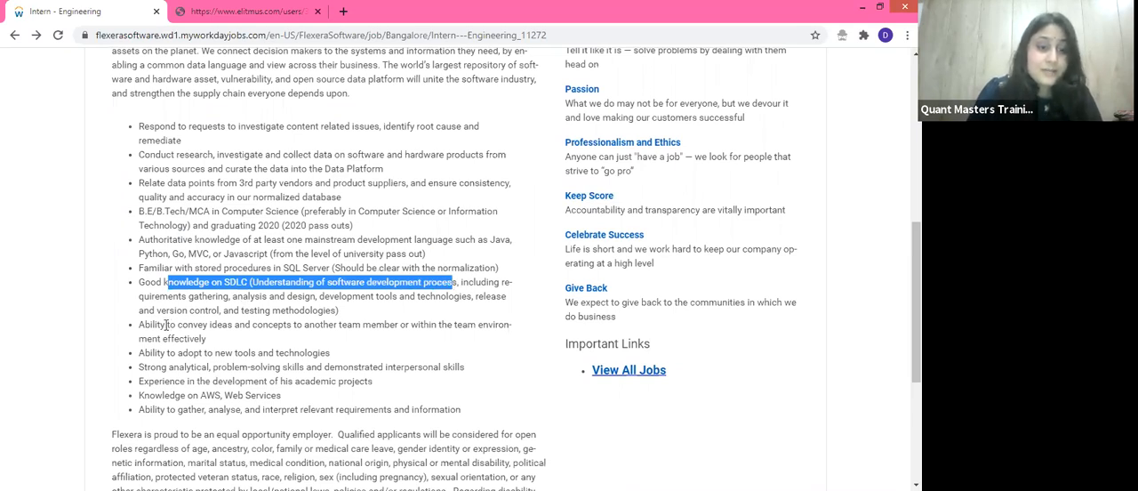
# Highlight the communicating ideas with team members and academic projects requirements.
pyautogui.moveTo(164, 324); pyautogui.dragTo(347, 324)
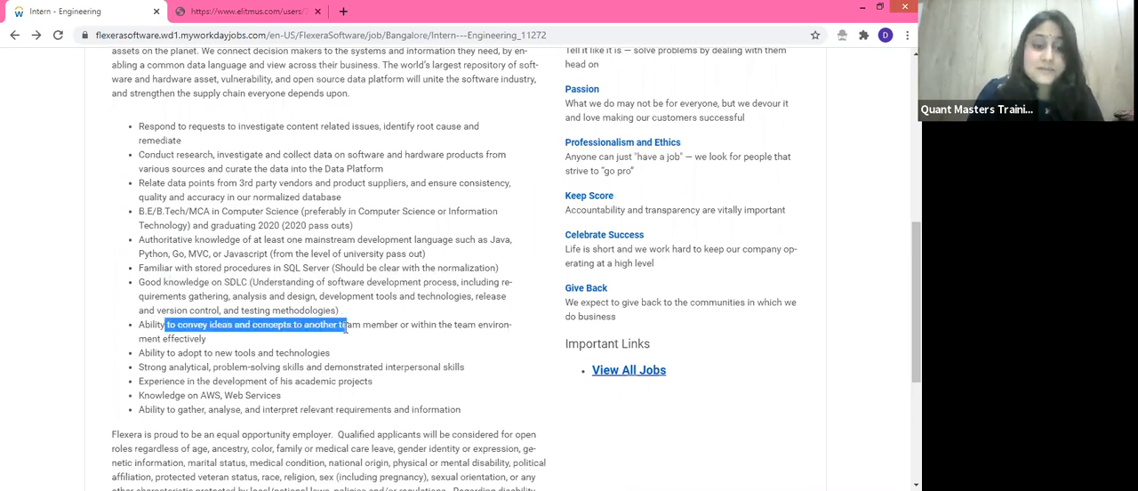
pyautogui.moveTo(347, 324); pyautogui.dragTo(400, 324)
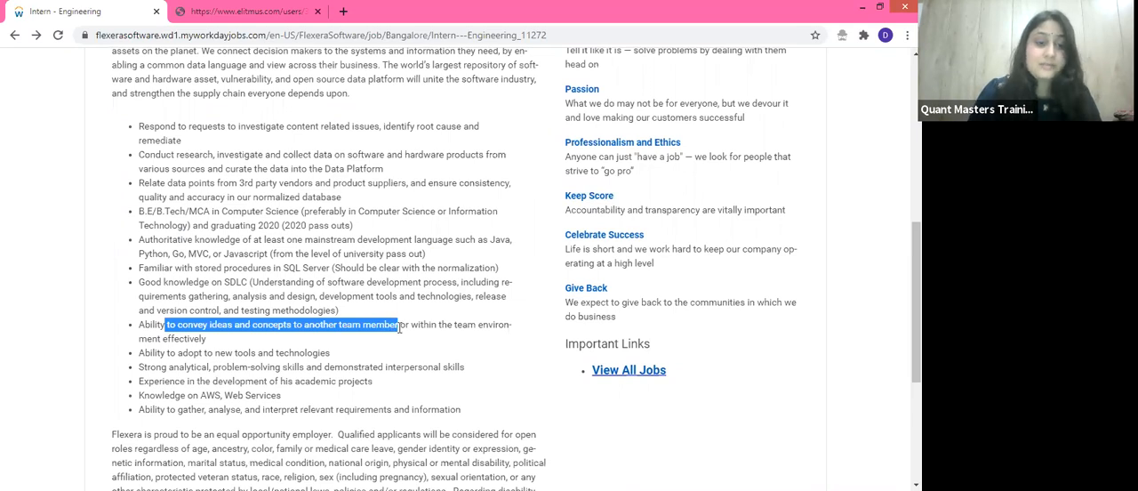
pyautogui.scroll(-3)
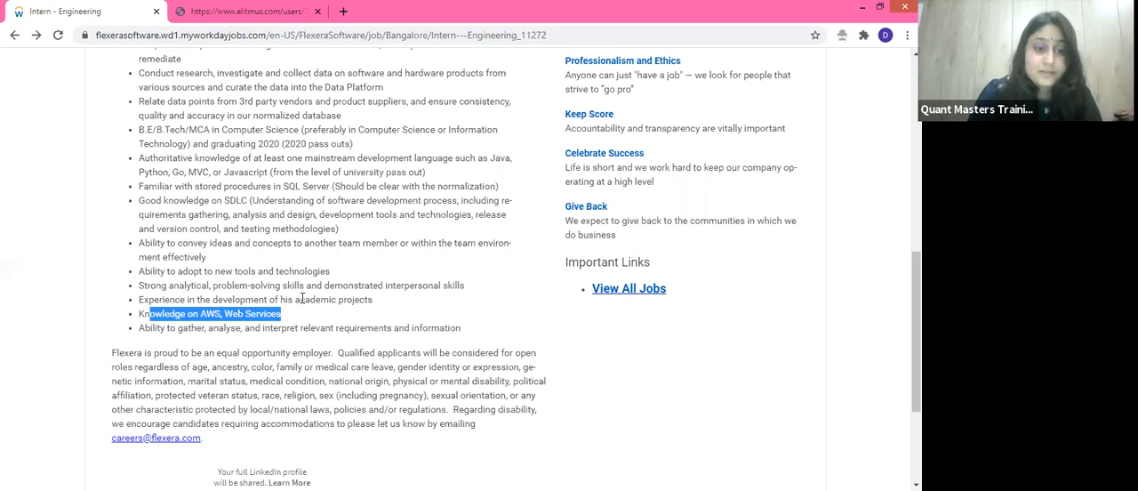
pyautogui.click(326, 300)
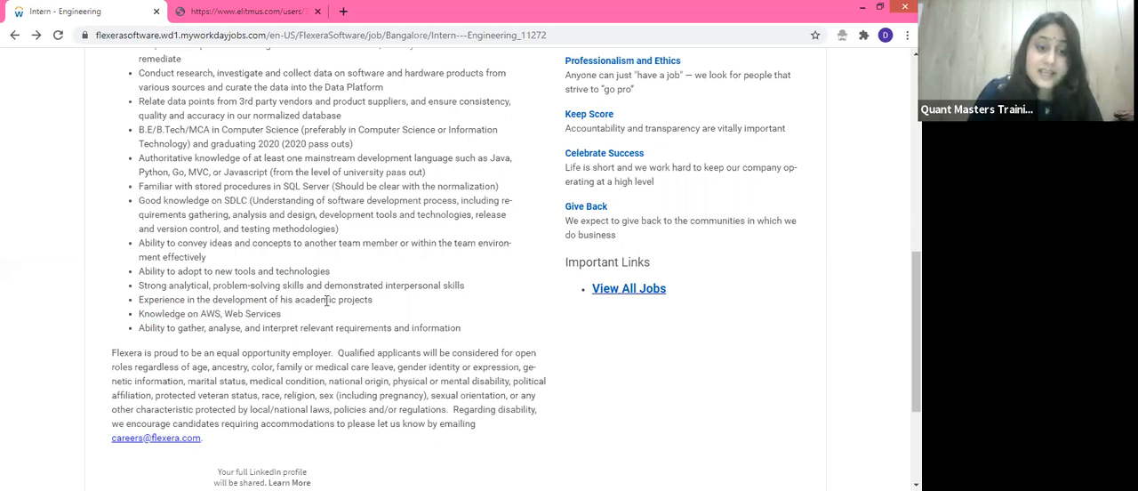
pyautogui.doubleClick(336, 300)
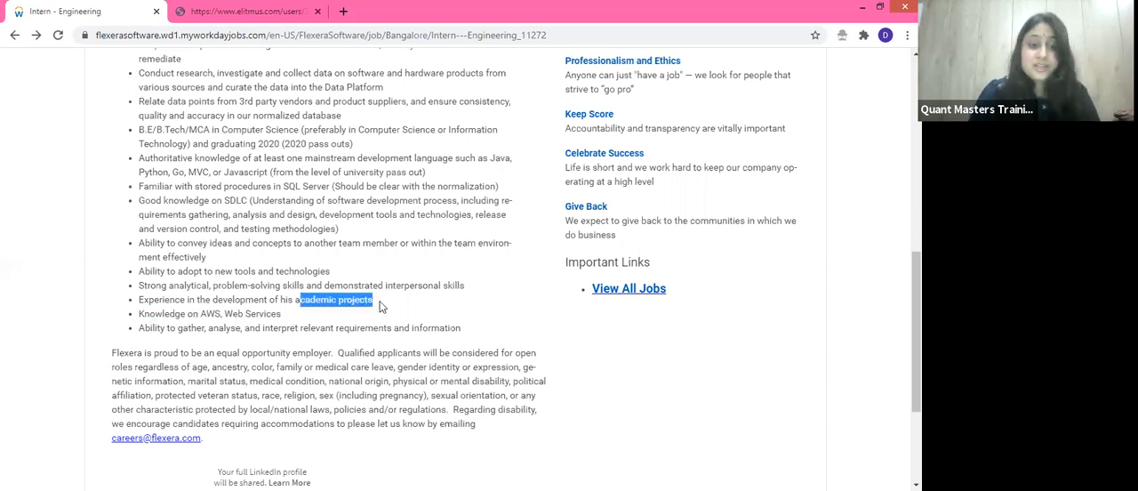
pyautogui.moveTo(347, 345)
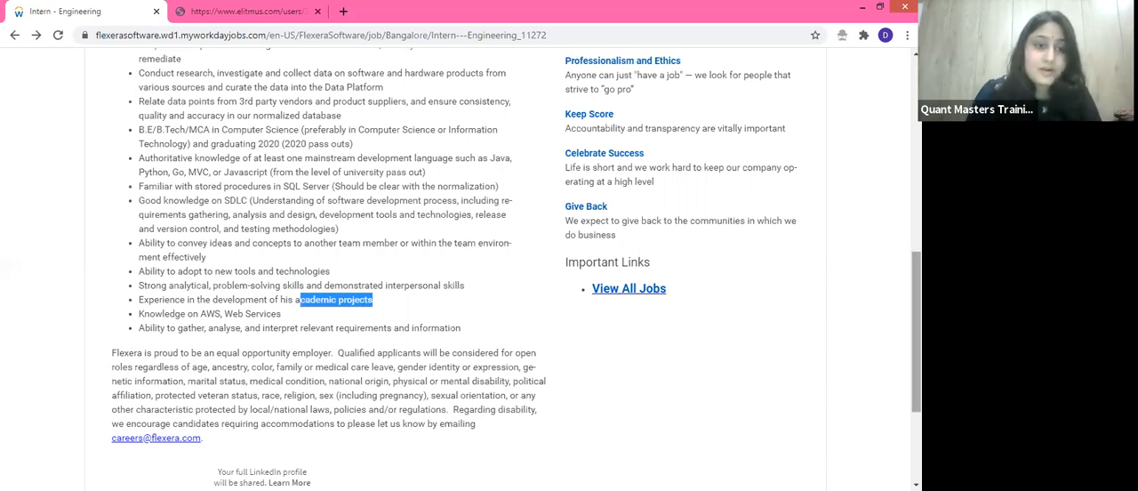
# Highlight the Bangalore location at the top and apply for the internship.
pyautogui.scroll(3)
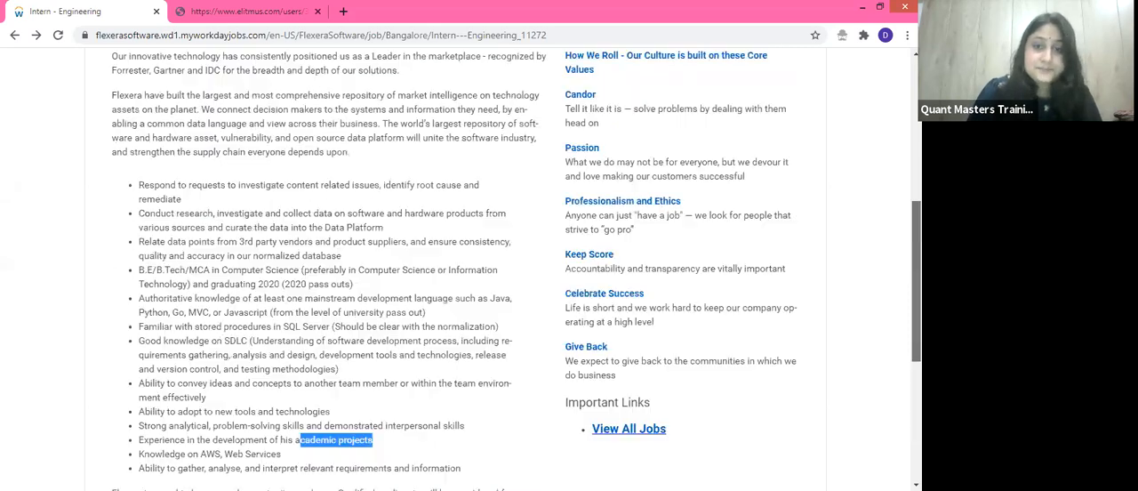
pyautogui.scroll(3)
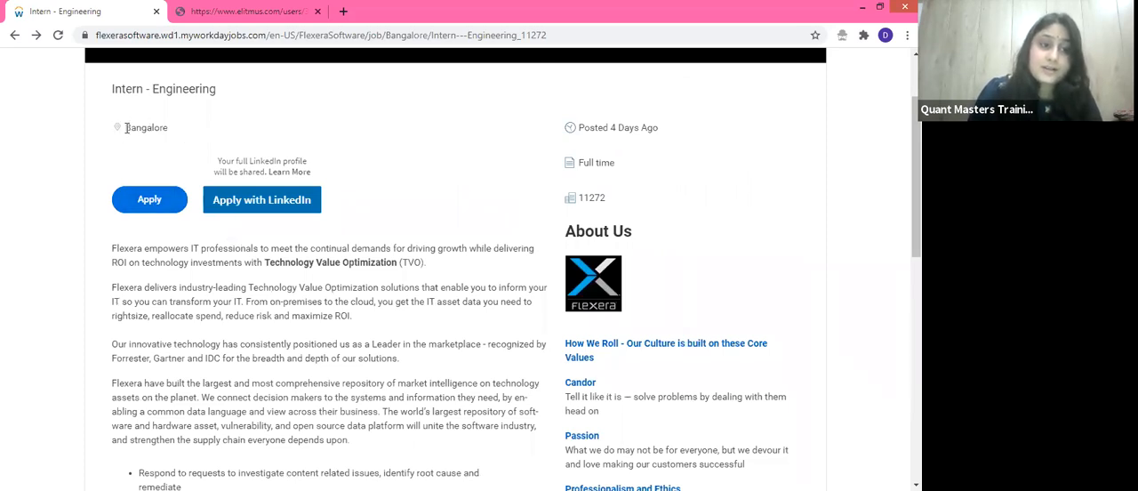
pyautogui.doubleClick(146, 128)
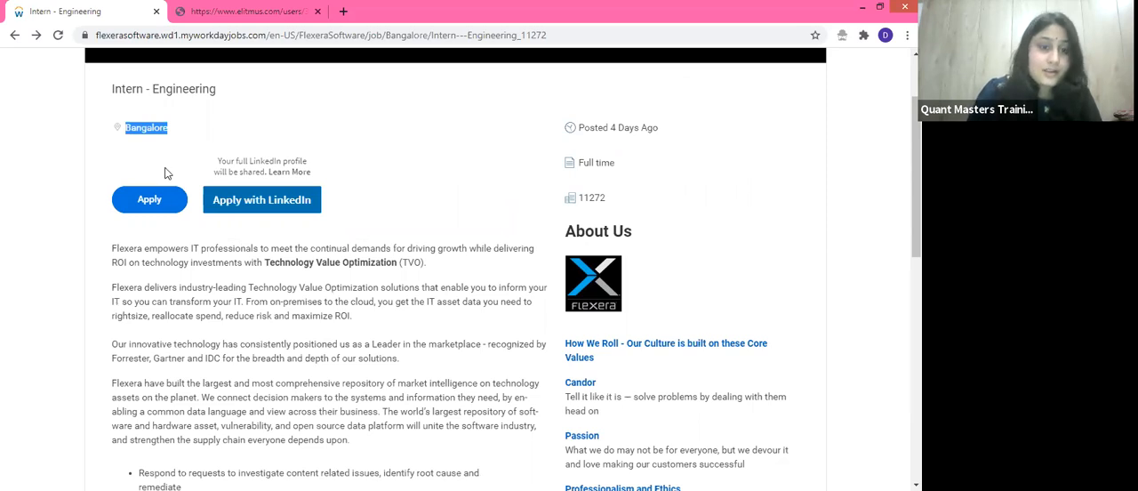
pyautogui.click(149, 200)
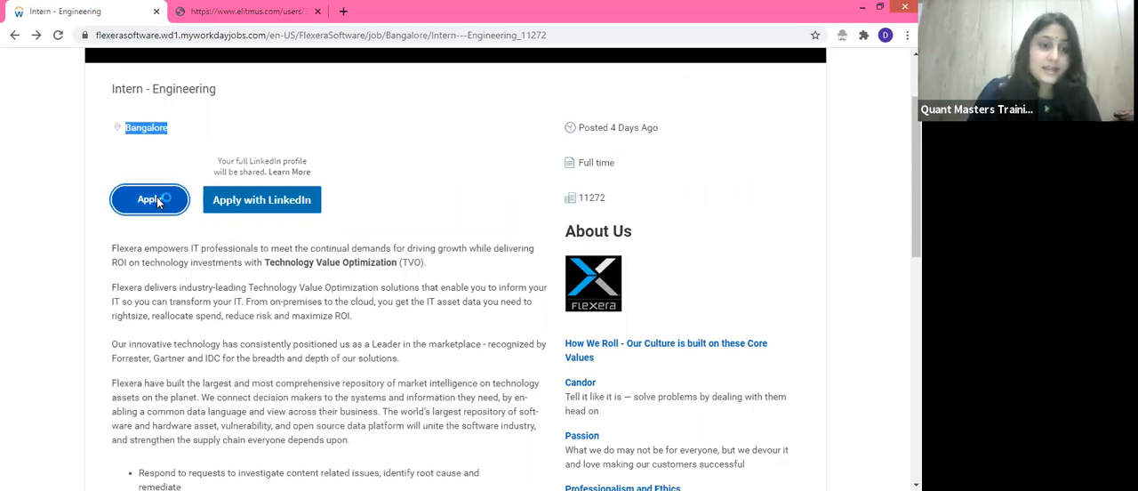
pyautogui.click(149, 199)
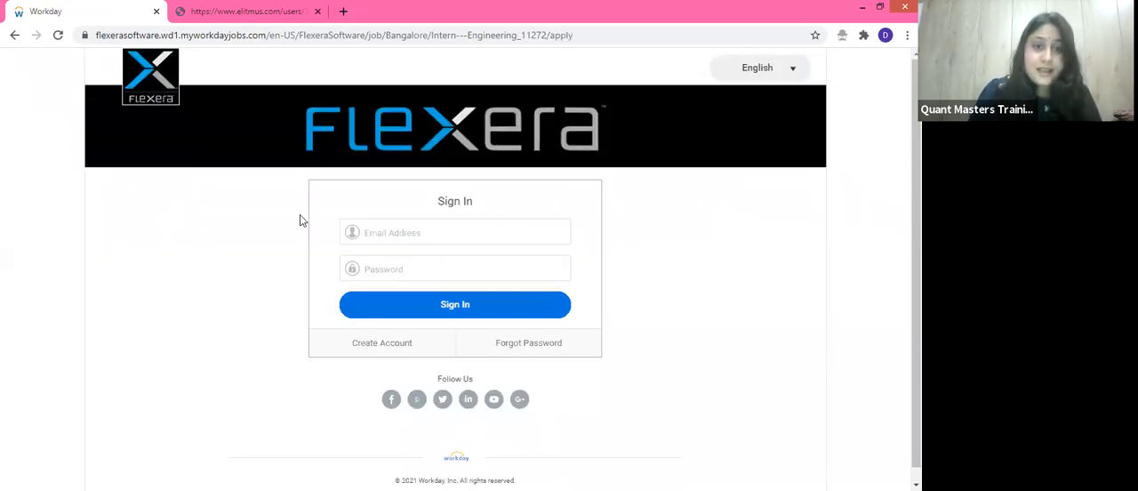
pyautogui.moveTo(424, 209)
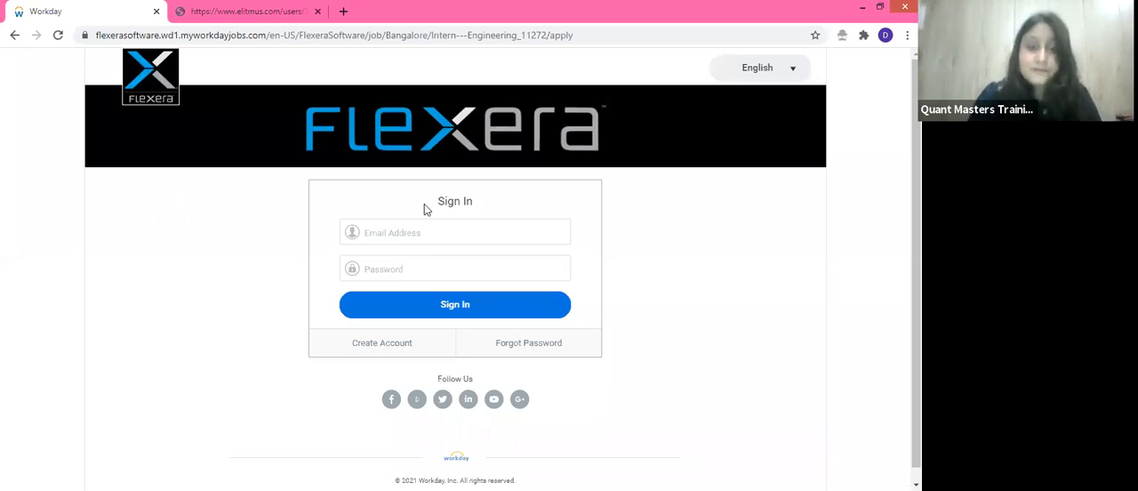
pyautogui.moveTo(412, 187)
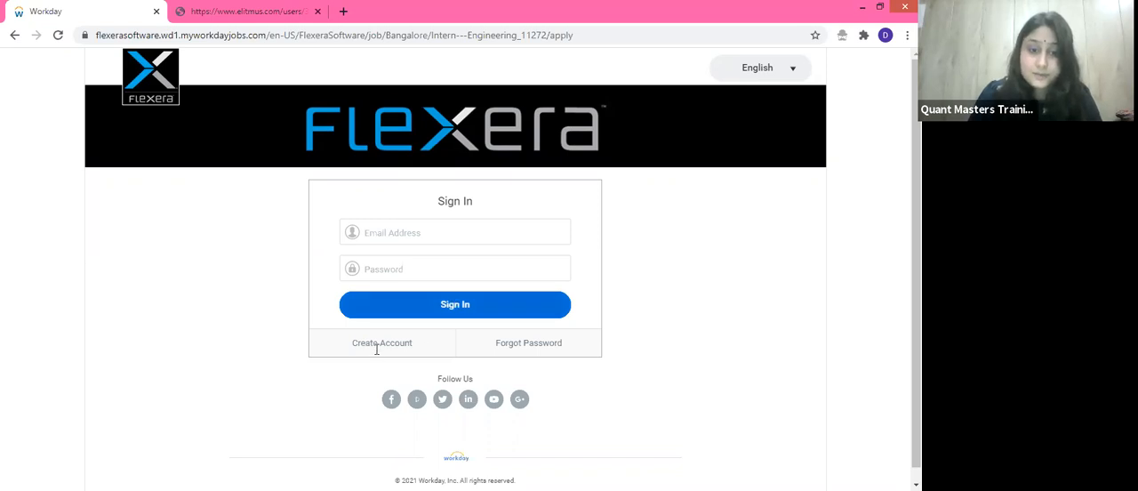
# Switch from Sign In to the Create Account registration form.
pyautogui.click(381, 342)
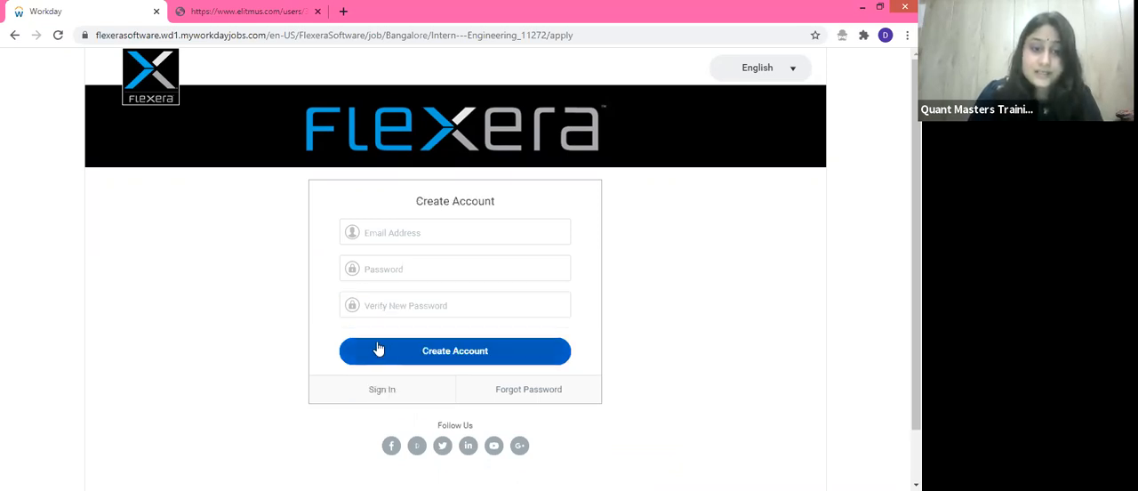
pyautogui.moveTo(388, 269)
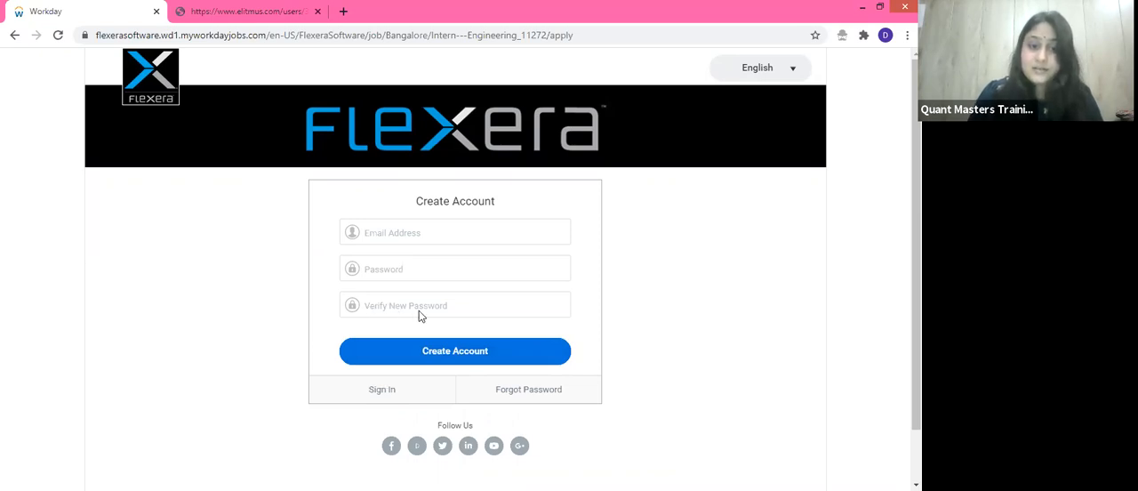
pyautogui.moveTo(454, 350)
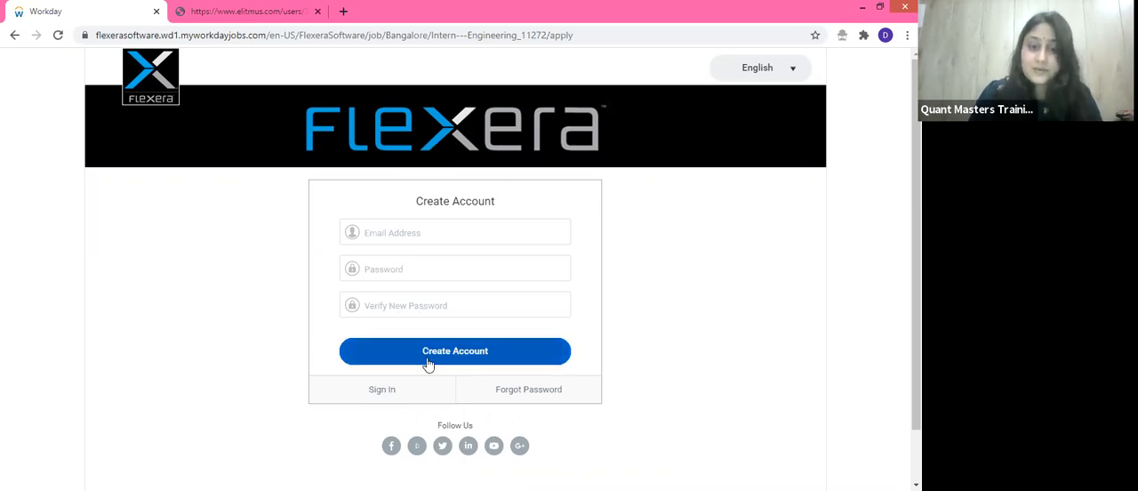
pyautogui.moveTo(405, 360)
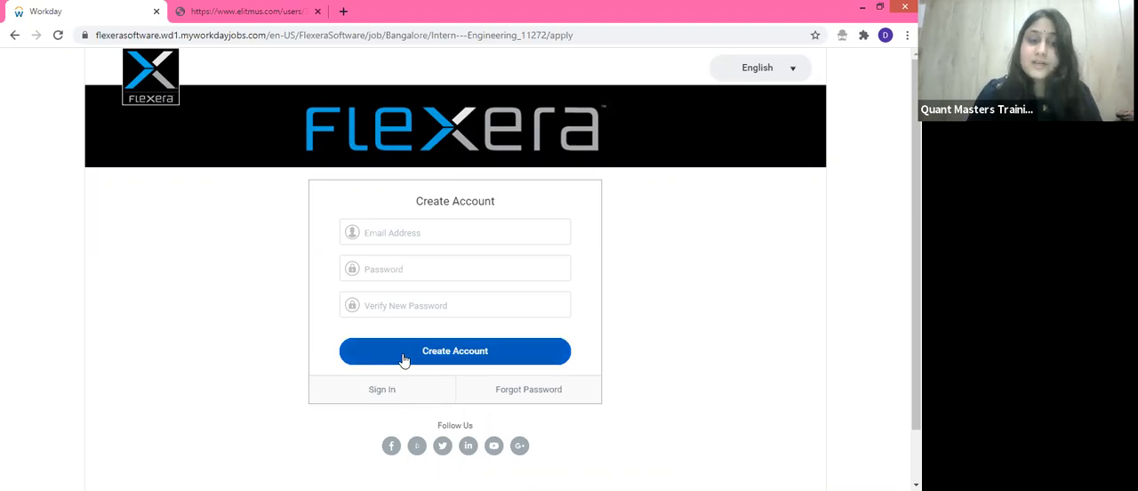
pyautogui.moveTo(262, 142)
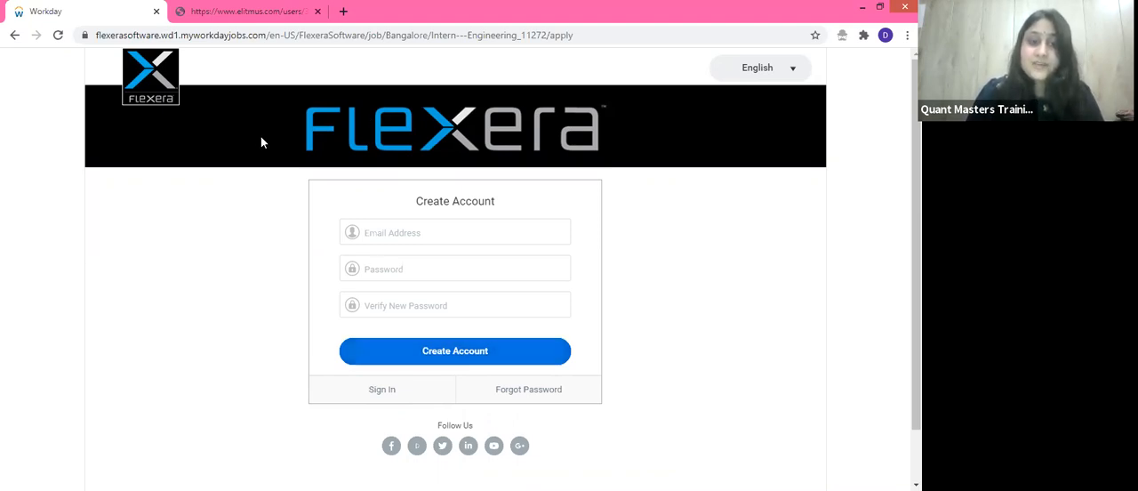
pyautogui.moveTo(225, 176)
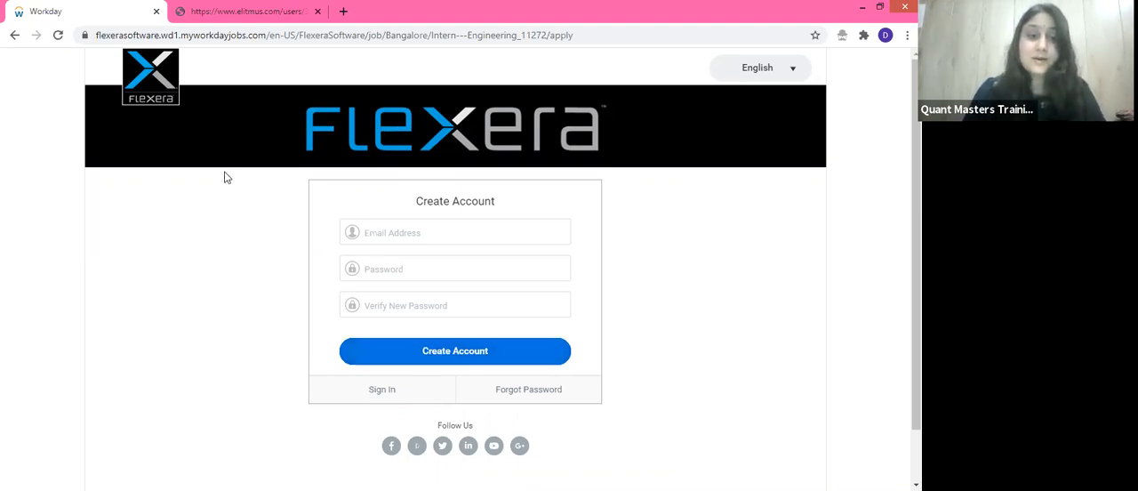
pyautogui.moveTo(405, 102)
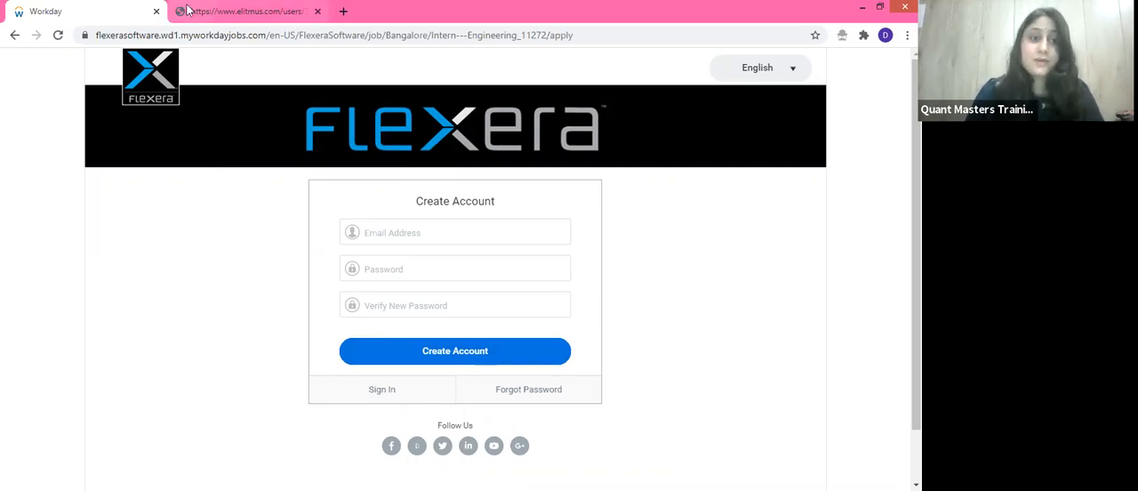
pyautogui.moveTo(249, 11)
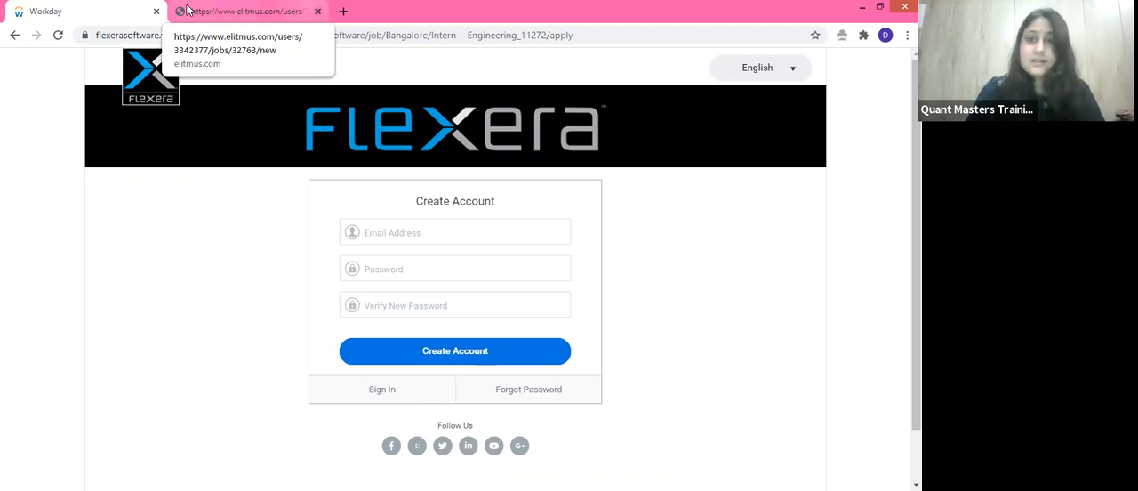